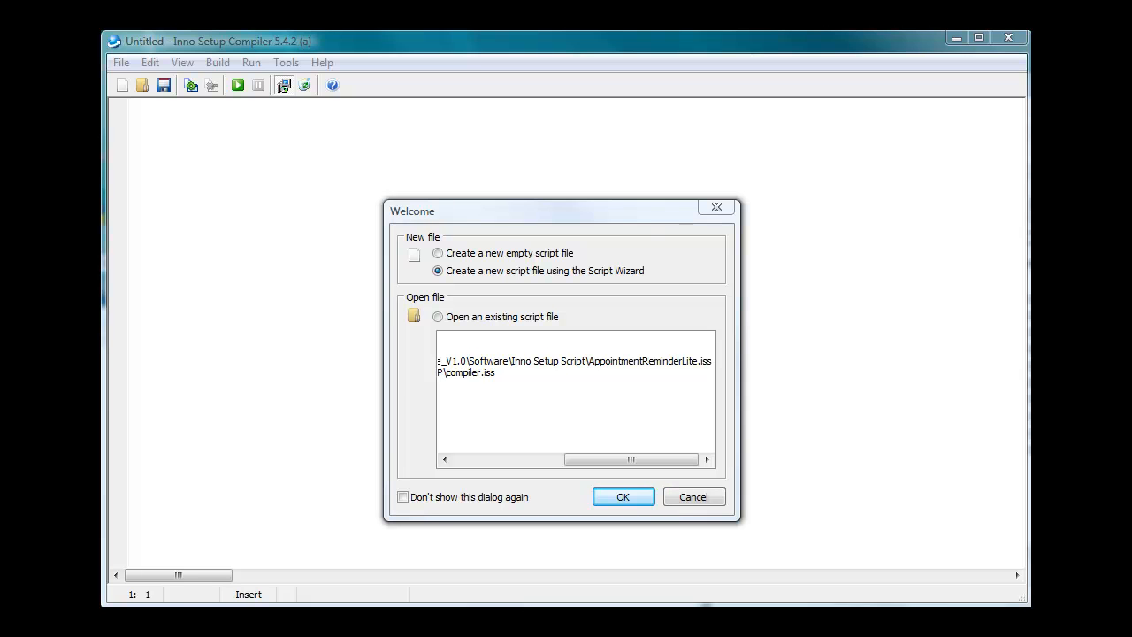
pyautogui.moveTo(867, 372)
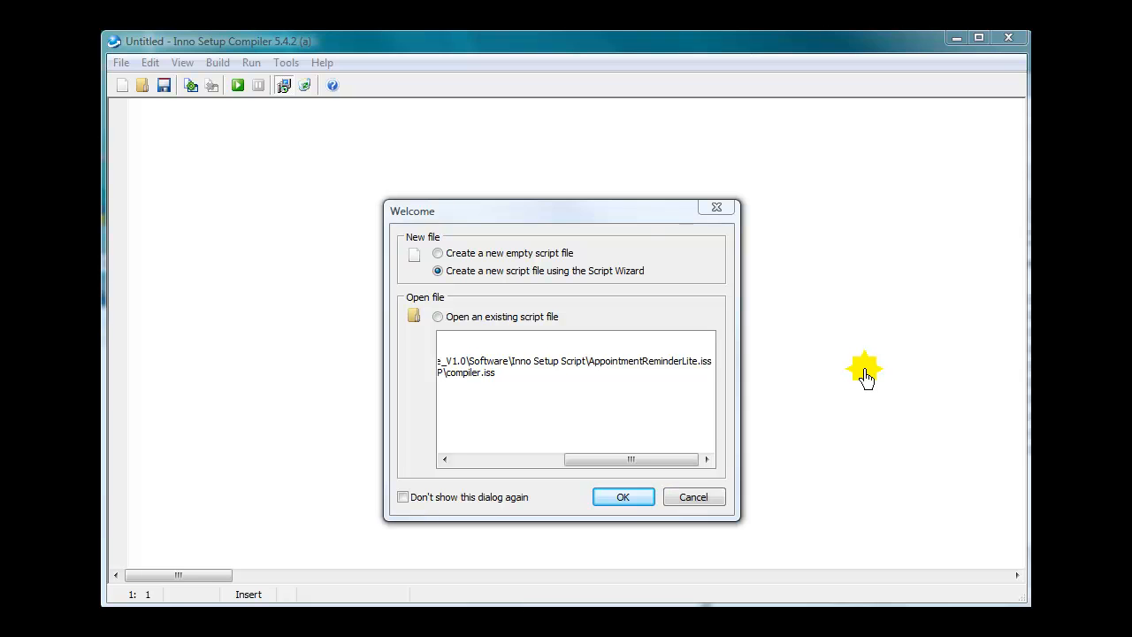
pyautogui.moveTo(566, 259)
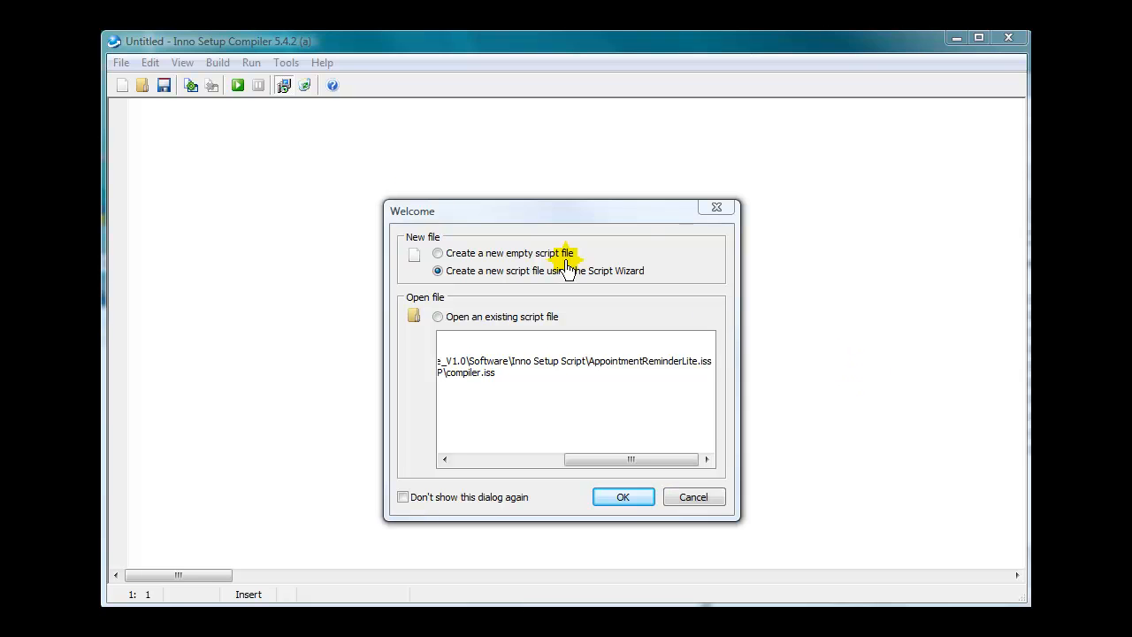
pyautogui.moveTo(212, 49)
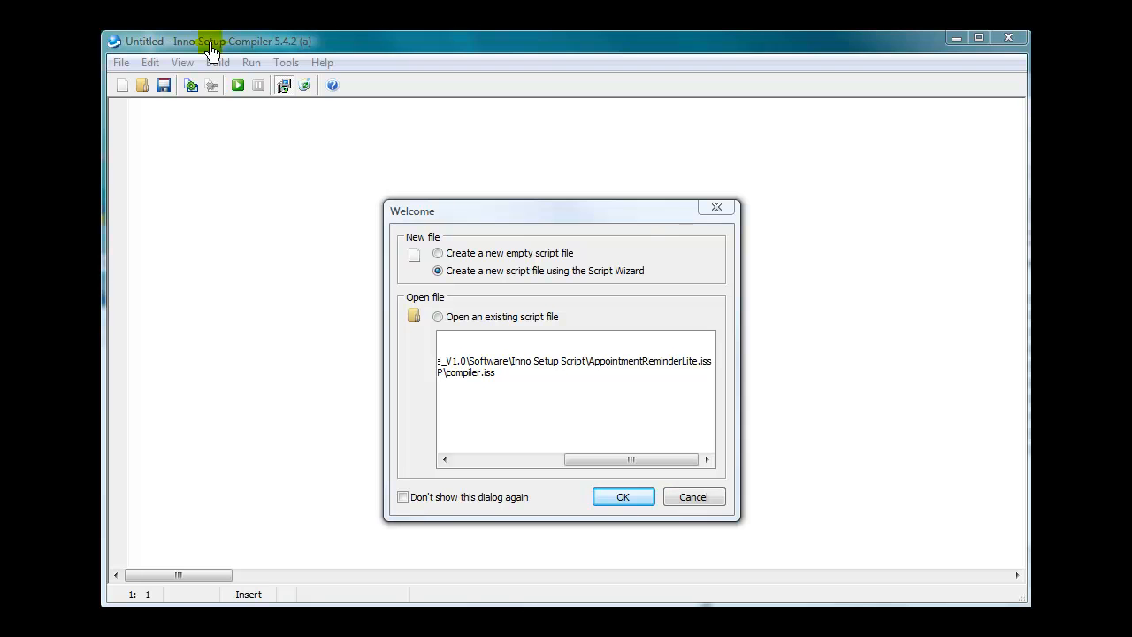
pyautogui.moveTo(191, 53)
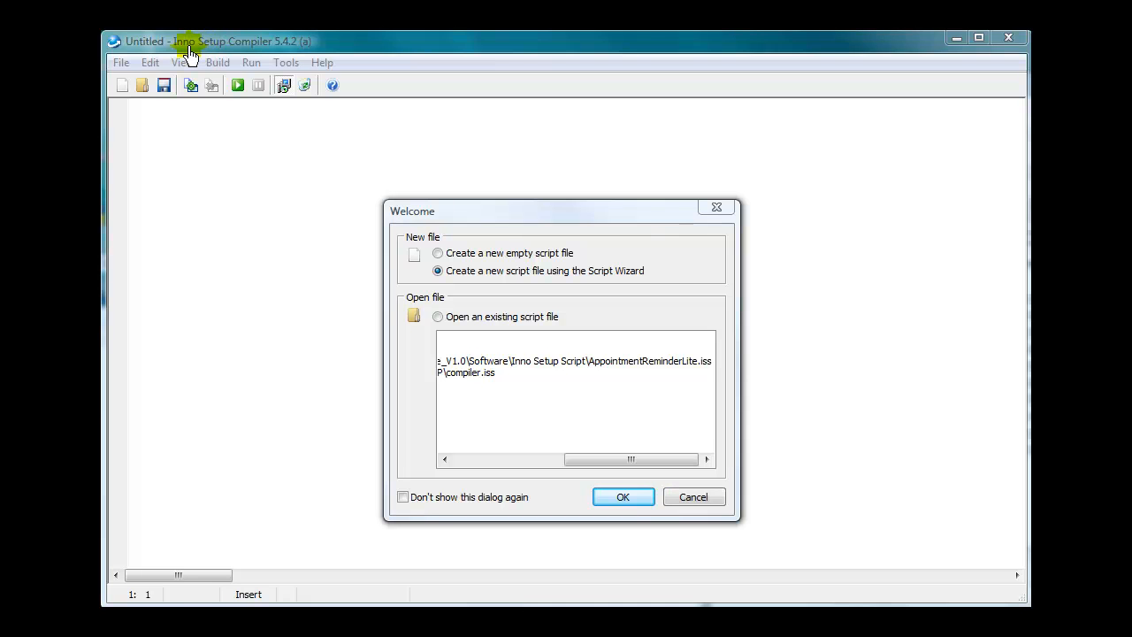
pyautogui.moveTo(206, 55)
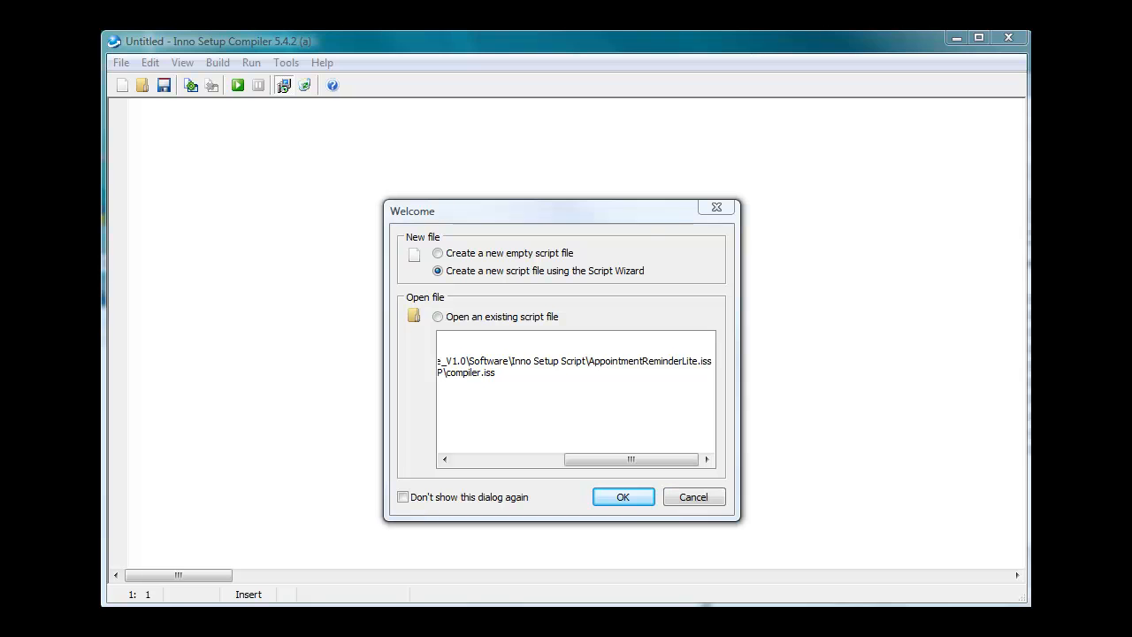
pyautogui.moveTo(881, 421)
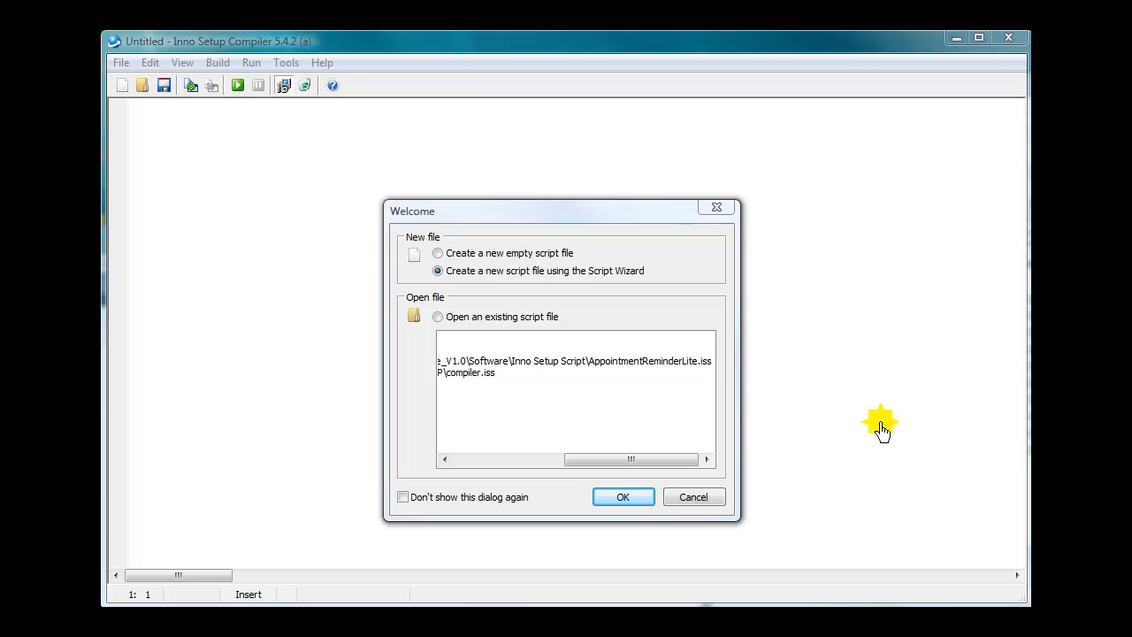
pyautogui.moveTo(598, 219)
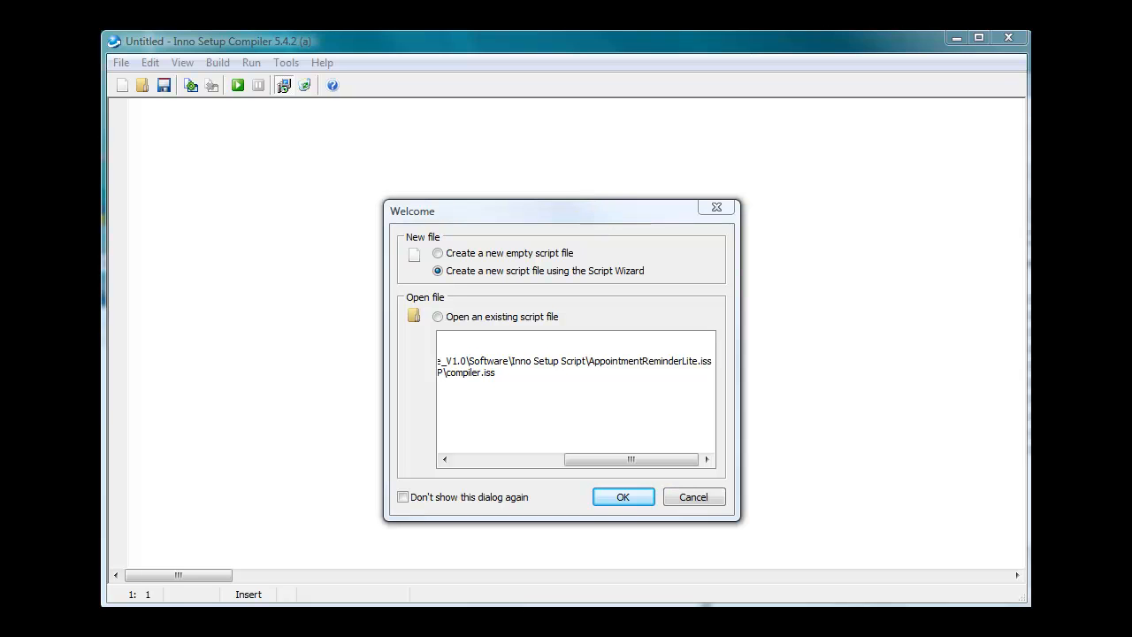
pyautogui.moveTo(727, 361)
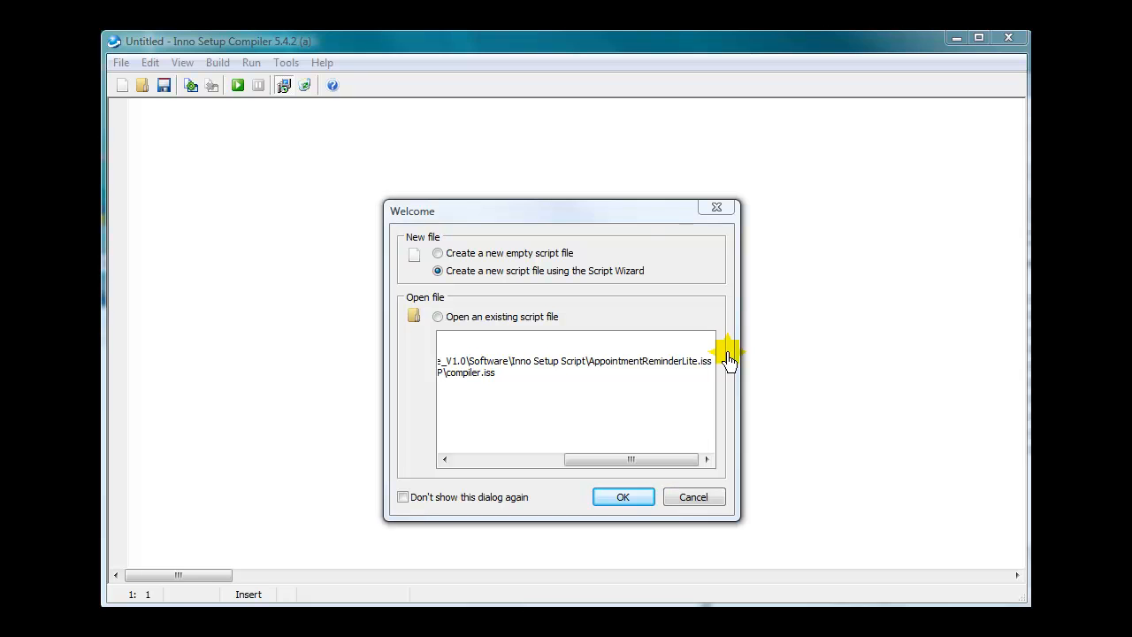
pyautogui.moveTo(573, 230)
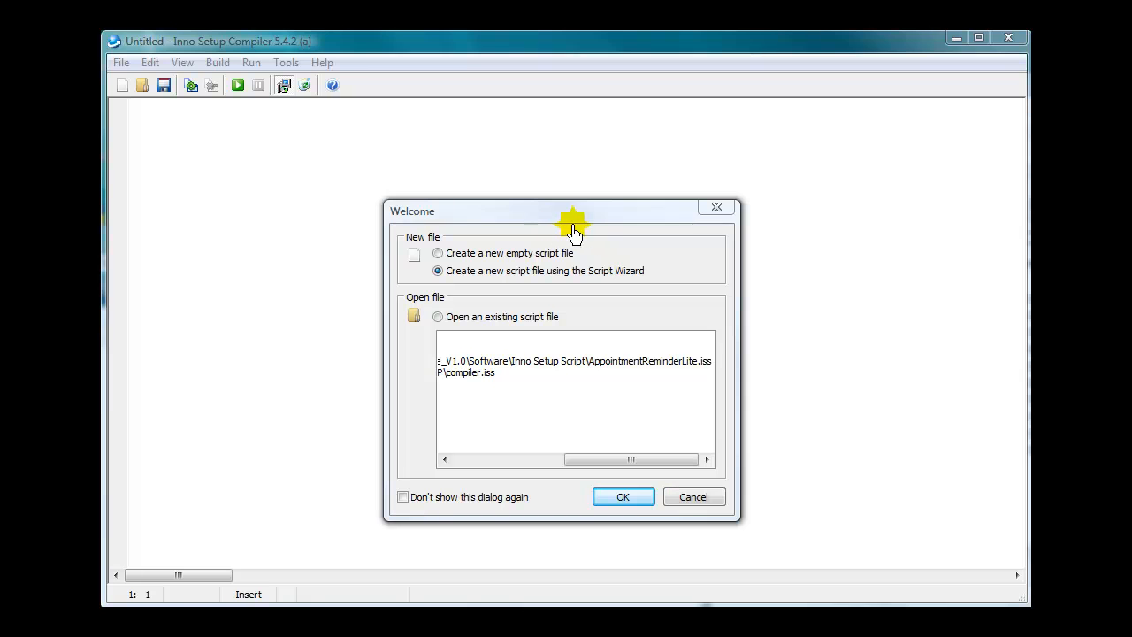
pyautogui.moveTo(481, 280)
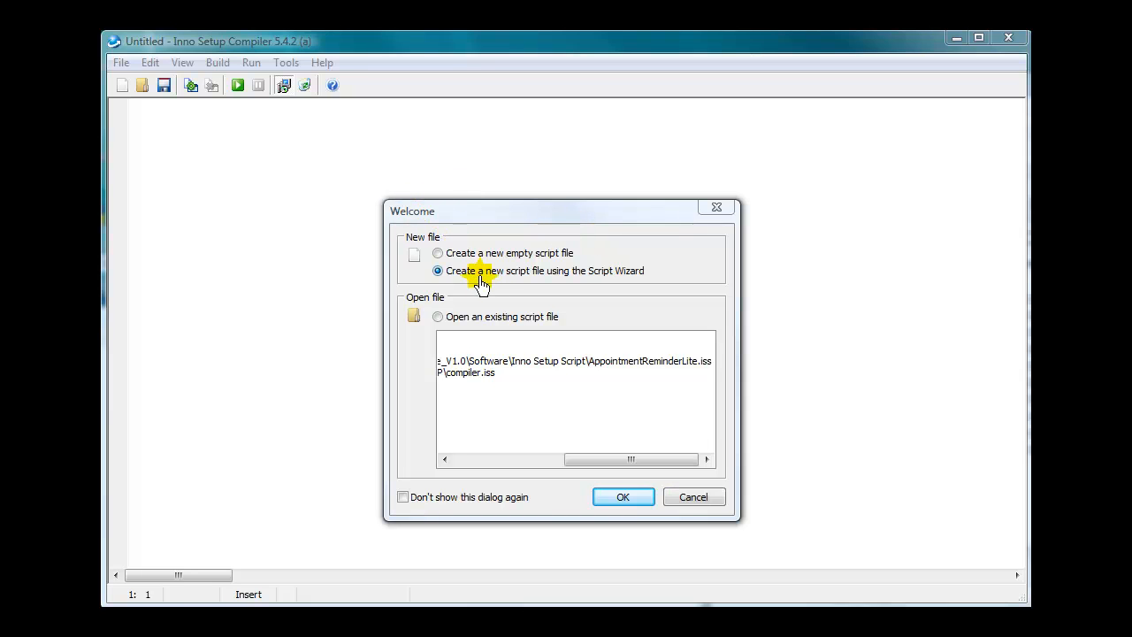
pyautogui.moveTo(605, 279)
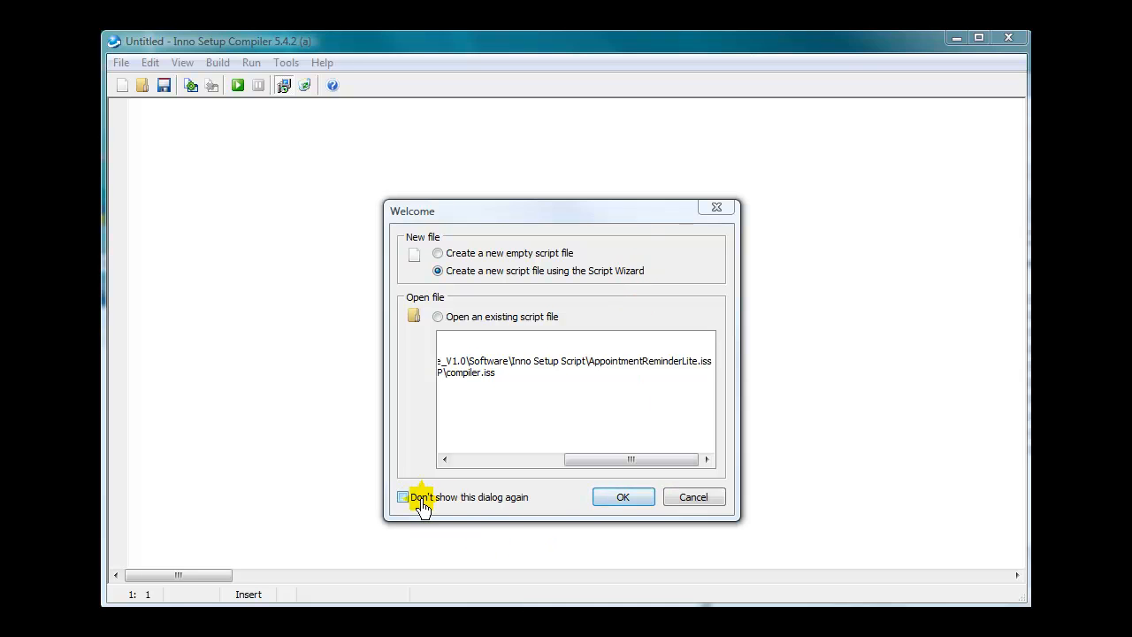
pyautogui.moveTo(464, 503)
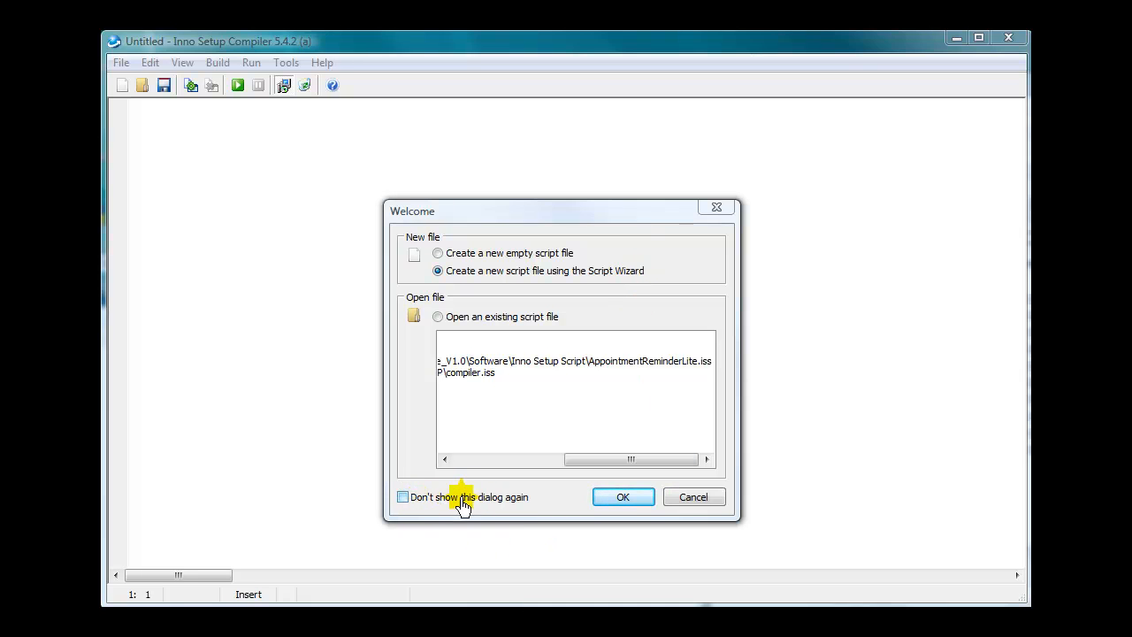
pyautogui.moveTo(425, 505)
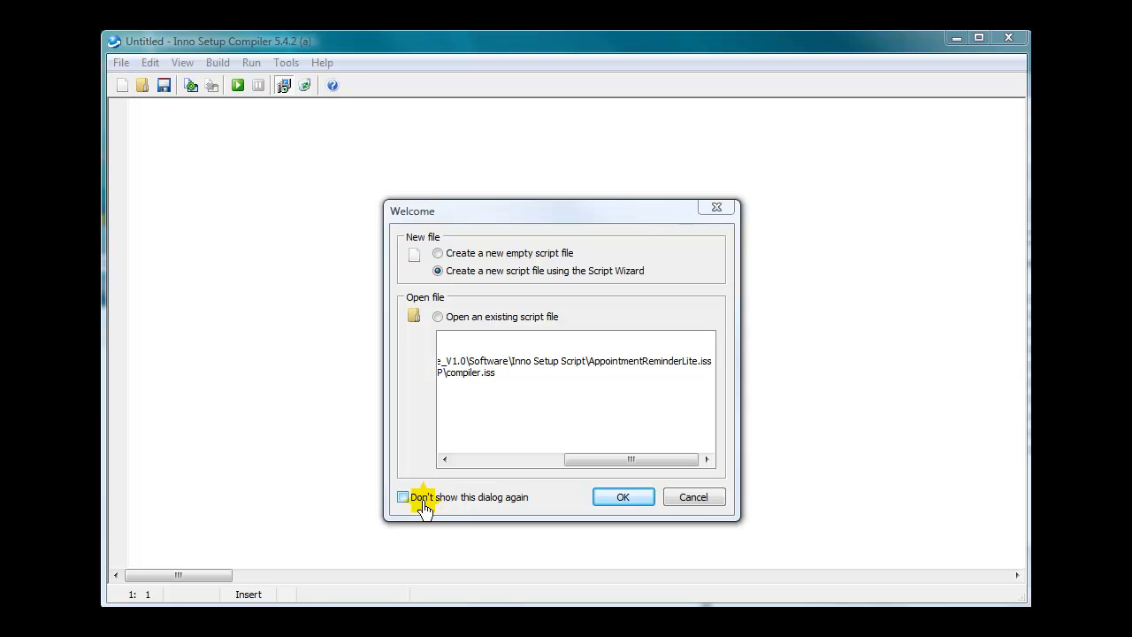
pyautogui.moveTo(478, 510)
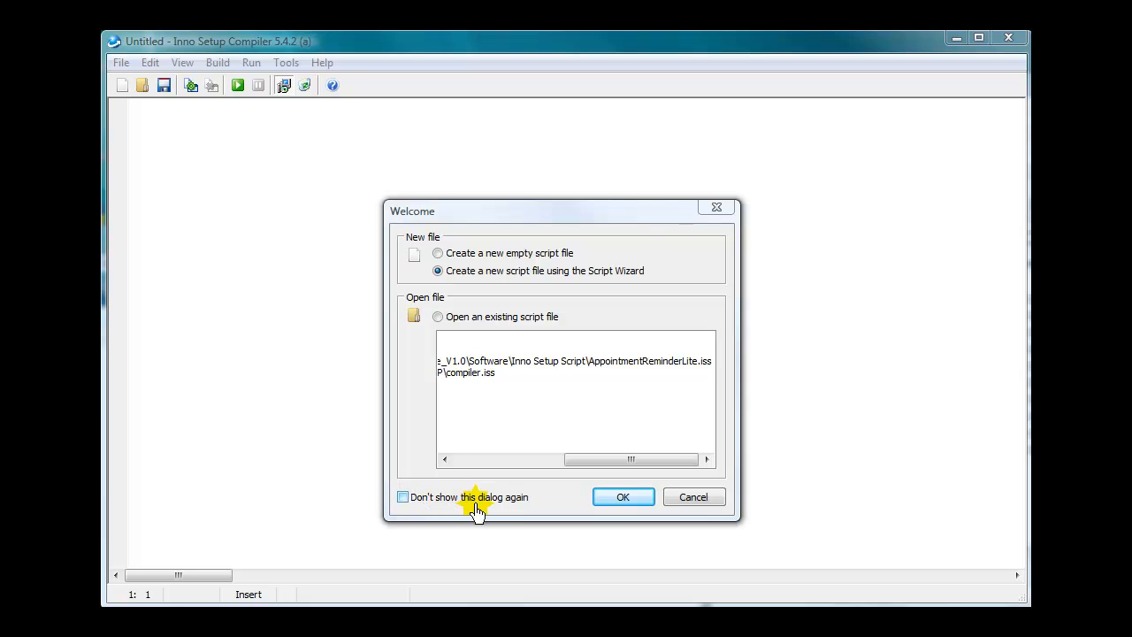
pyautogui.moveTo(609, 216)
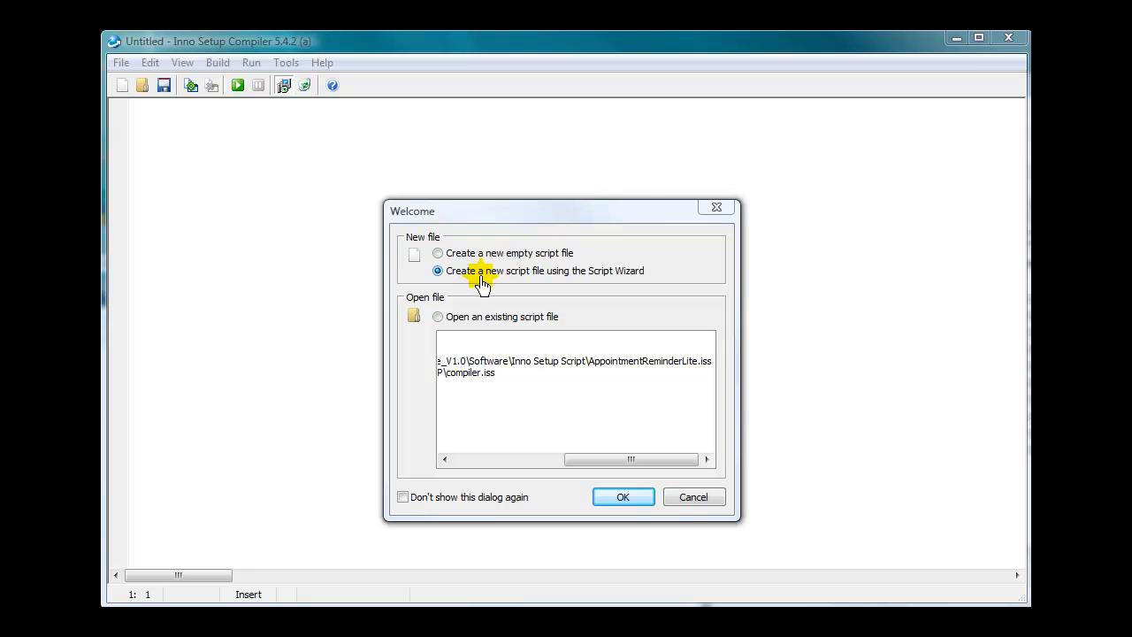
pyautogui.moveTo(497, 283)
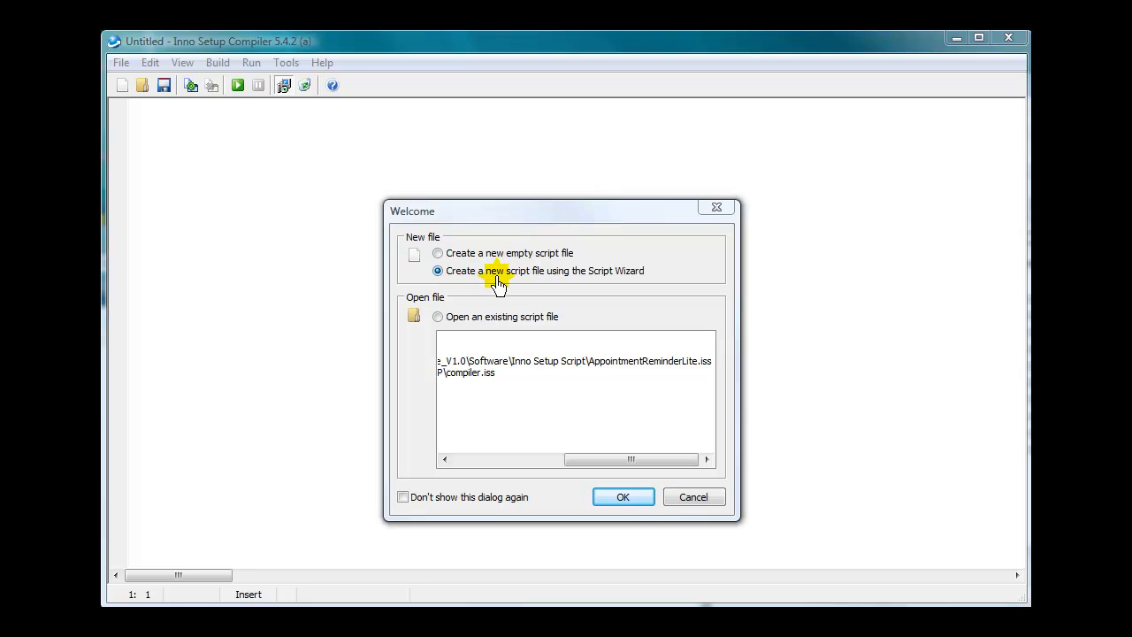
pyautogui.moveTo(558, 281)
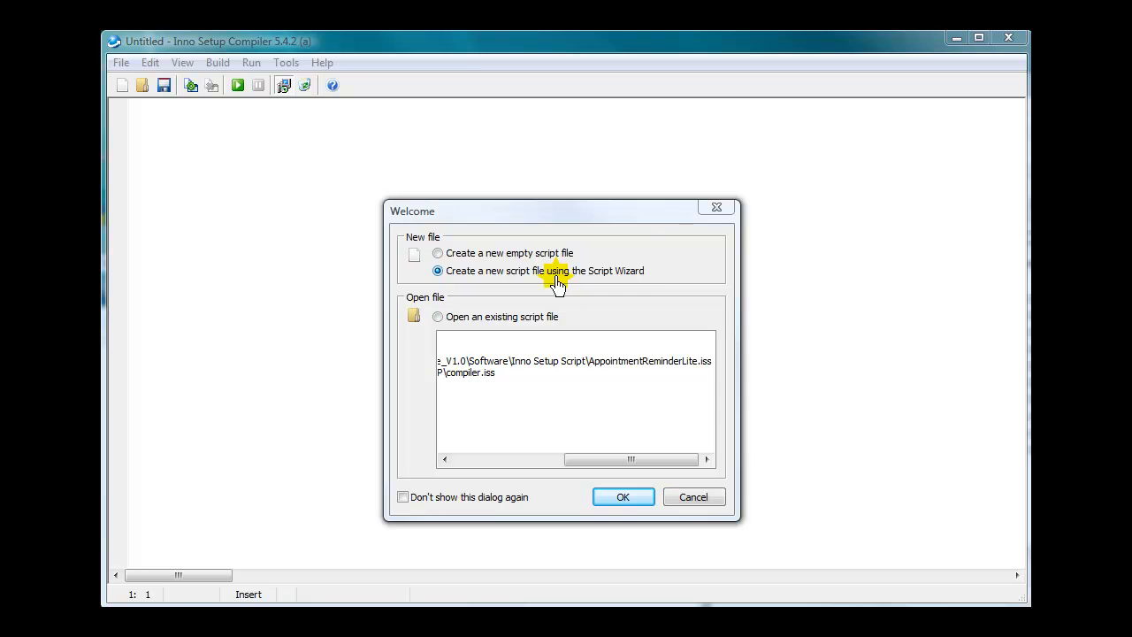
# Step: Start a new script file using the Script Wizard from the Welcome dialog
pyautogui.click(623, 495)
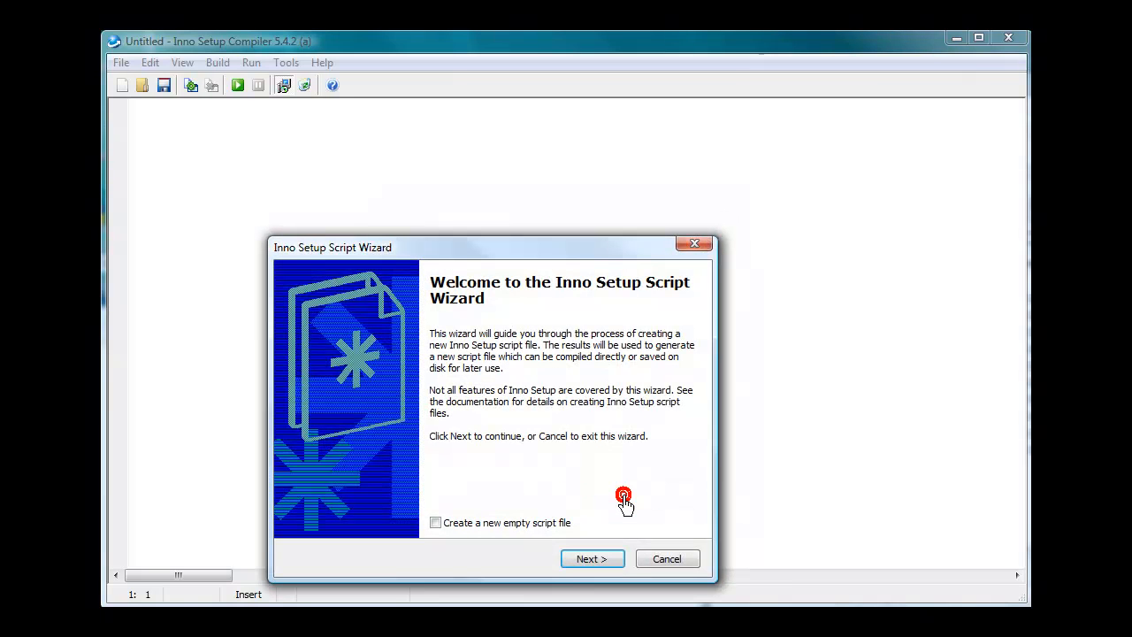
pyautogui.moveTo(645, 442)
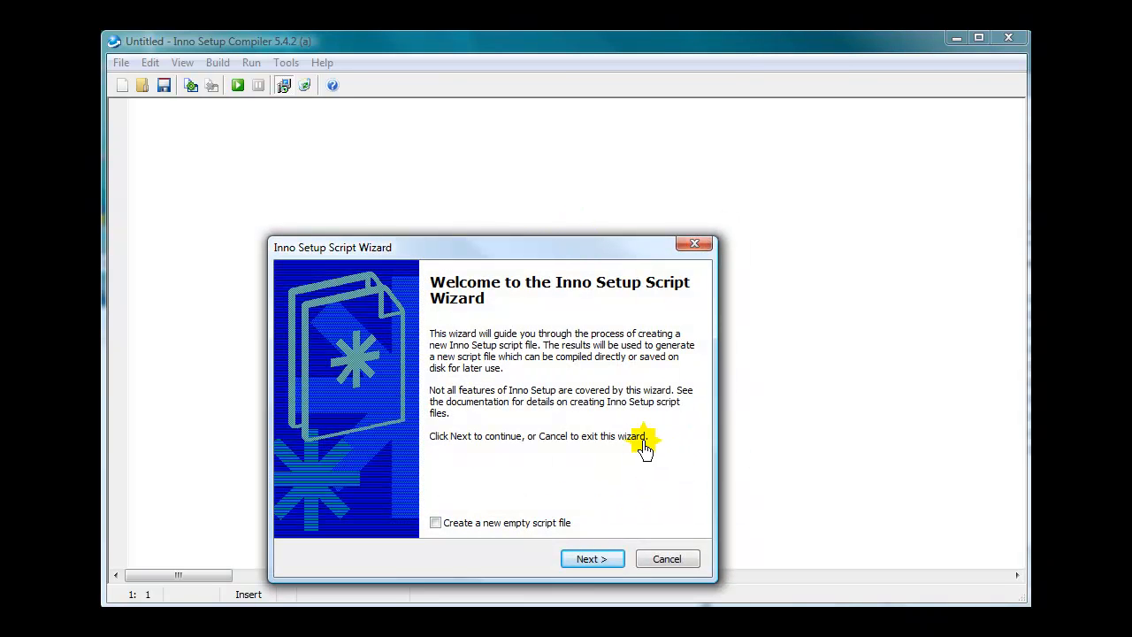
pyautogui.moveTo(446, 528)
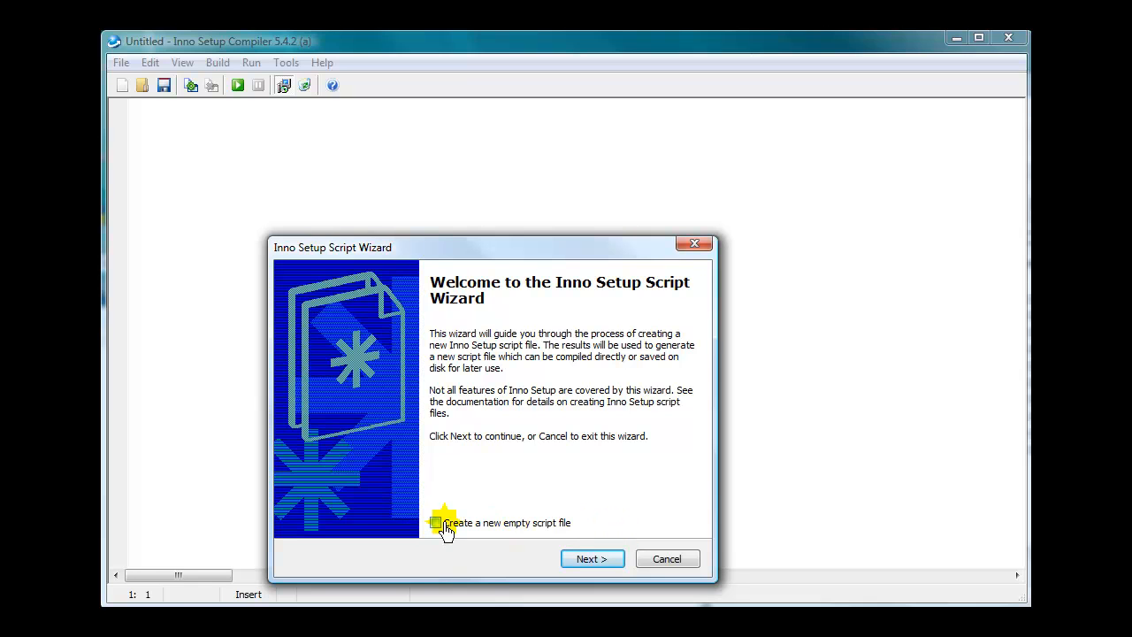
# Step: Name the application 'My Mobile Site Builder' on the Application Information page
pyautogui.click(591, 559)
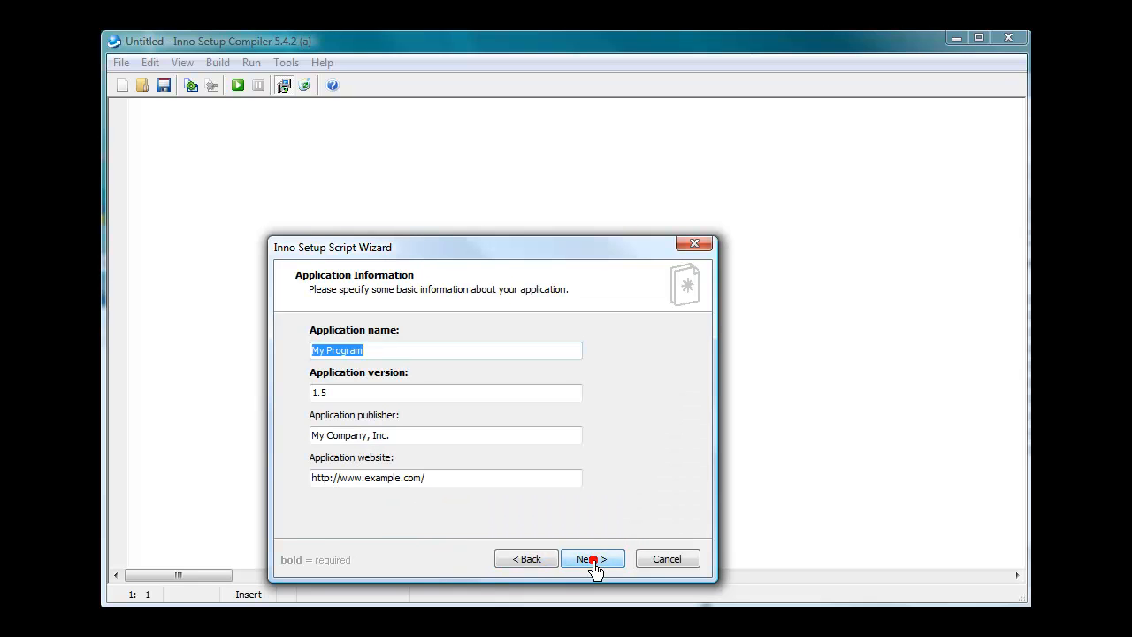
pyautogui.moveTo(391, 358)
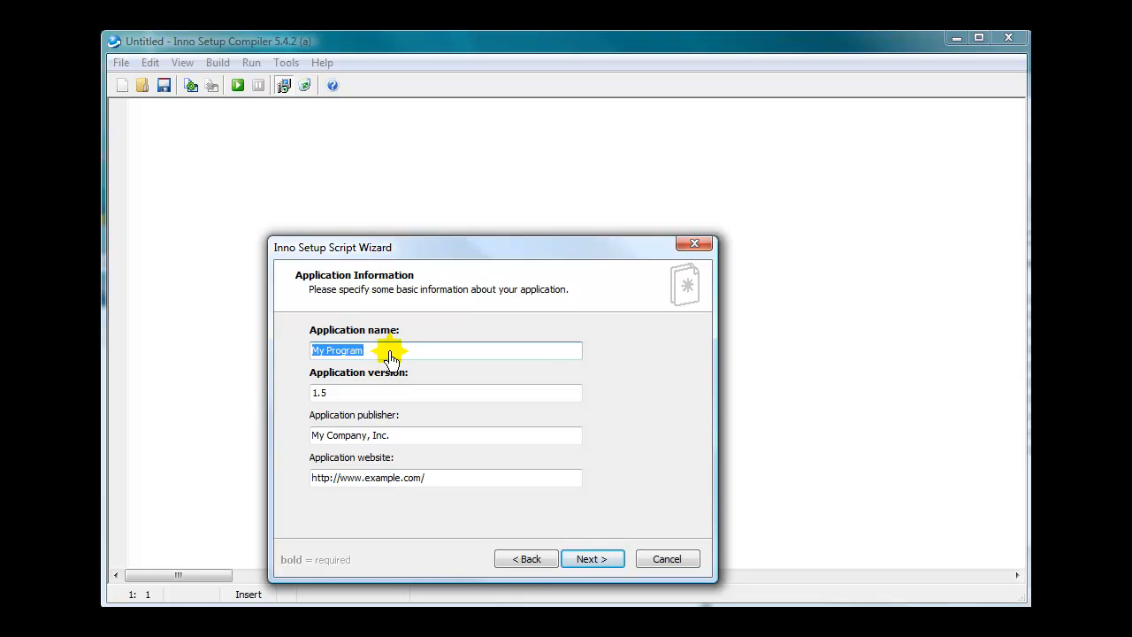
pyautogui.write('My')
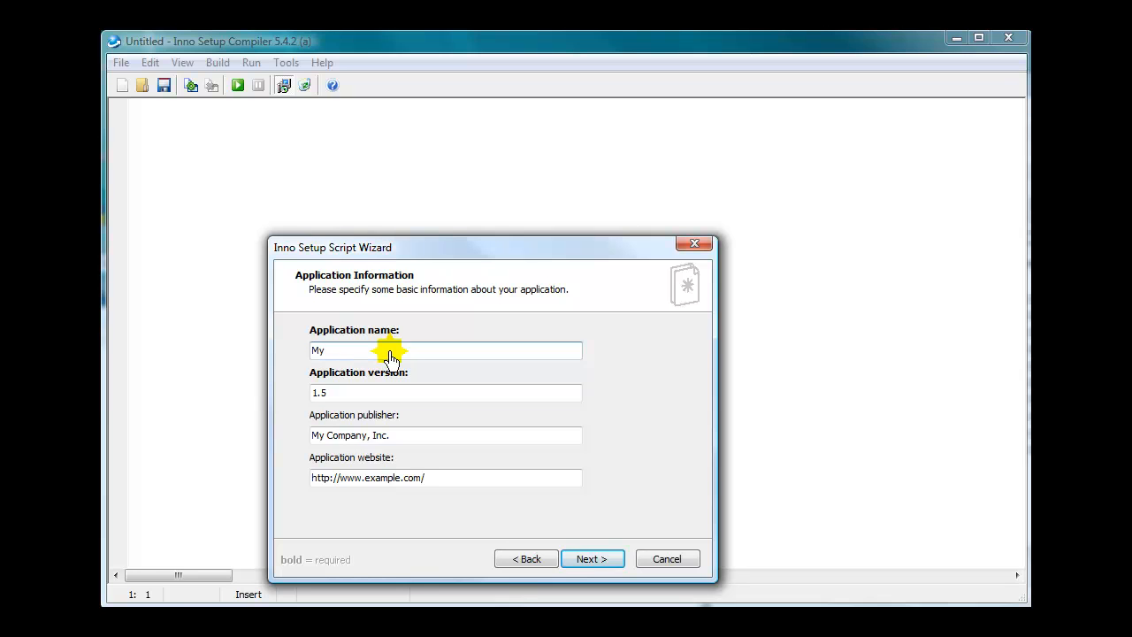
pyautogui.write('Mobile S')
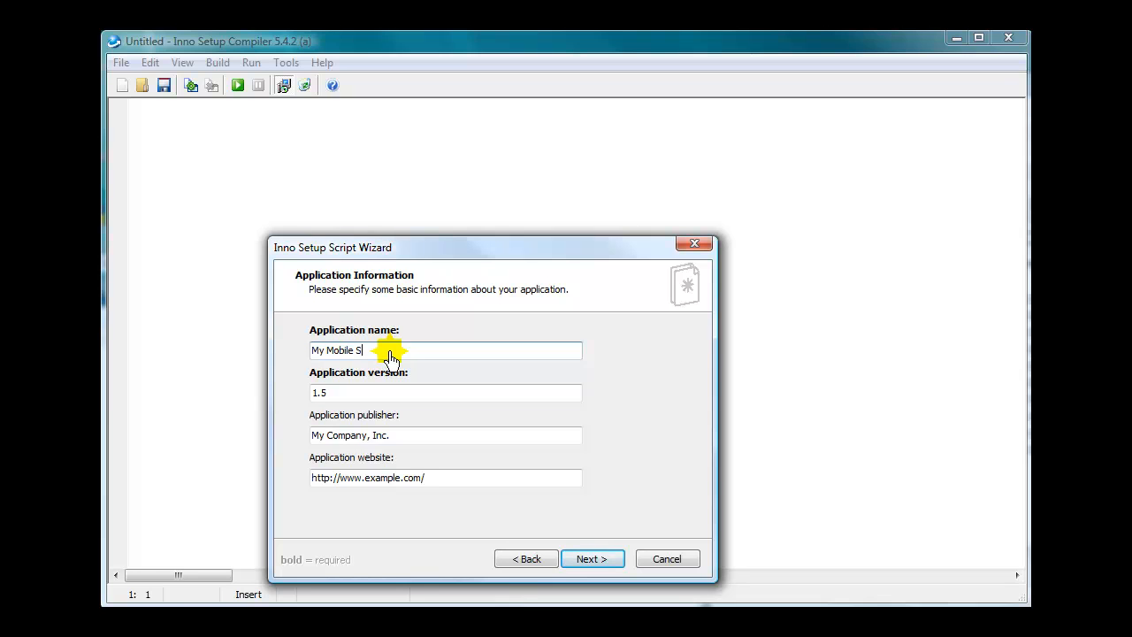
pyautogui.write('ite Bui')
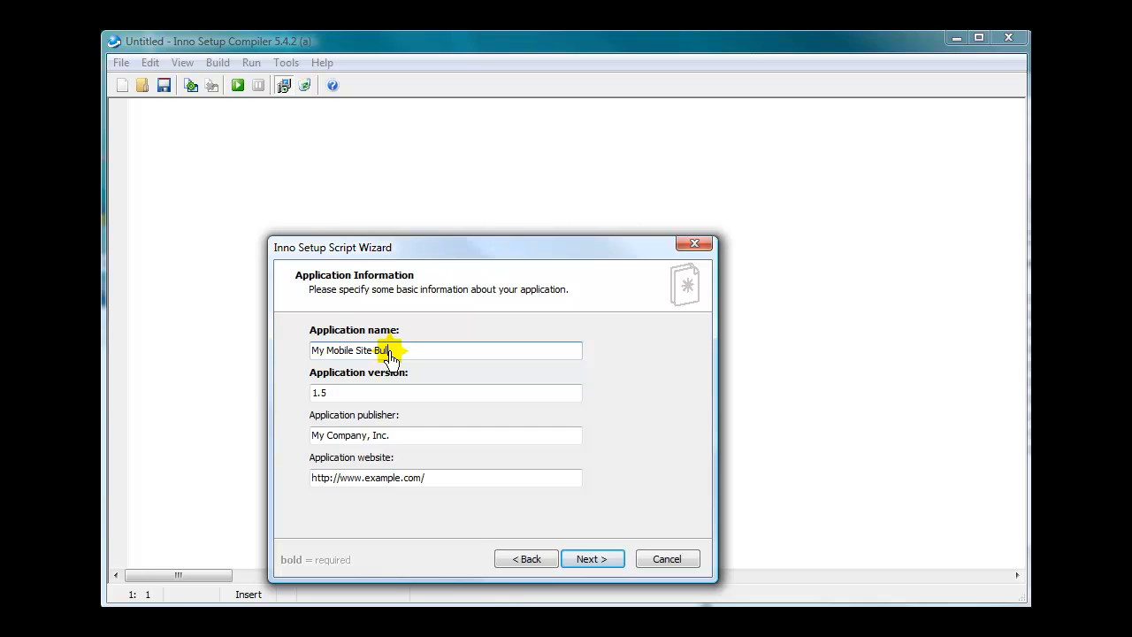
pyautogui.write('der')
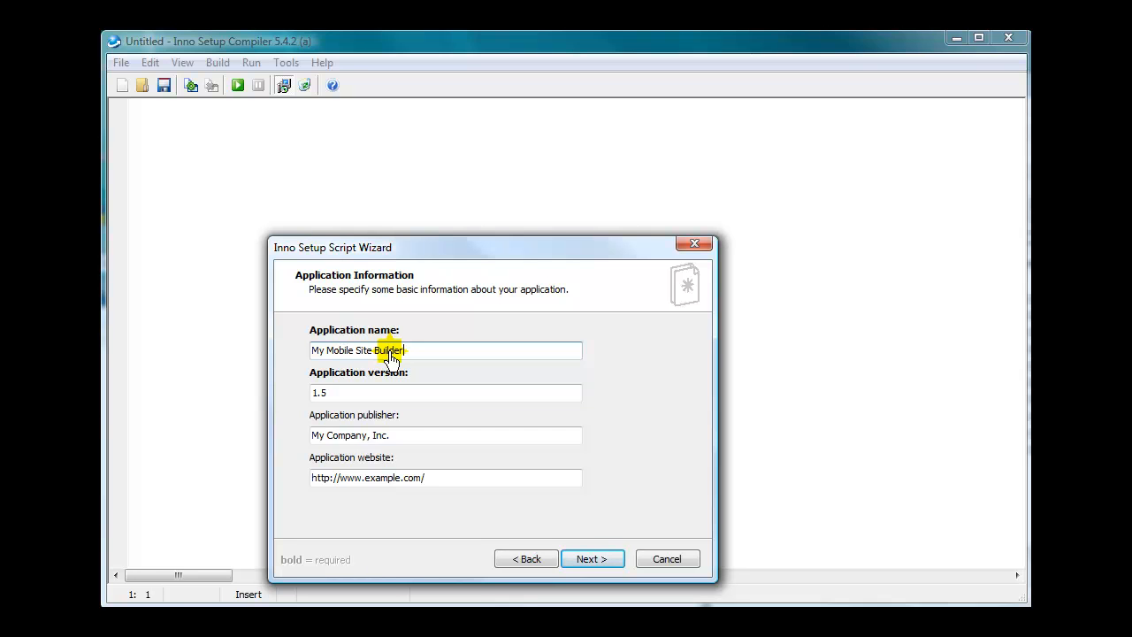
pyautogui.moveTo(345, 397)
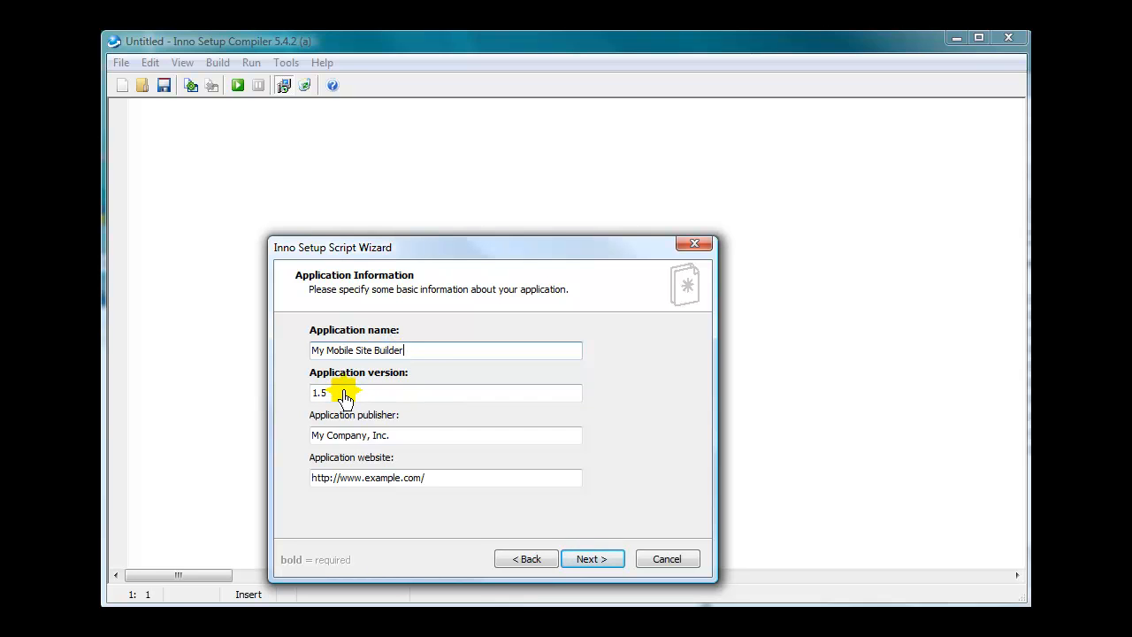
pyautogui.moveTo(368, 442)
pyautogui.write('JettDigitals')
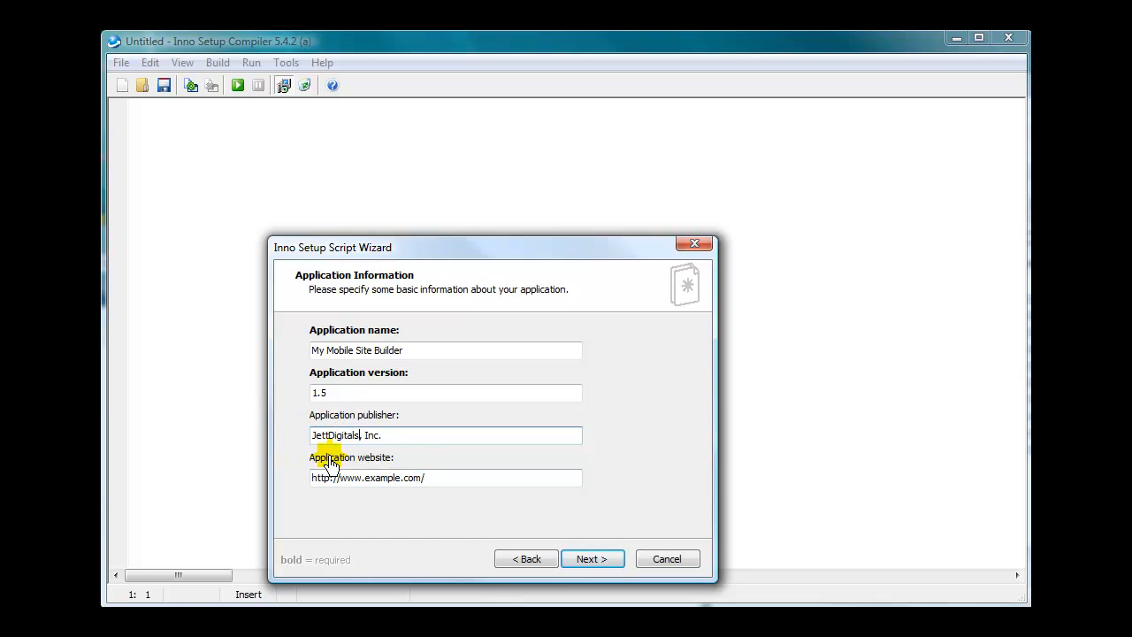
pyautogui.moveTo(404, 488)
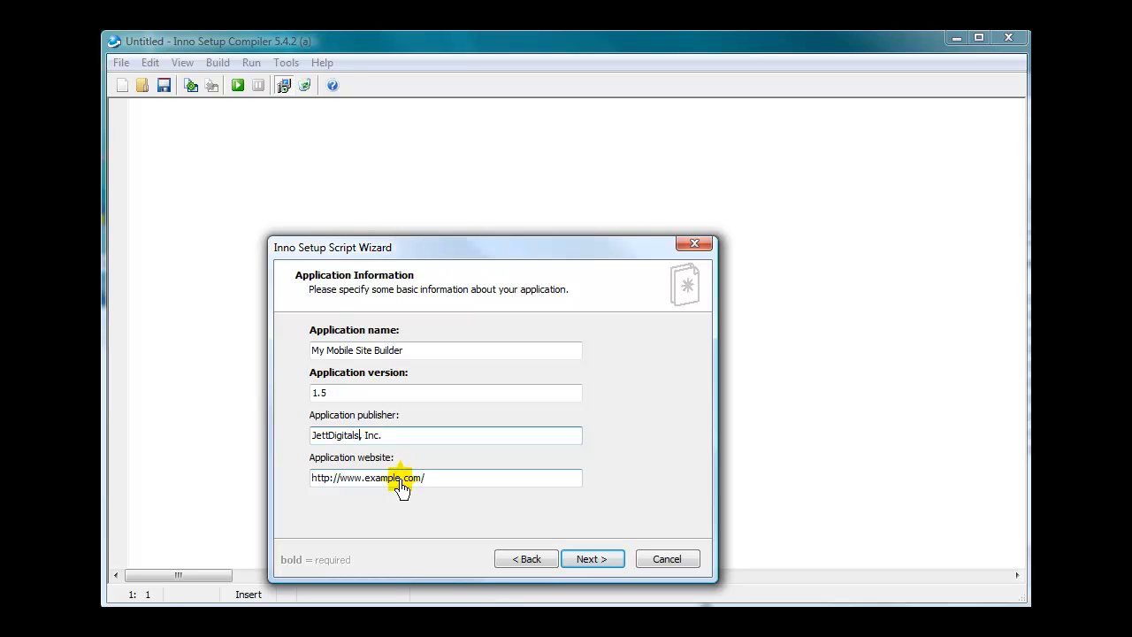
pyautogui.doubleClick(375, 478)
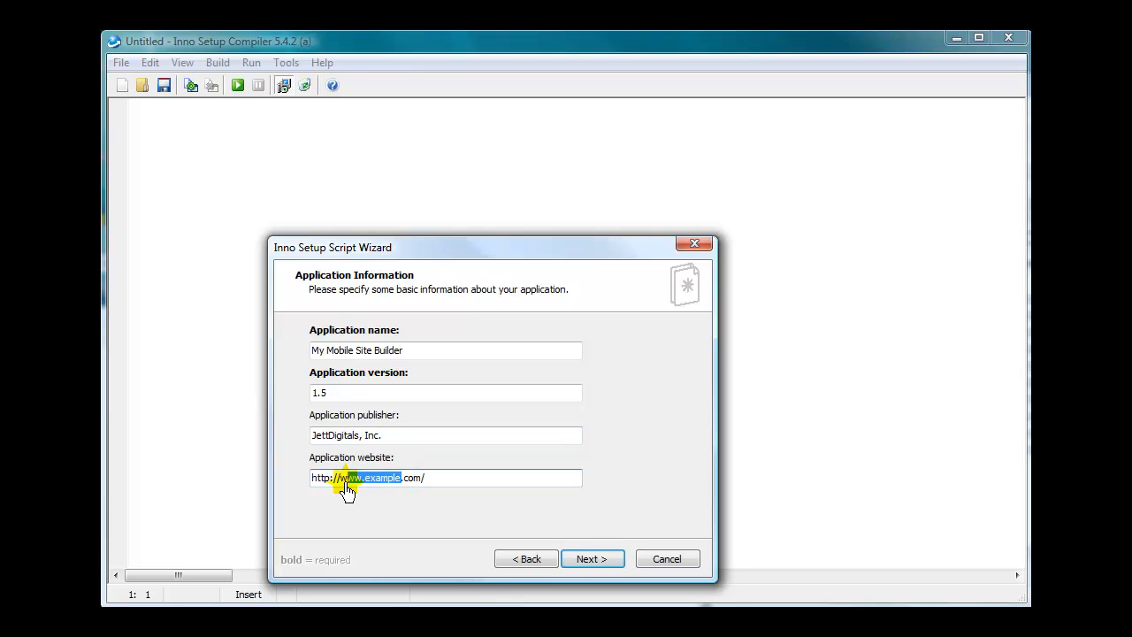
pyautogui.moveTo(485, 438)
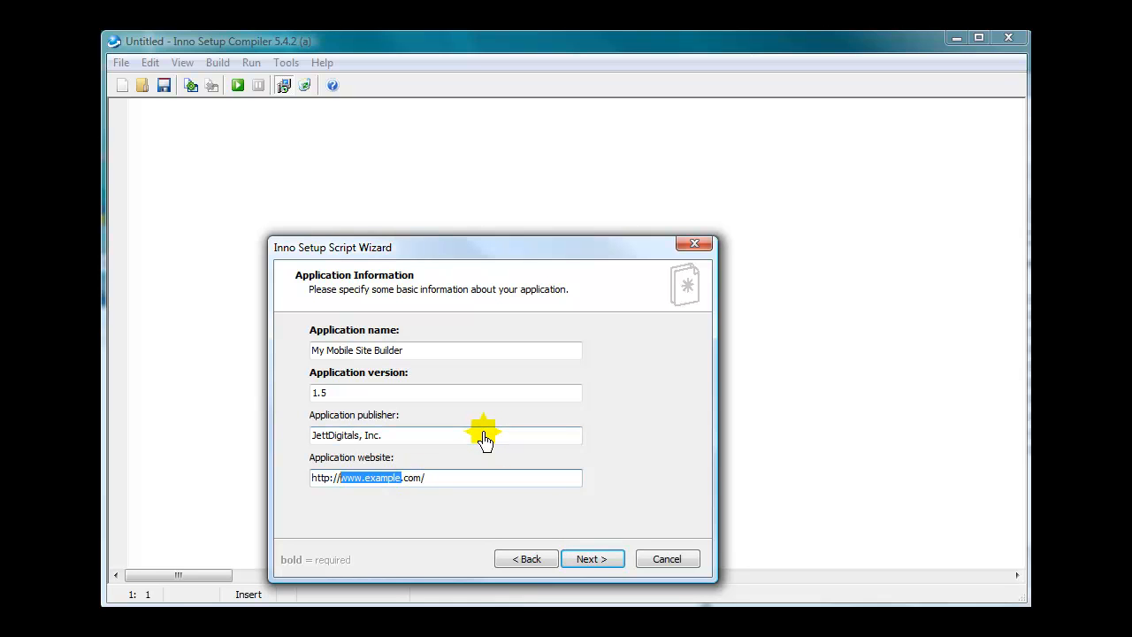
pyautogui.moveTo(404, 486)
pyautogui.write('makeqrc')
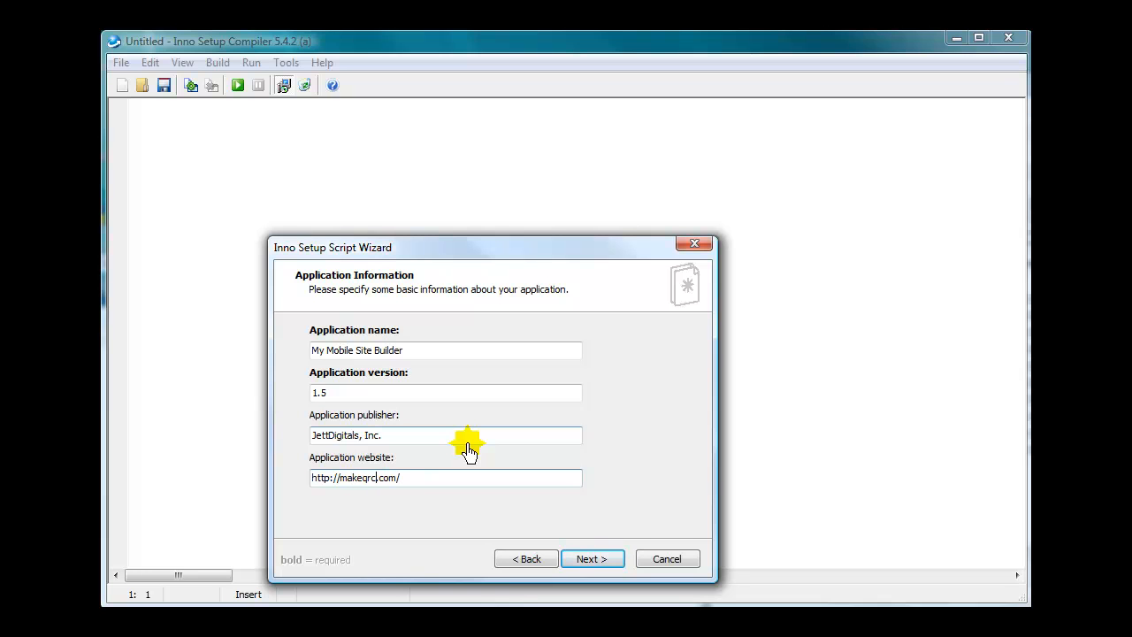
pyautogui.write('odesonline')
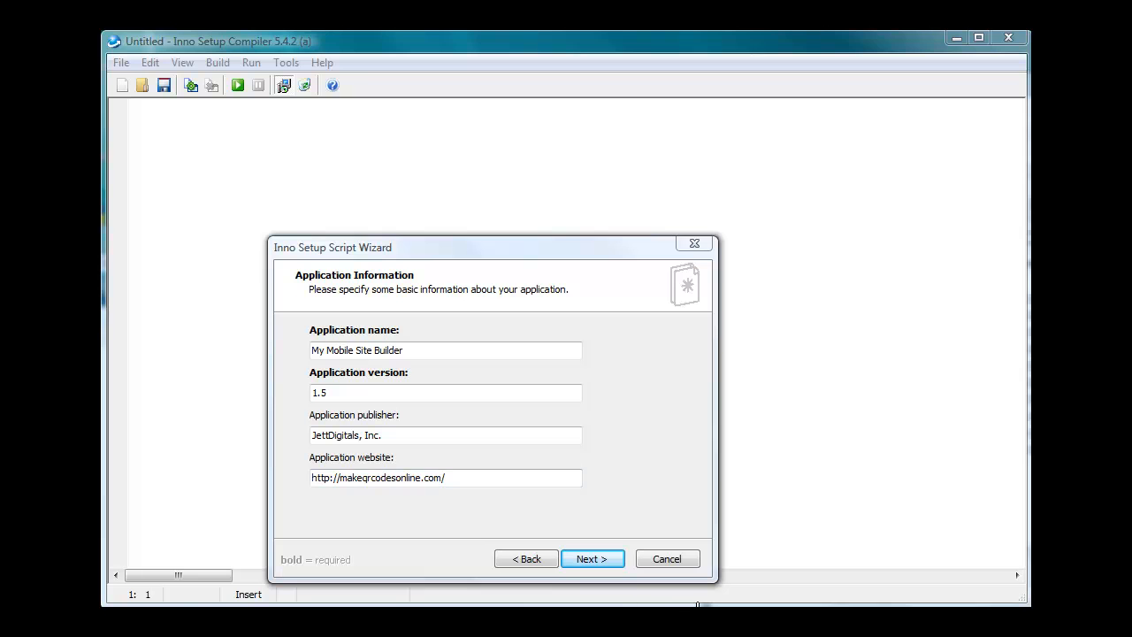
# Step: Advance to the Application Folder page, keeping Program Files and the default folder name
pyautogui.click(590, 560)
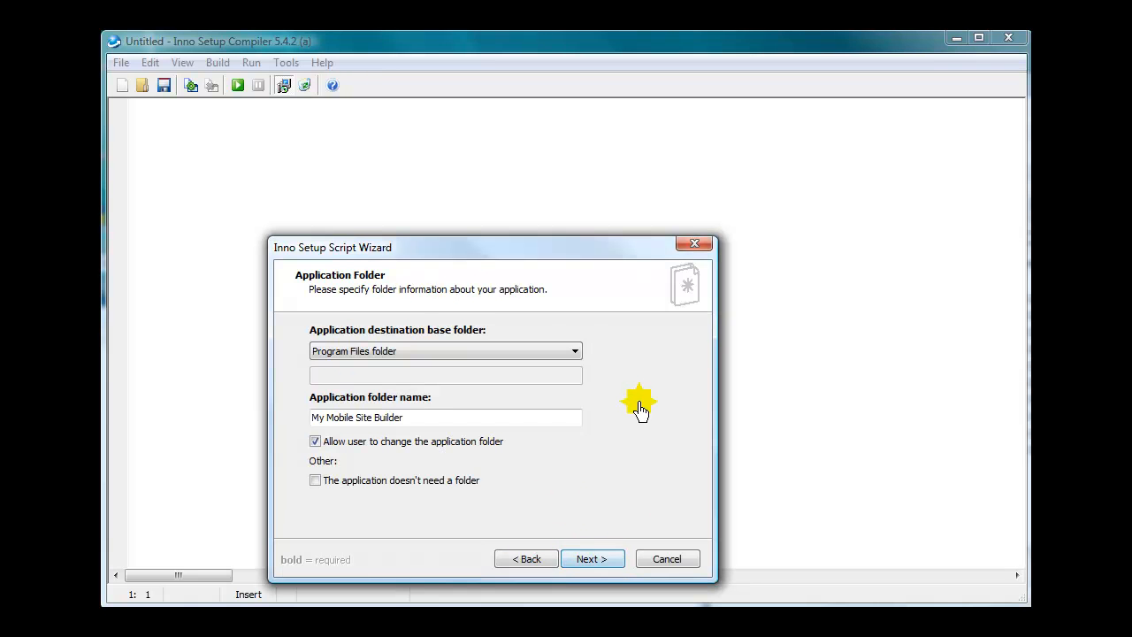
pyautogui.moveTo(363, 333)
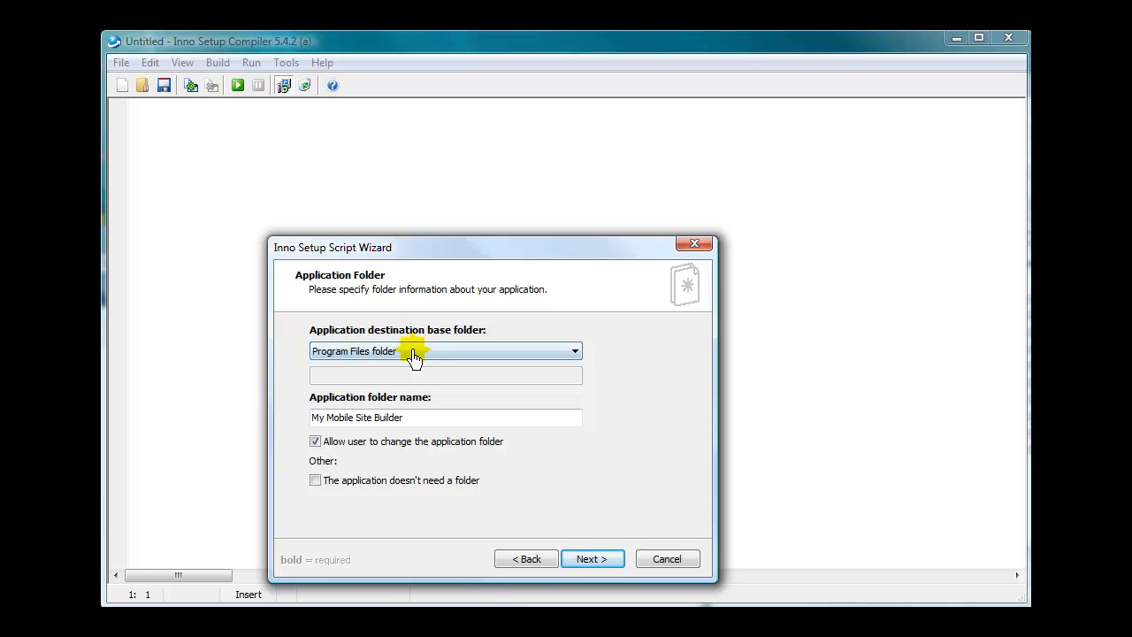
pyautogui.moveTo(453, 464)
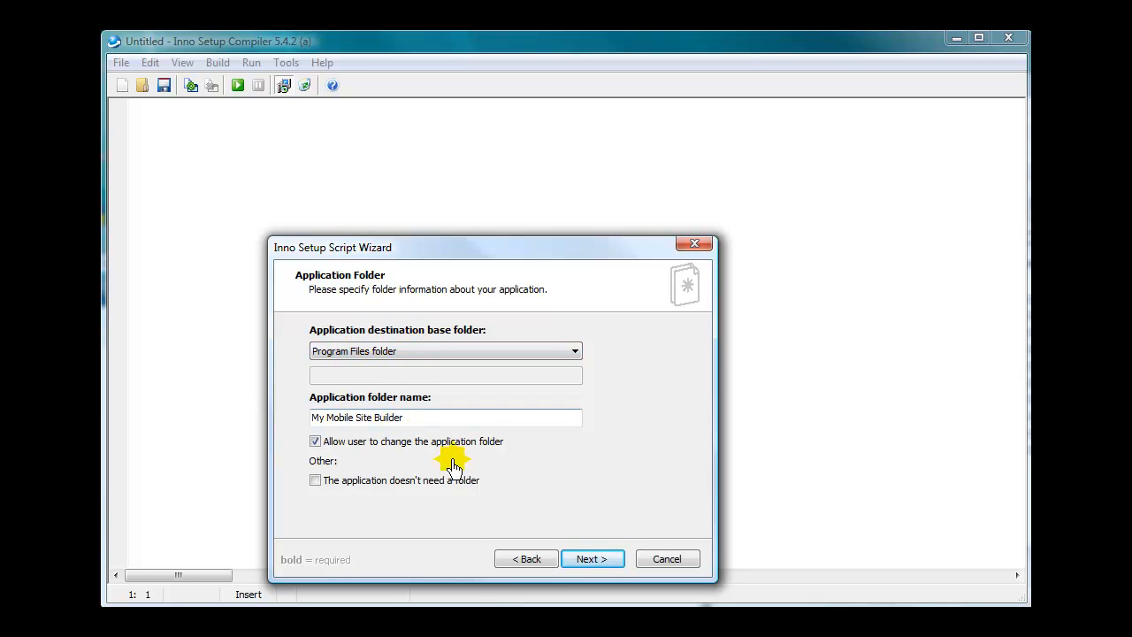
pyautogui.moveTo(513, 452)
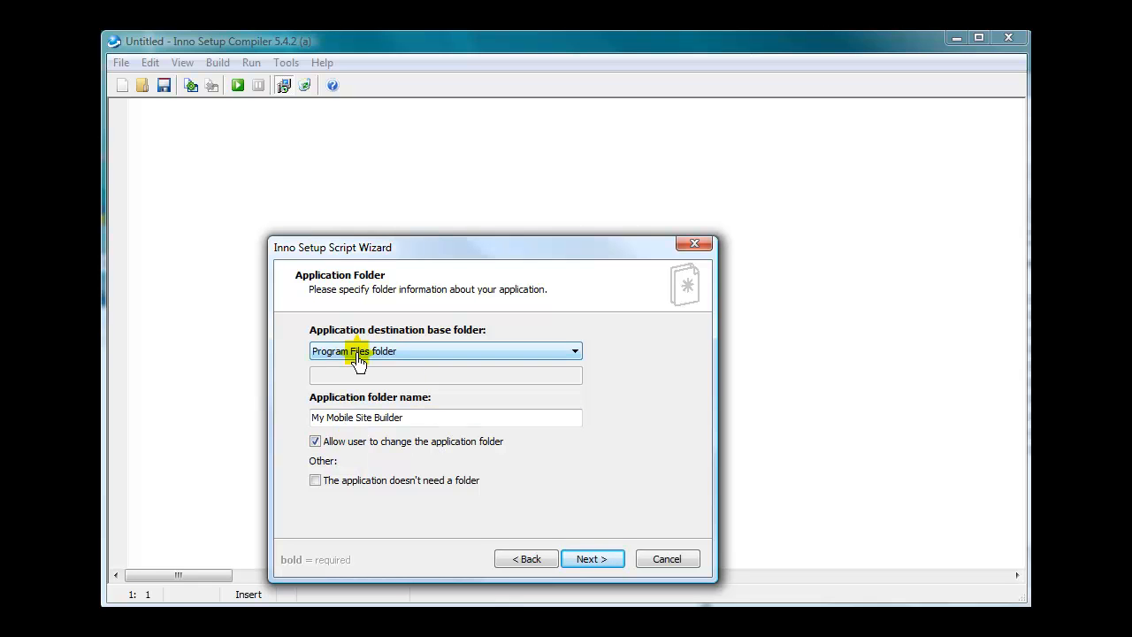
pyautogui.moveTo(368, 361)
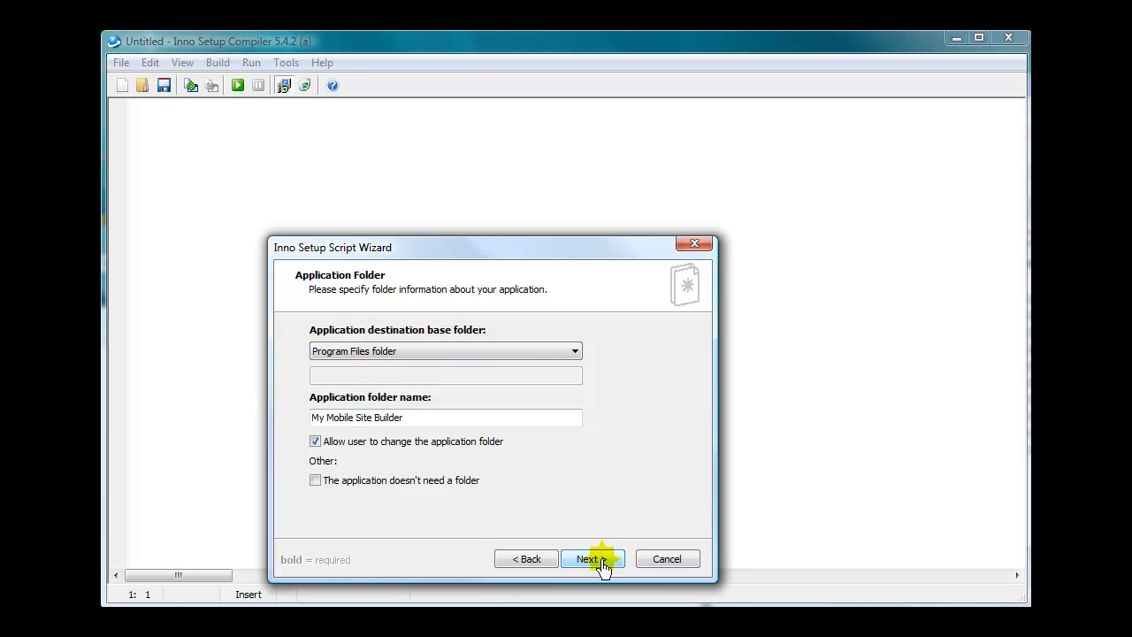
# Step: Reach the Application Files page and browse for the main executable in the Rebrandable folder
pyautogui.click(591, 559)
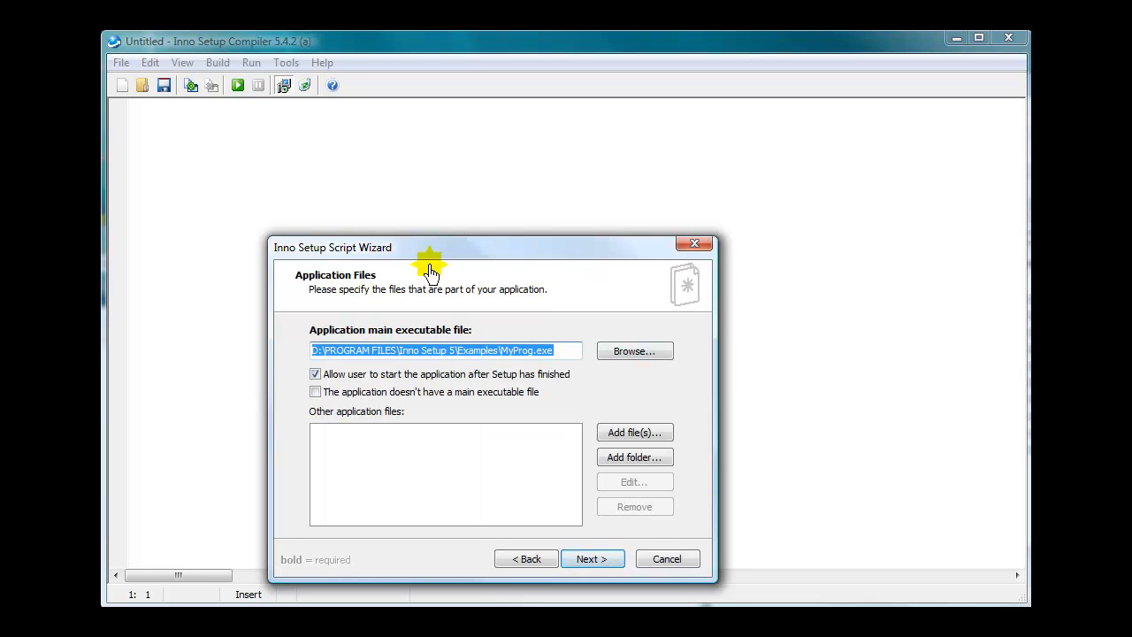
pyautogui.moveTo(350, 352)
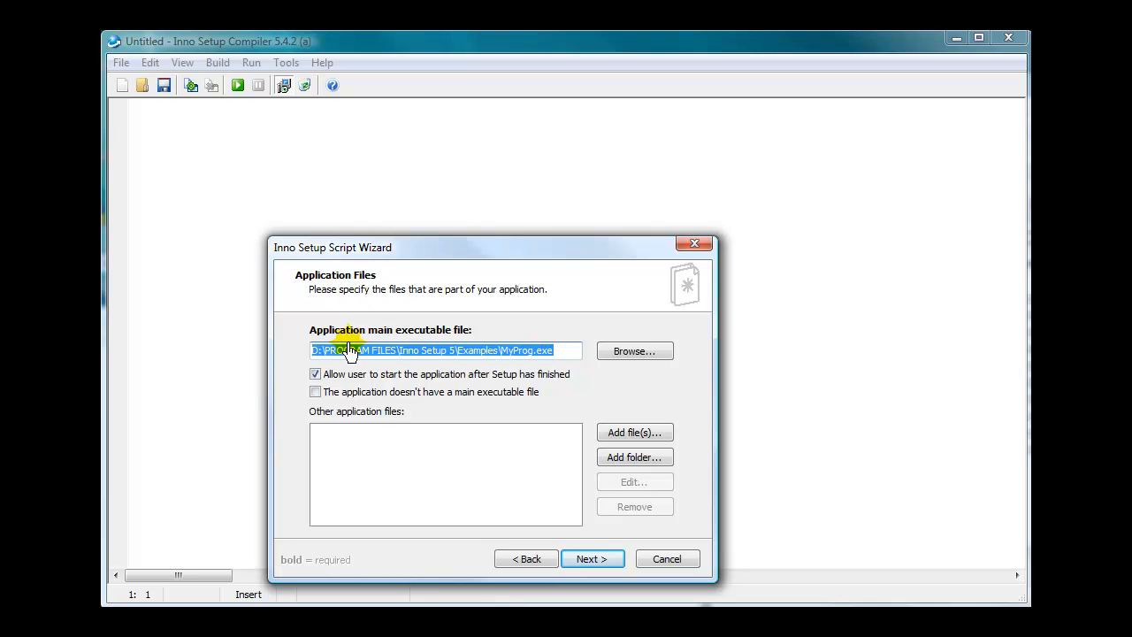
pyautogui.moveTo(457, 361)
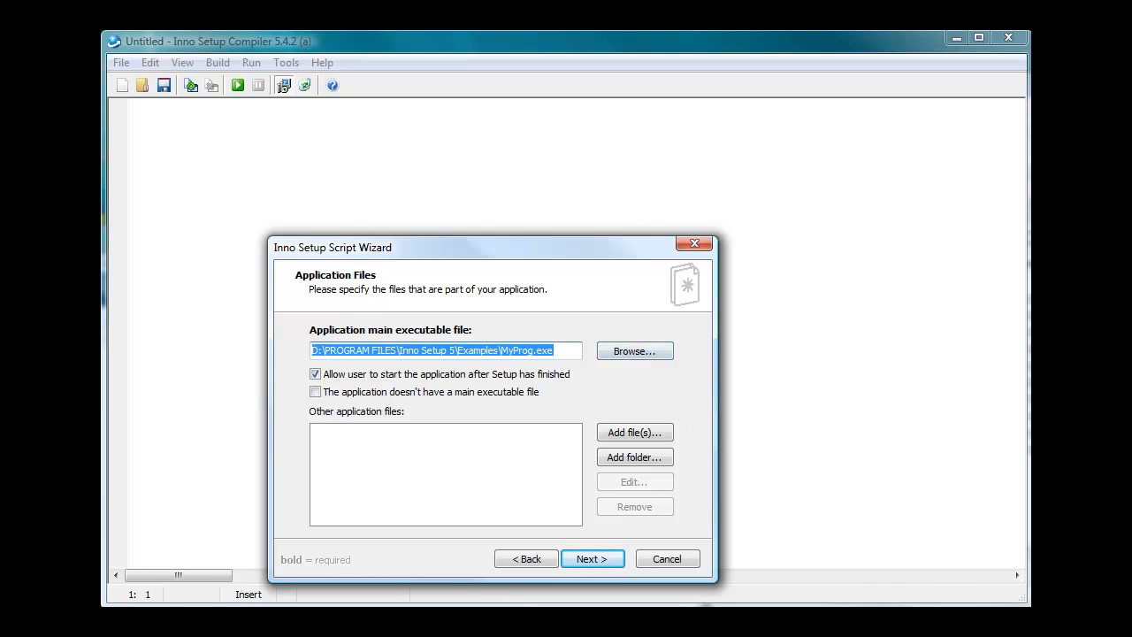
pyautogui.click(634, 350)
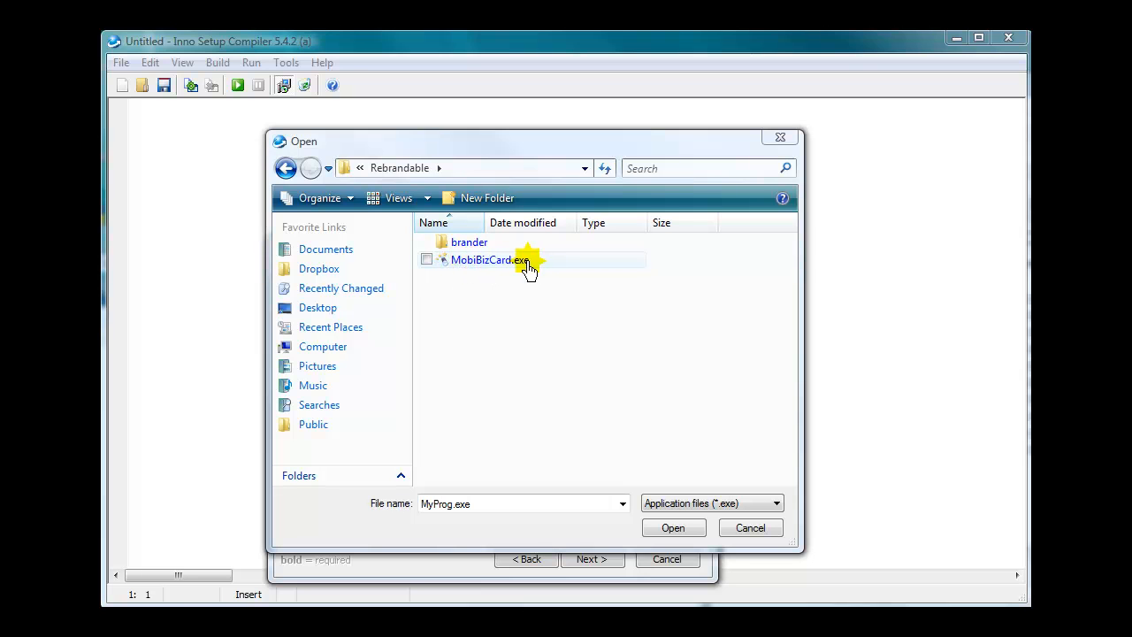
# Step: Choose MobiBizCard.exe as the application's main executable file
pyautogui.click(485, 258)
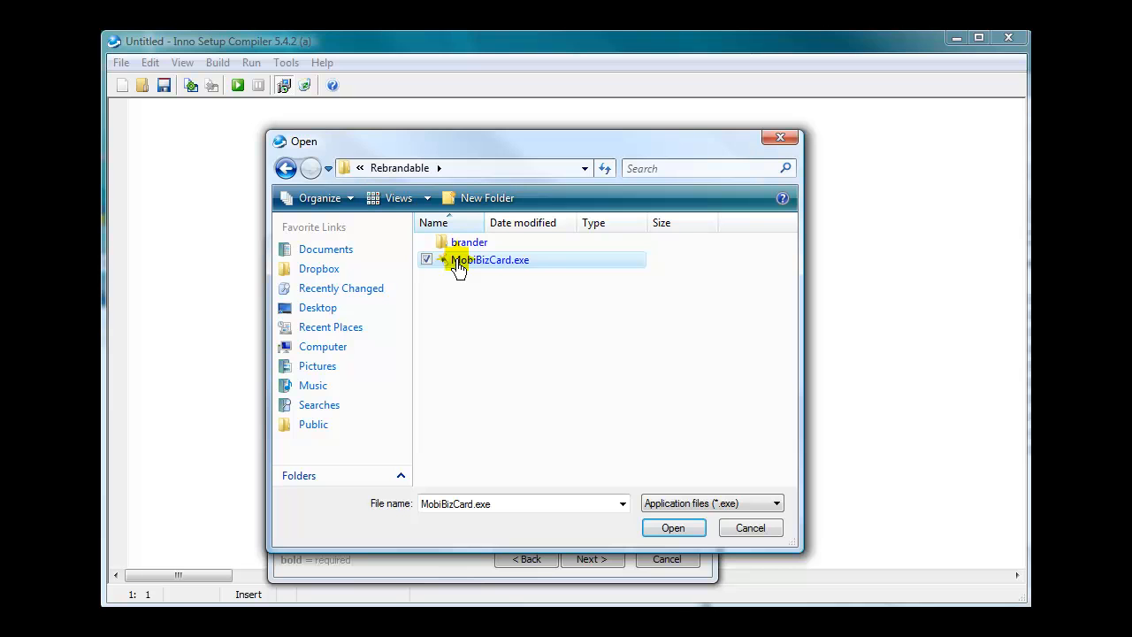
pyautogui.moveTo(499, 274)
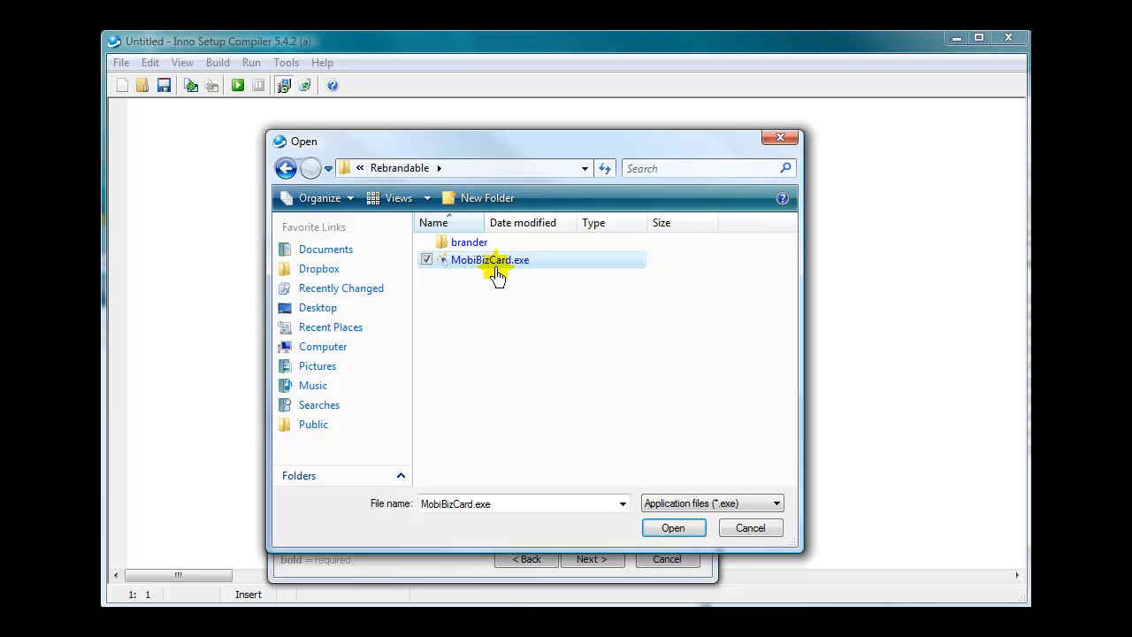
pyautogui.moveTo(453, 269)
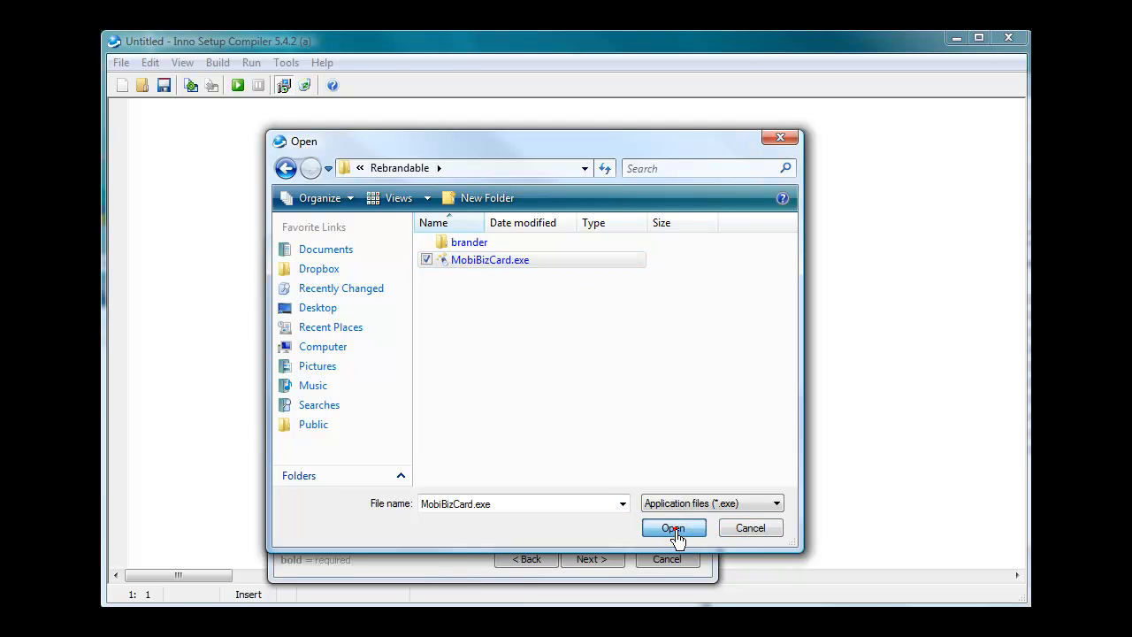
pyautogui.click(672, 527)
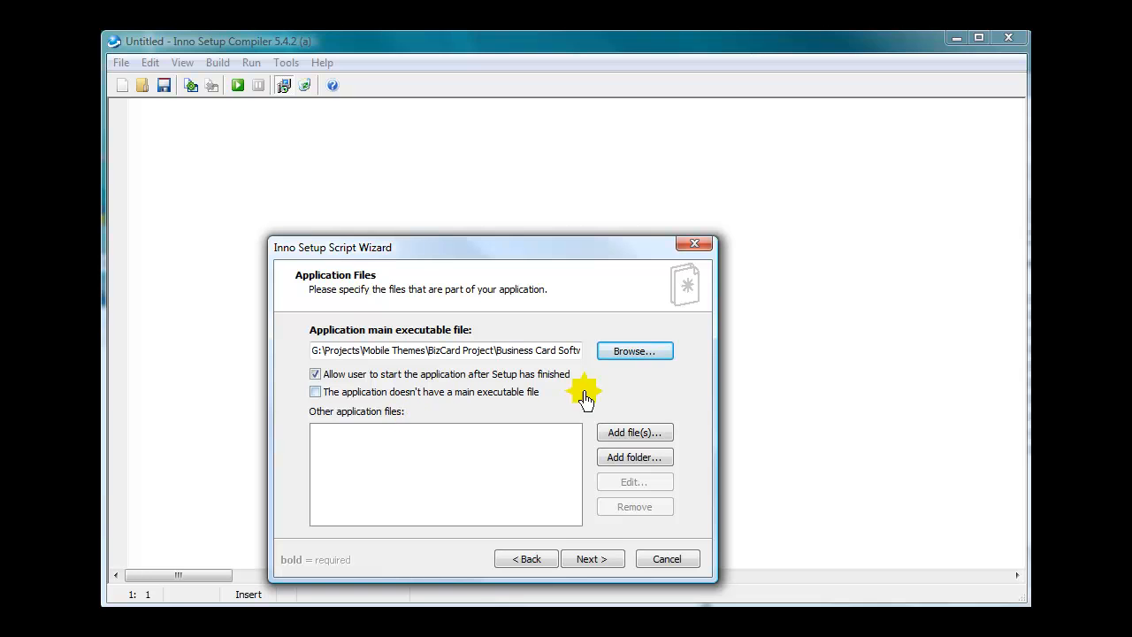
pyautogui.moveTo(616, 385)
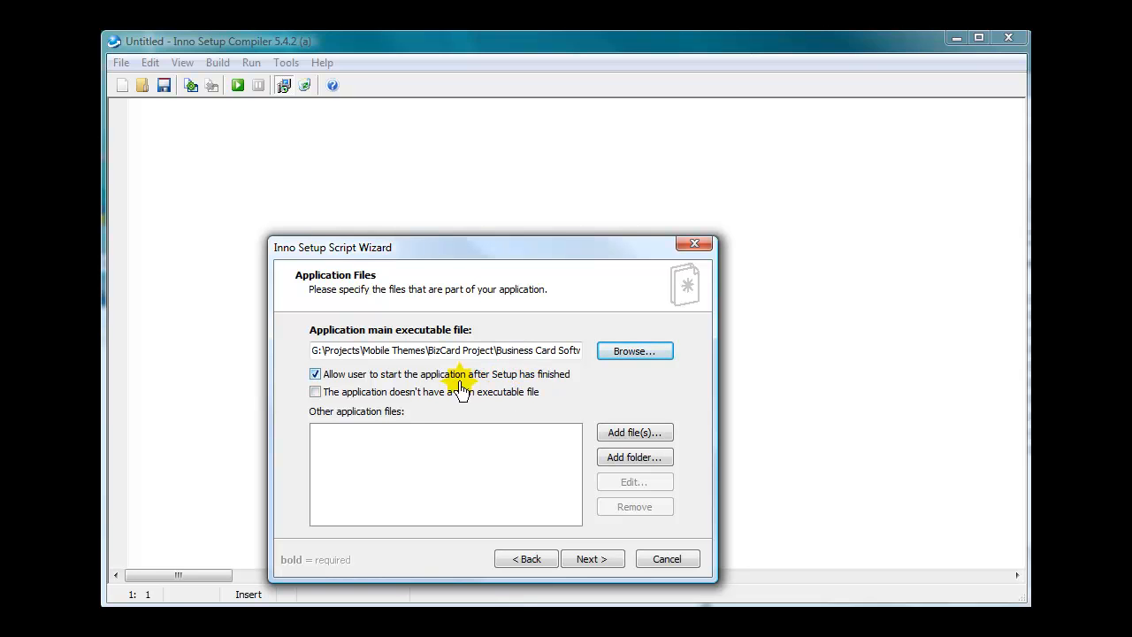
pyautogui.moveTo(363, 382)
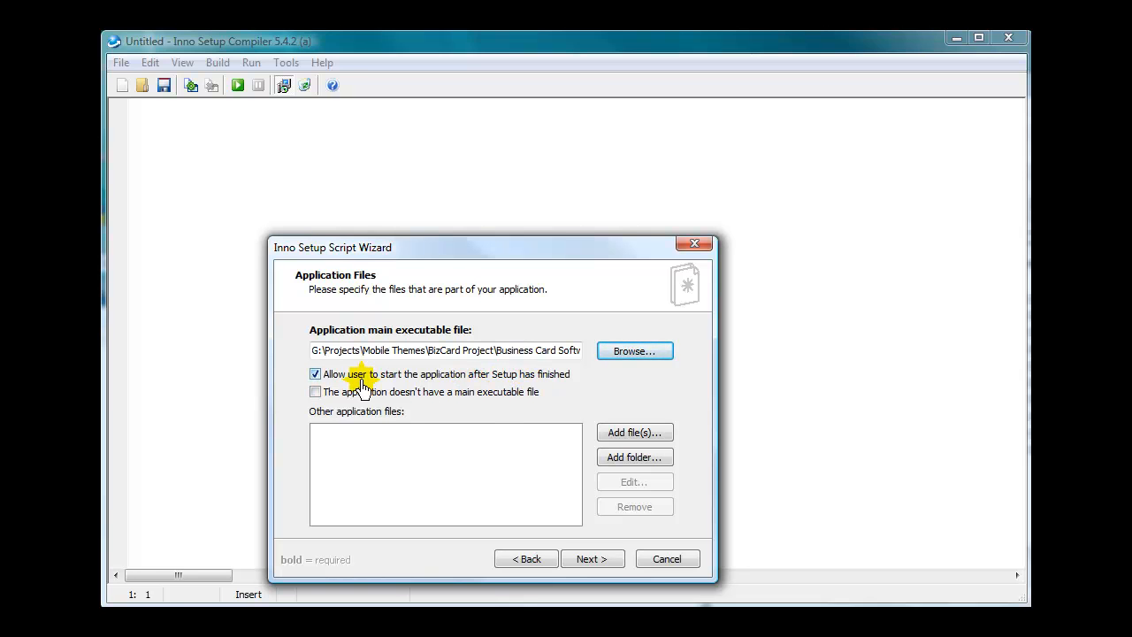
pyautogui.moveTo(634, 431)
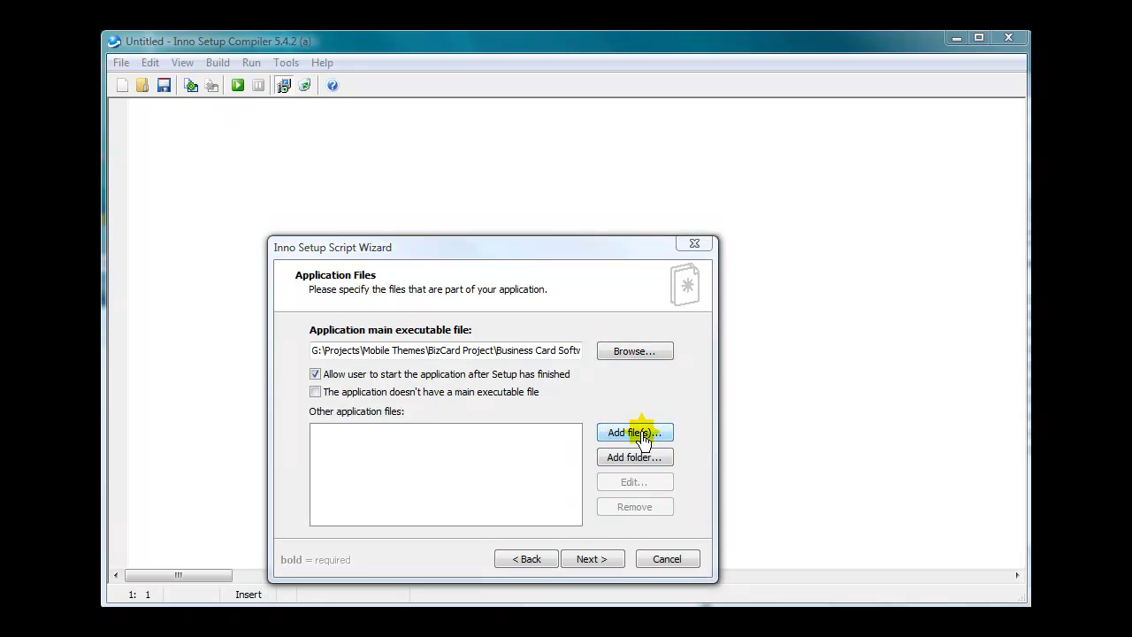
# Step: Add MobiBizCard.lib and the other MobiBizCard support files, then continue to Application Icons
pyautogui.click(634, 432)
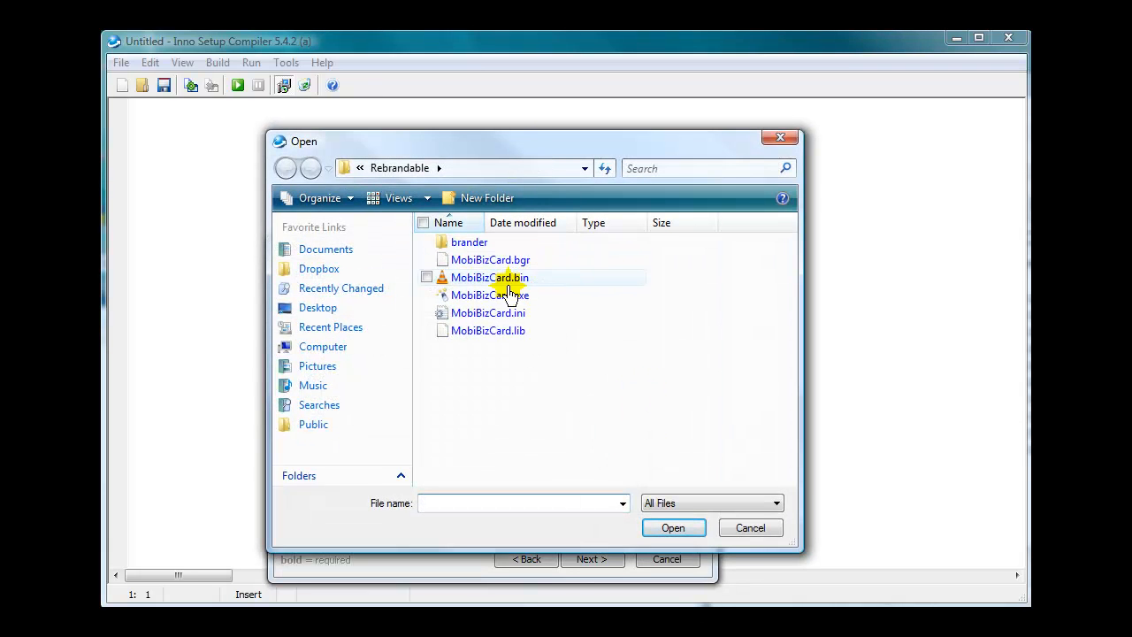
pyautogui.moveTo(511, 294)
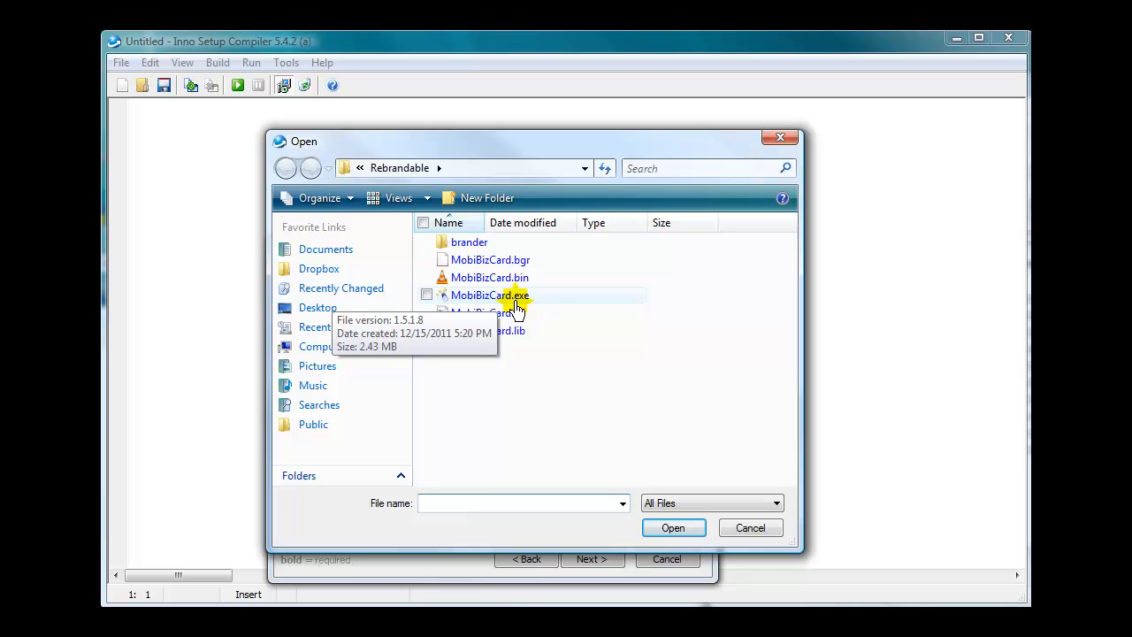
pyautogui.moveTo(503, 336)
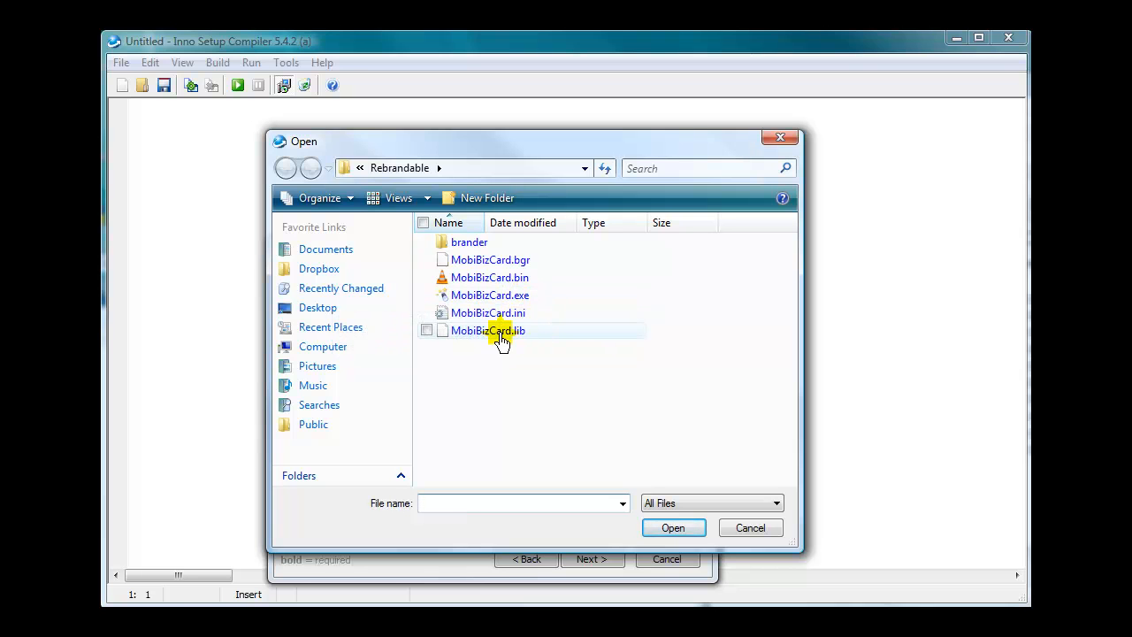
pyautogui.click(488, 331)
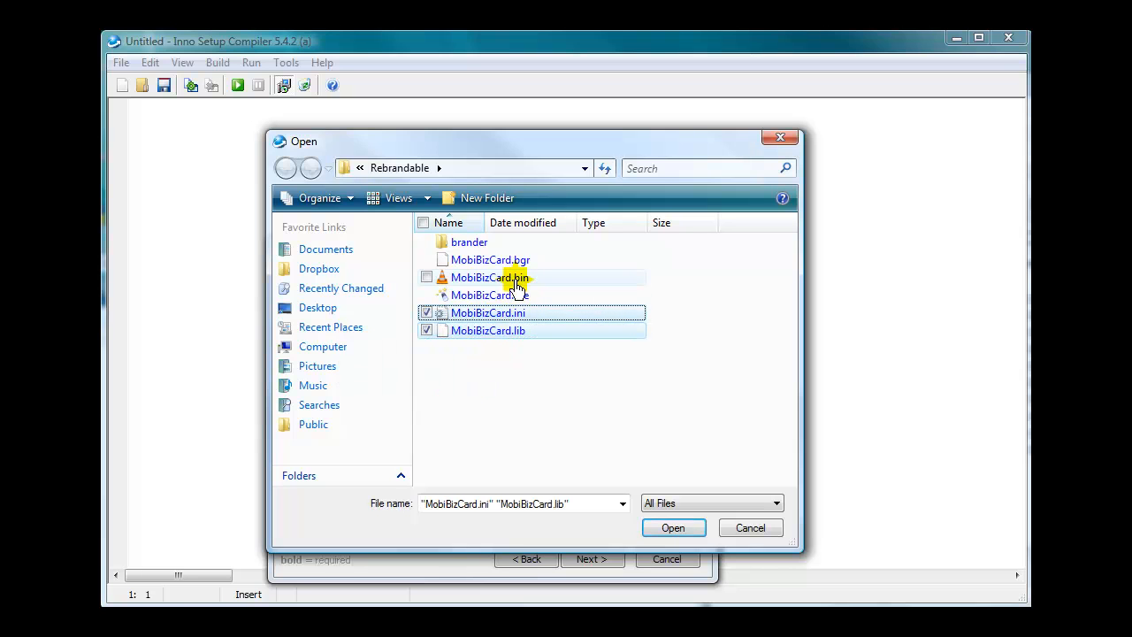
pyautogui.click(426, 258)
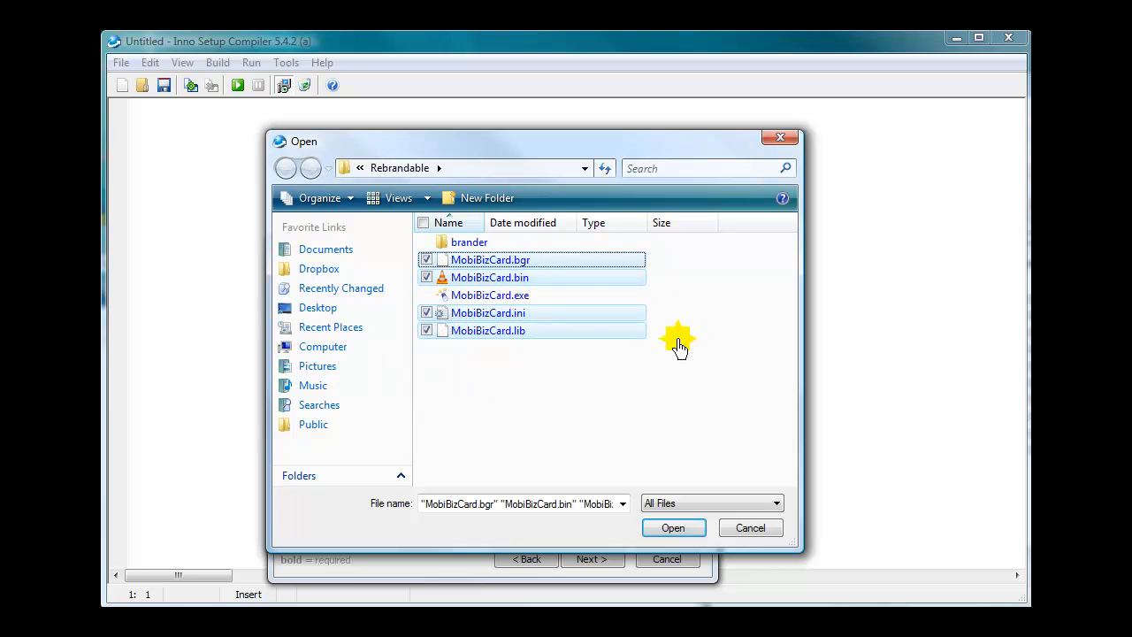
pyautogui.moveTo(667, 375)
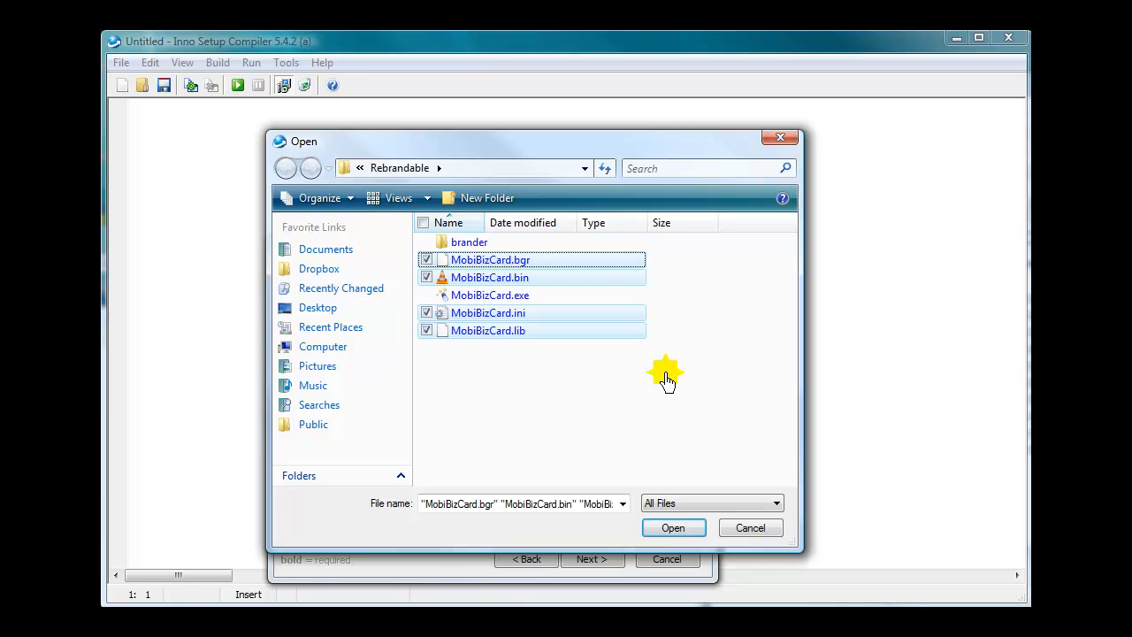
pyautogui.moveTo(517, 334)
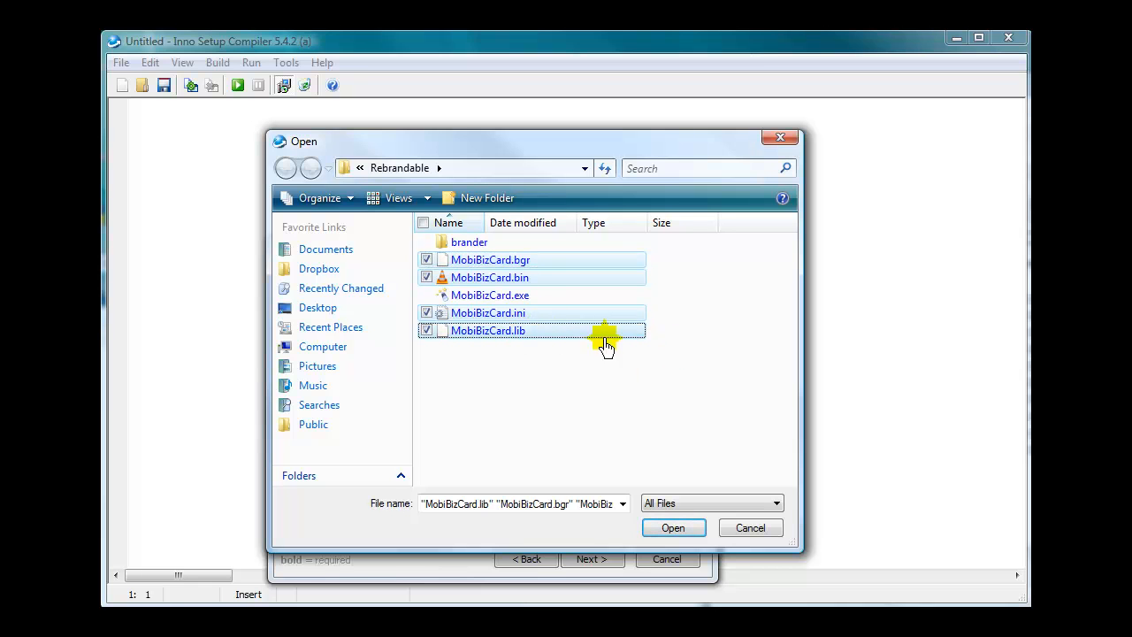
pyautogui.moveTo(531, 259)
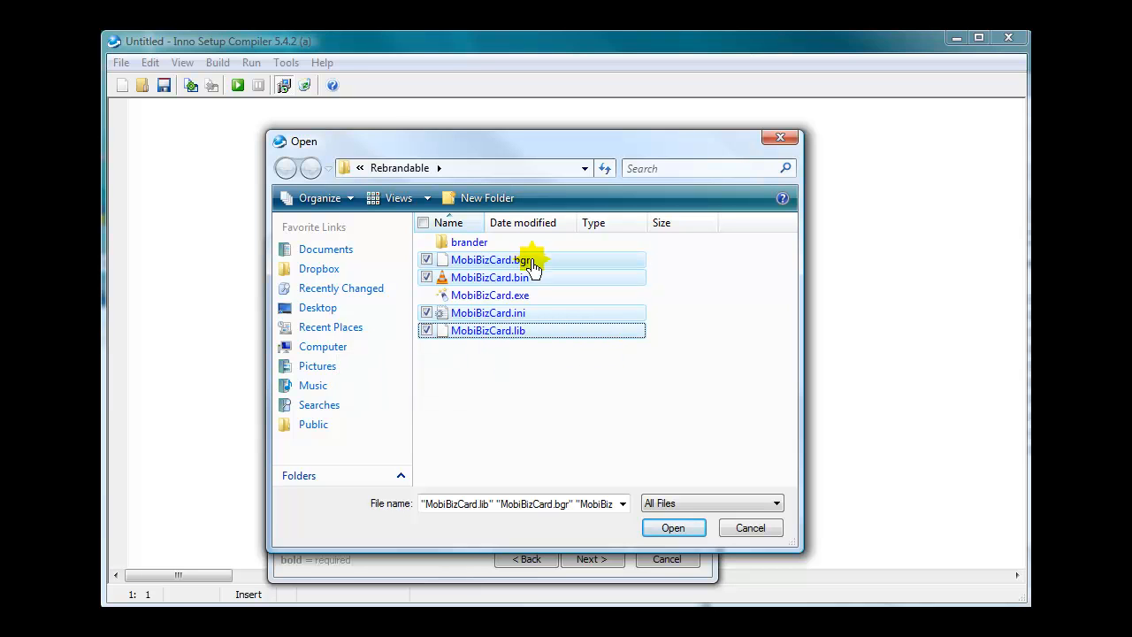
pyautogui.moveTo(706, 293)
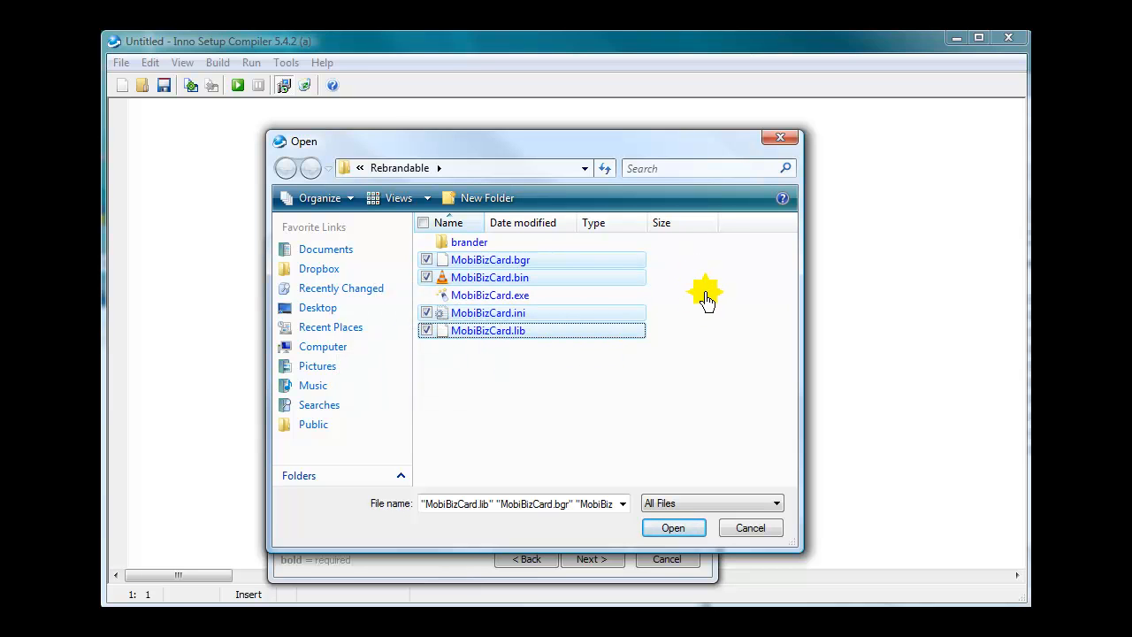
pyautogui.click(673, 527)
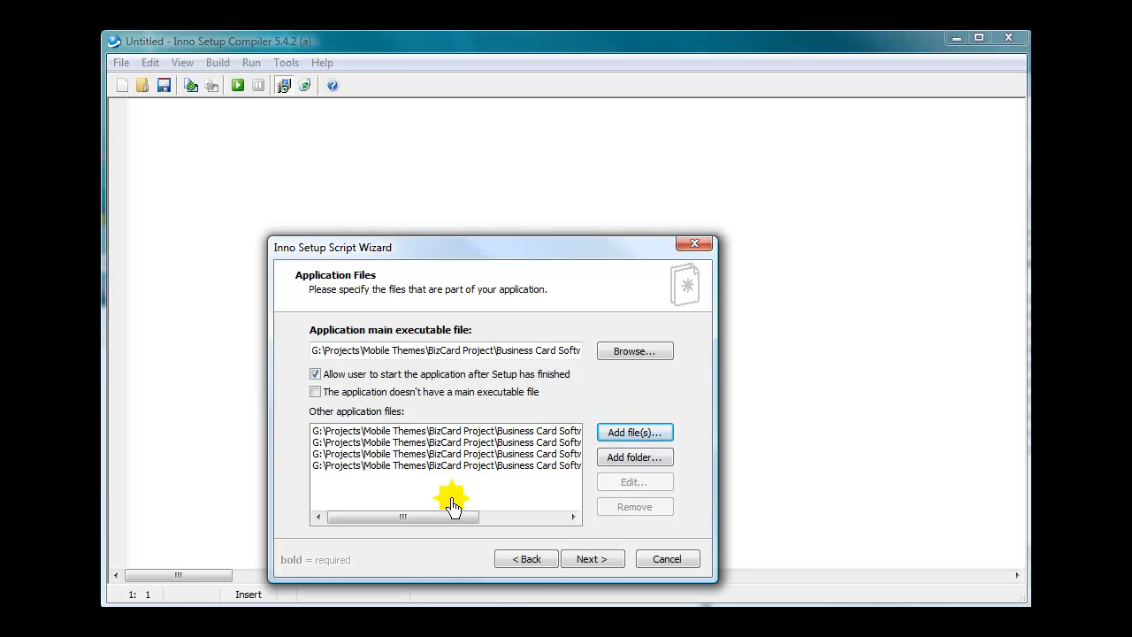
pyautogui.moveTo(329, 389)
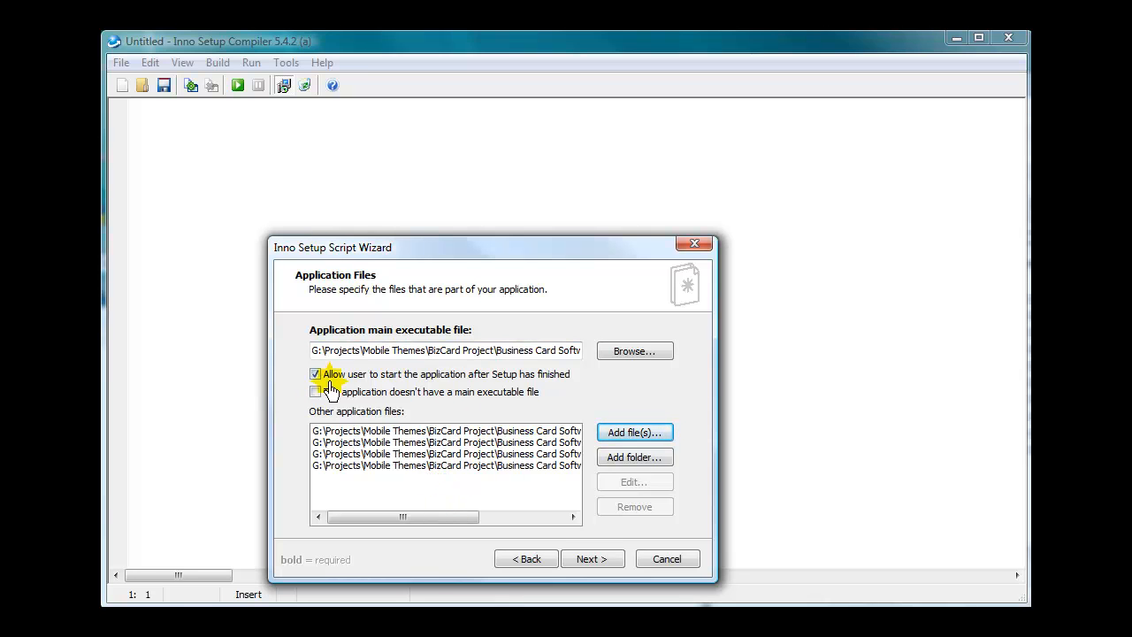
pyautogui.moveTo(481, 386)
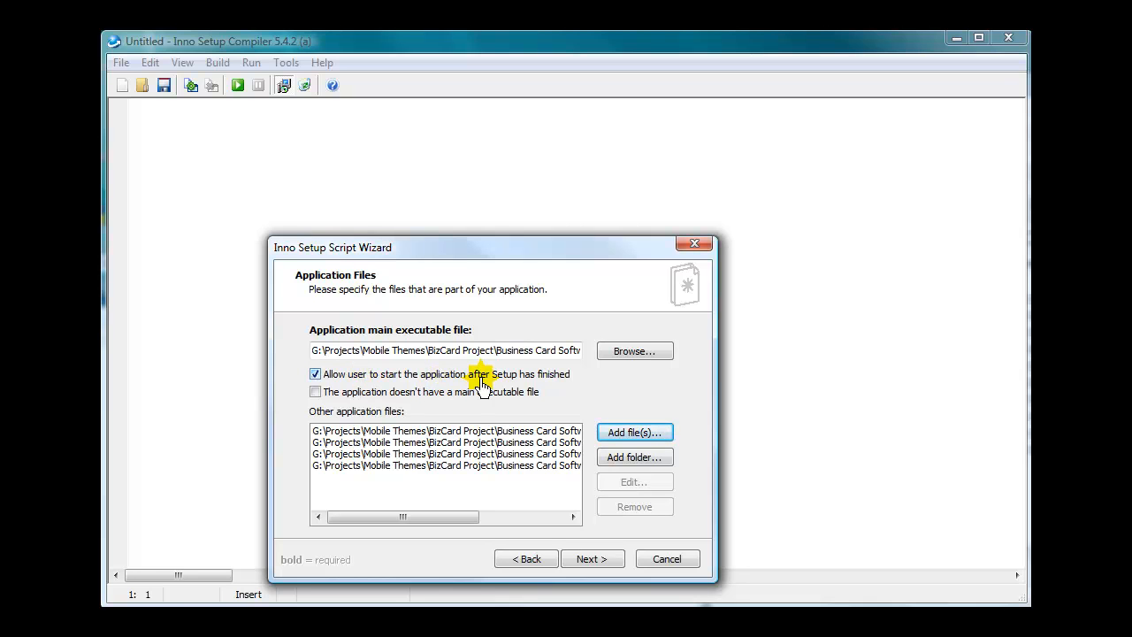
pyautogui.moveTo(539, 383)
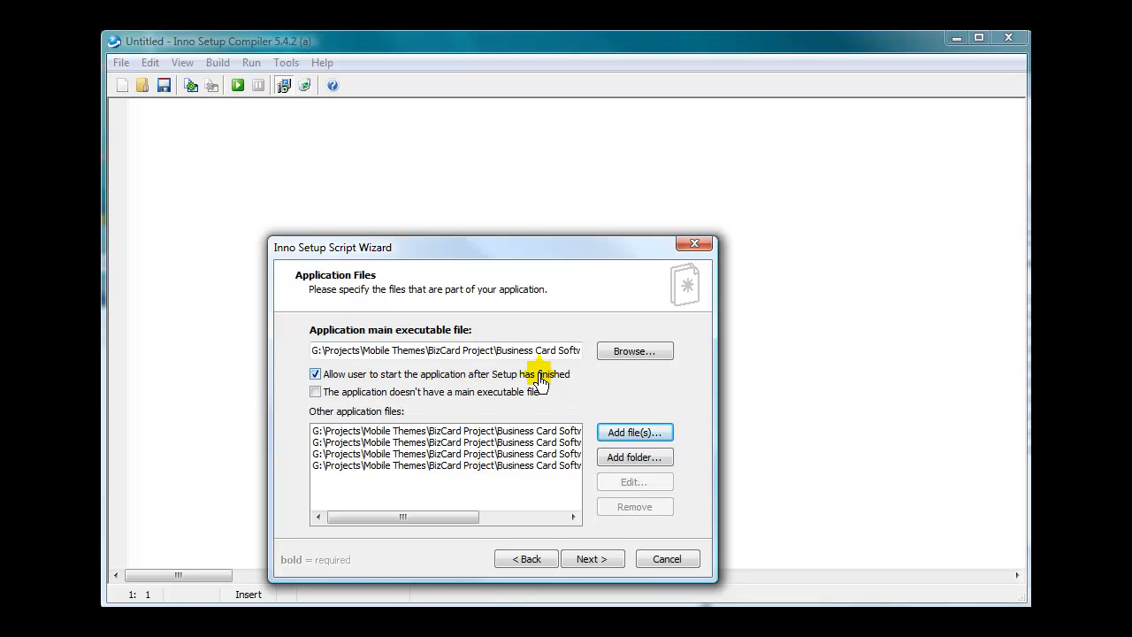
pyautogui.moveTo(365, 386)
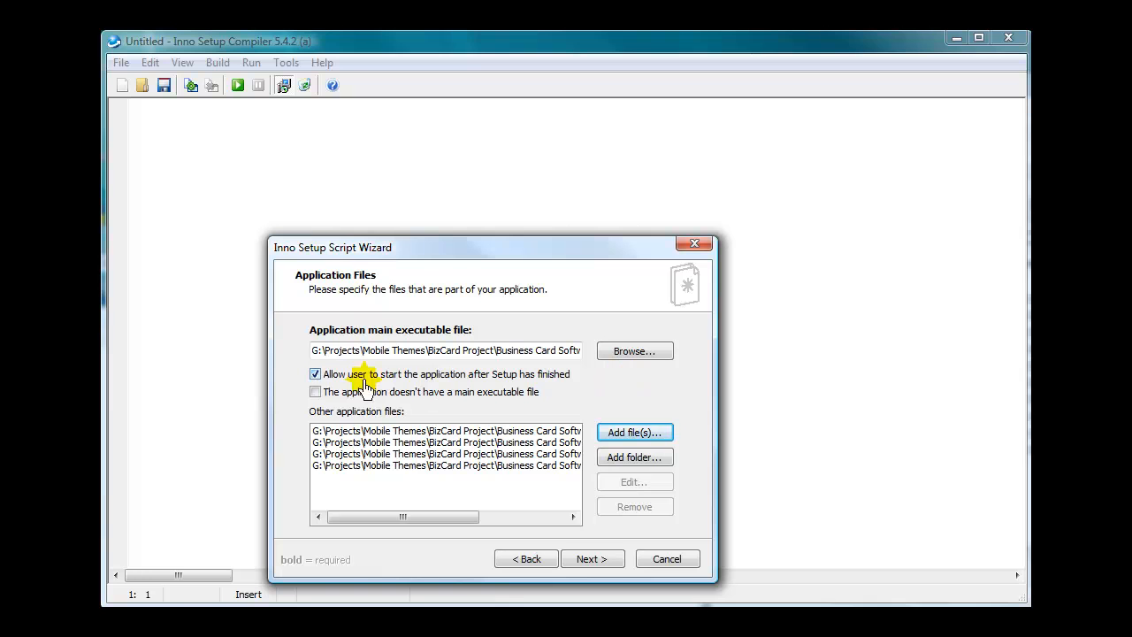
pyautogui.moveTo(591, 591)
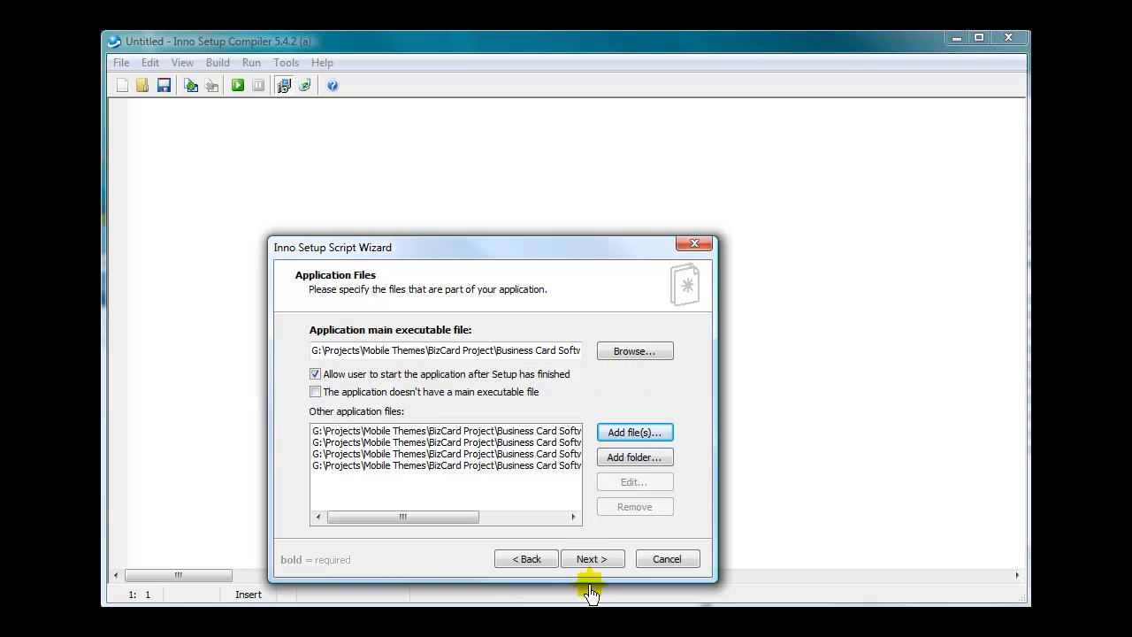
pyautogui.click(591, 559)
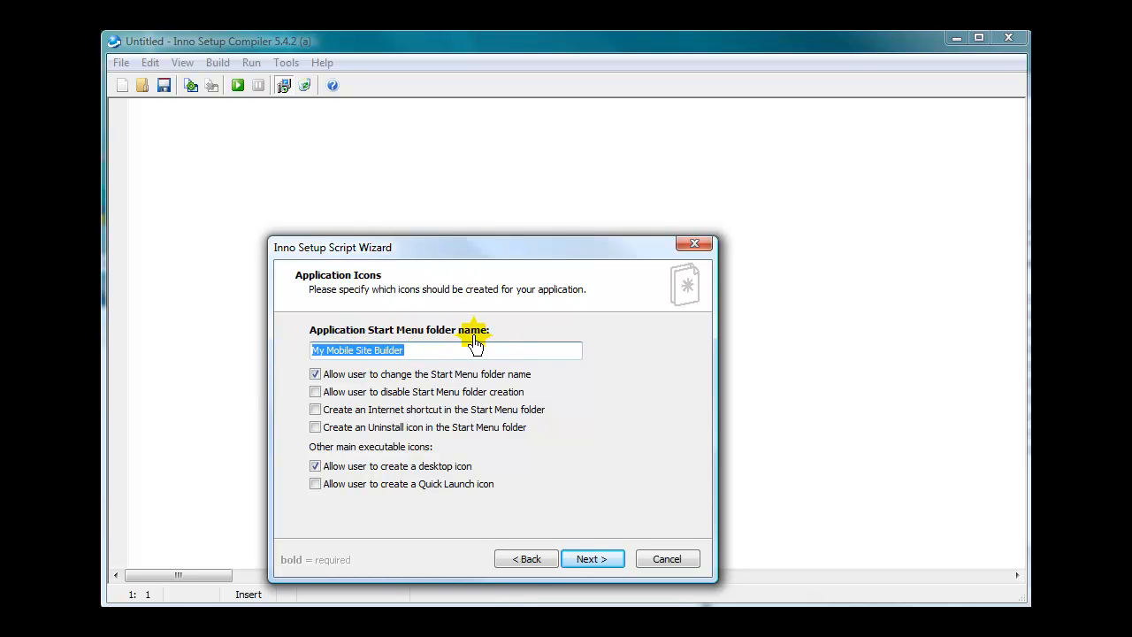
pyautogui.moveTo(436, 386)
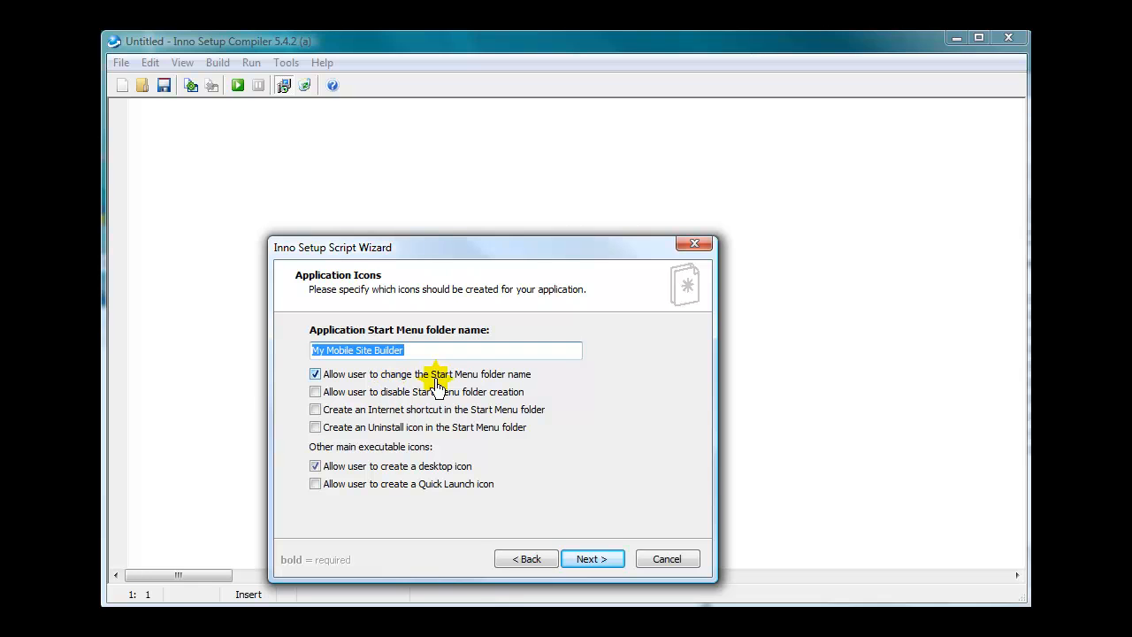
pyautogui.moveTo(456, 383)
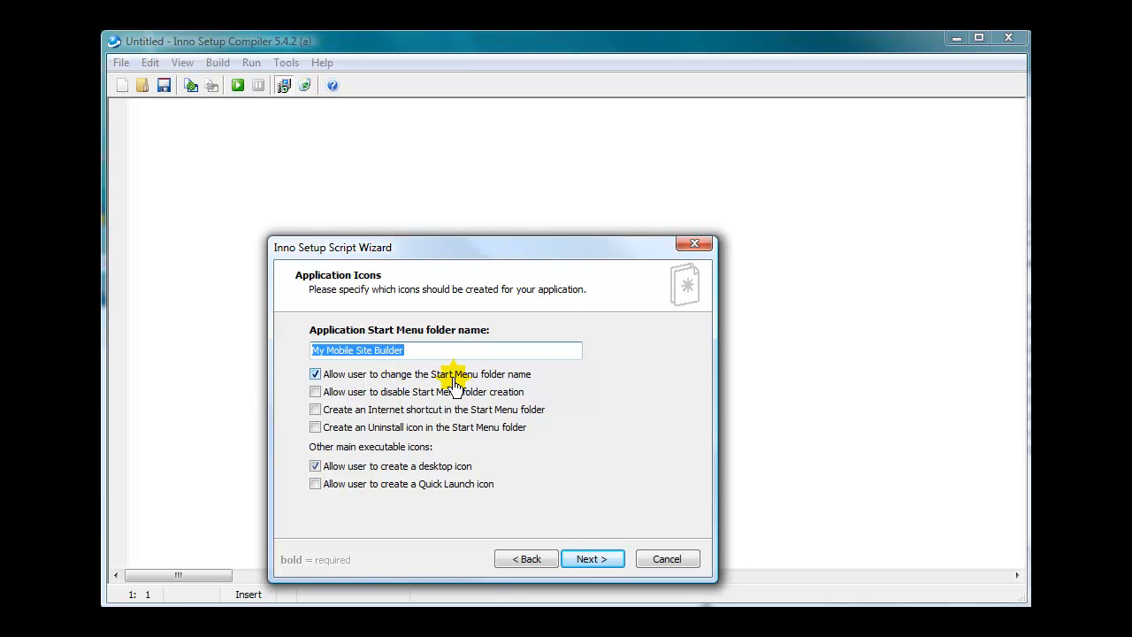
pyautogui.moveTo(372, 409)
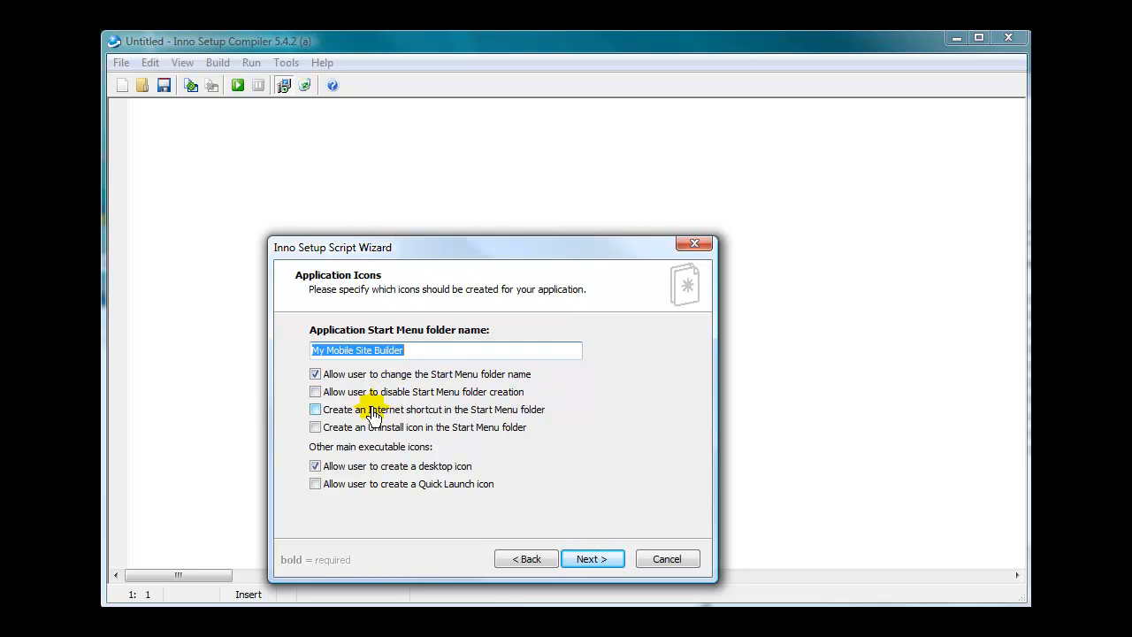
pyautogui.moveTo(491, 400)
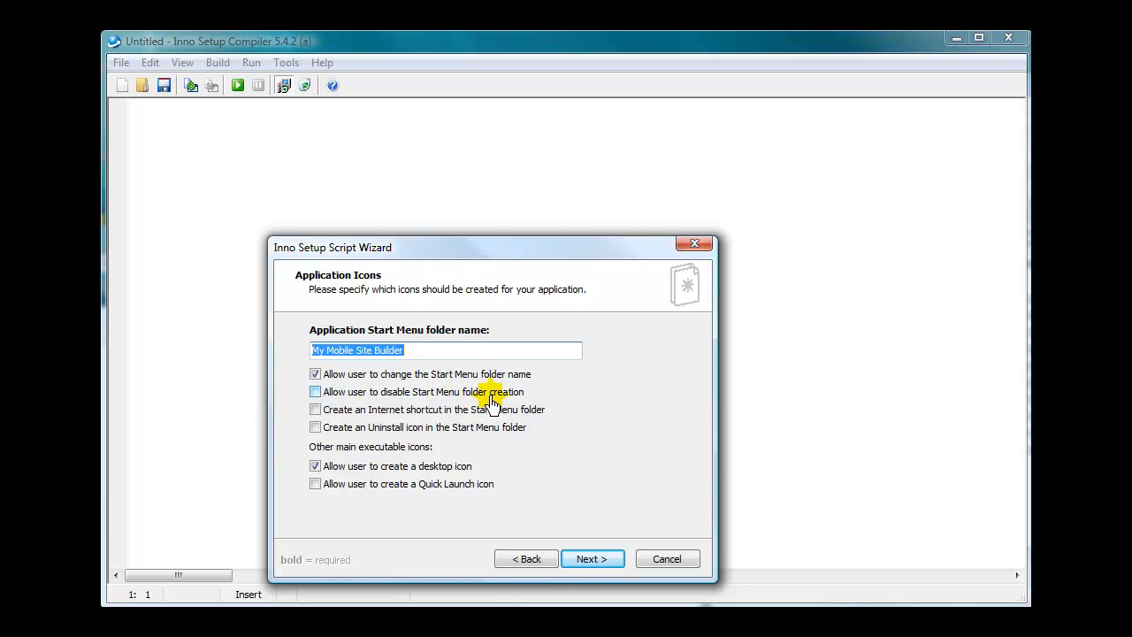
pyautogui.moveTo(457, 403)
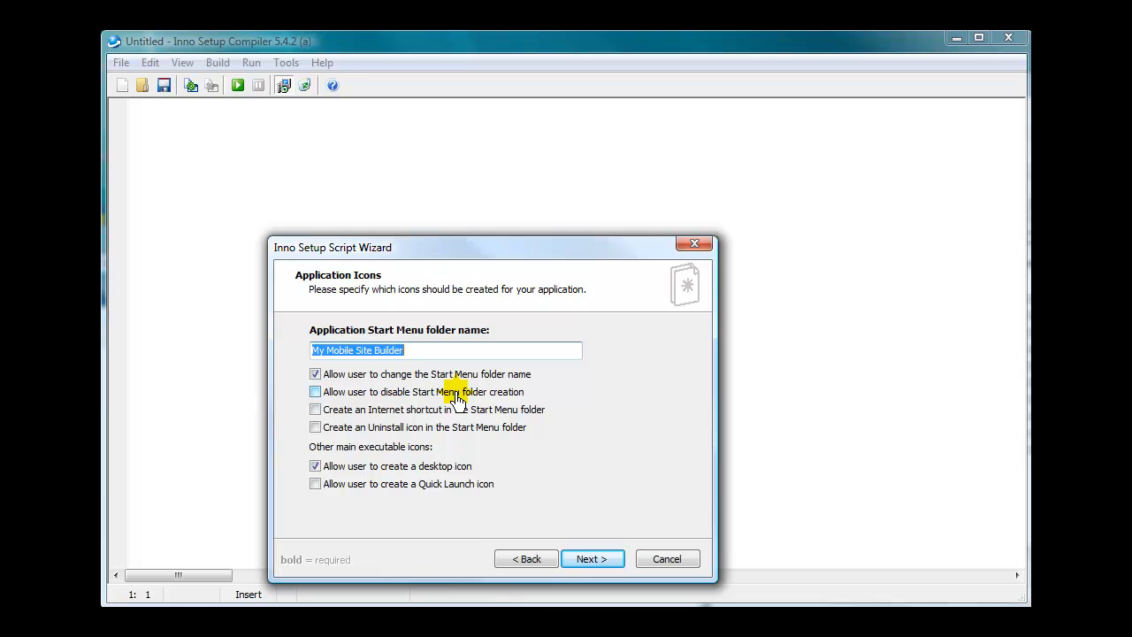
pyautogui.moveTo(336, 414)
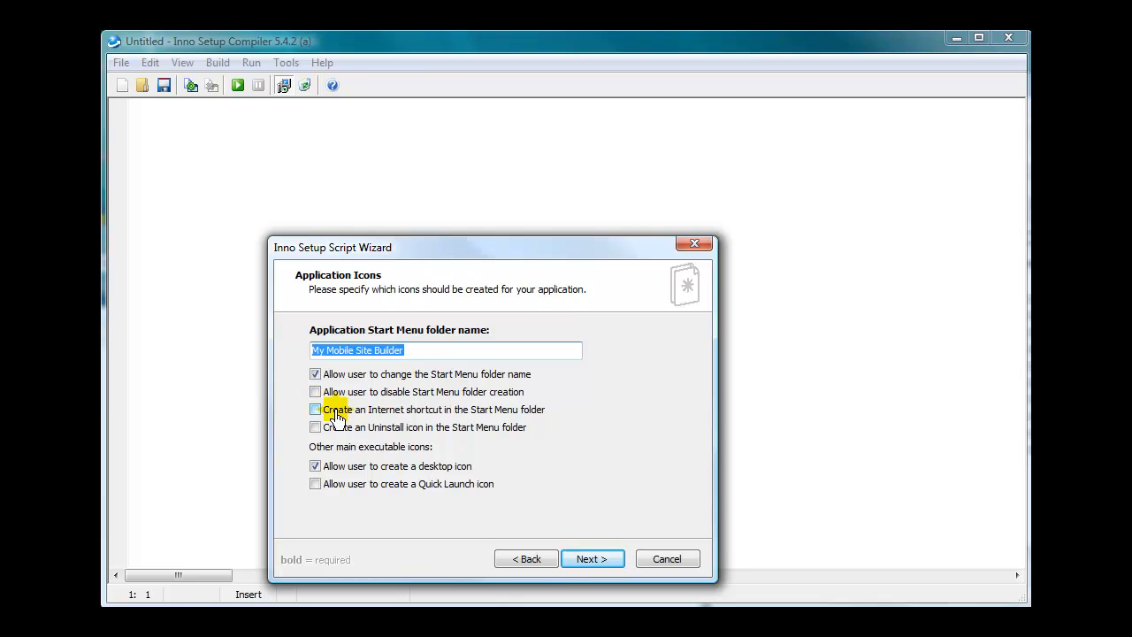
# Step: Enable Internet shortcut, uninstall and Quick Launch icons and continue to Application Documentation
pyautogui.click(315, 408)
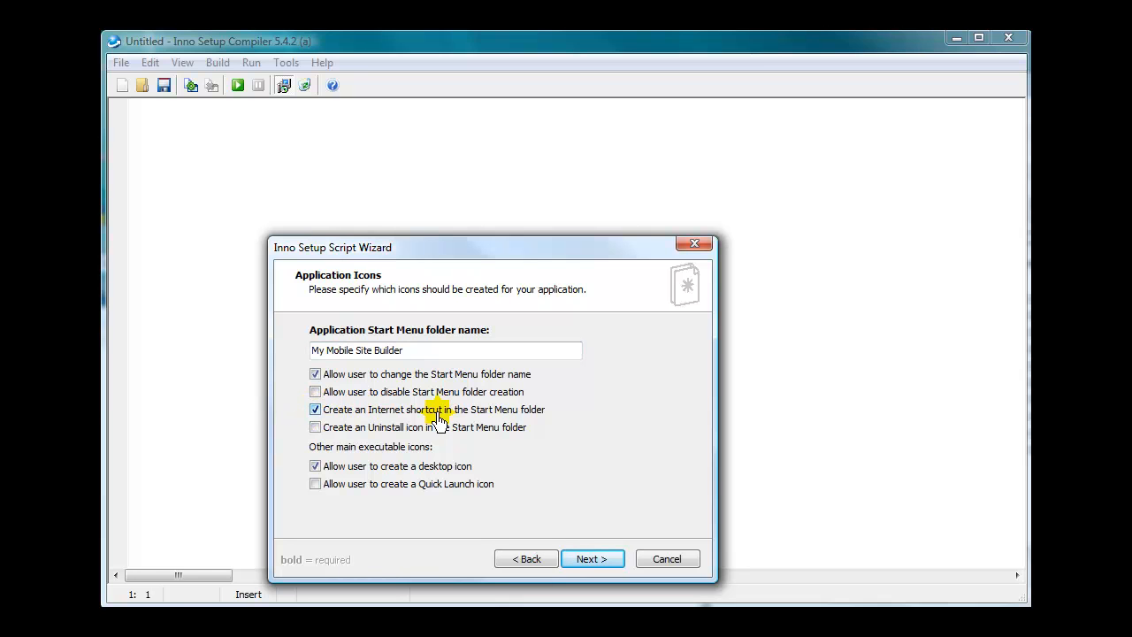
pyautogui.moveTo(515, 426)
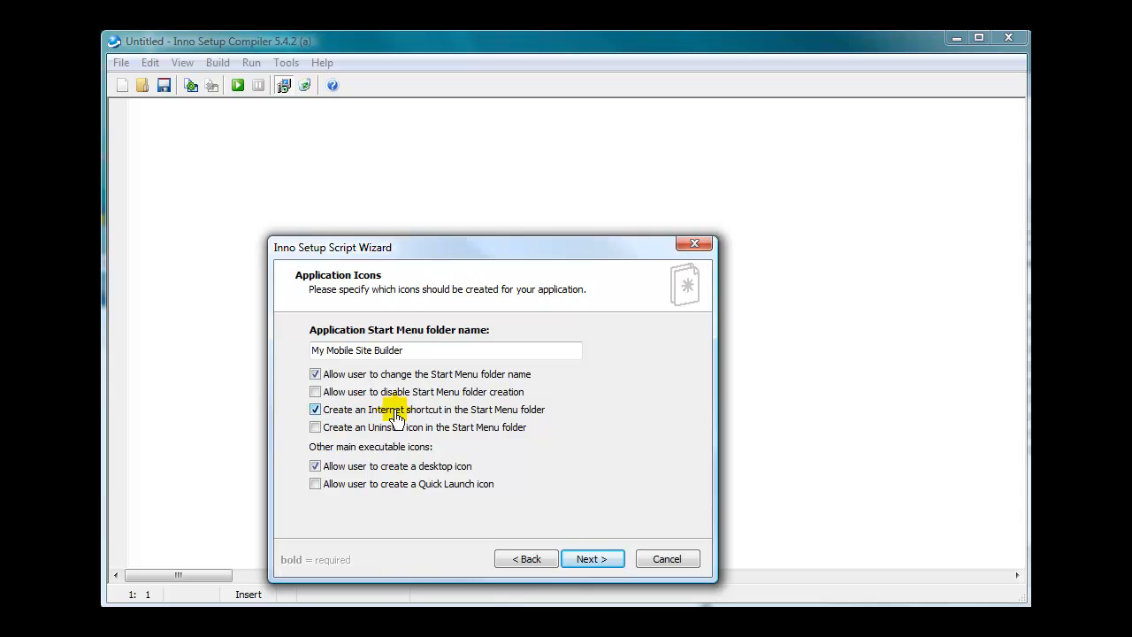
pyautogui.moveTo(428, 414)
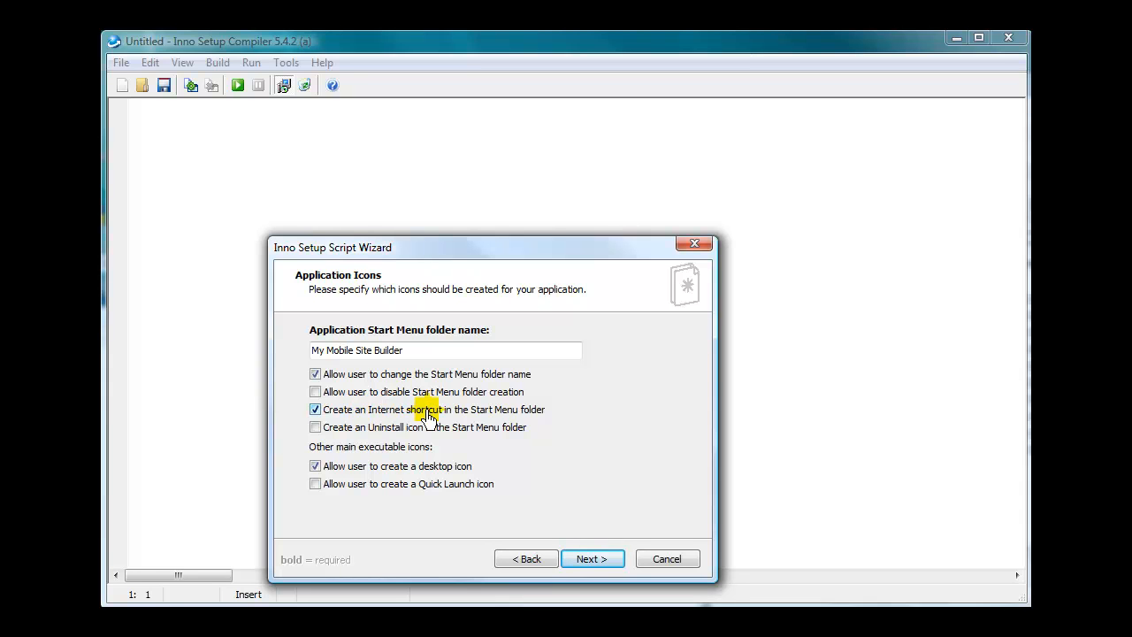
pyautogui.moveTo(441, 412)
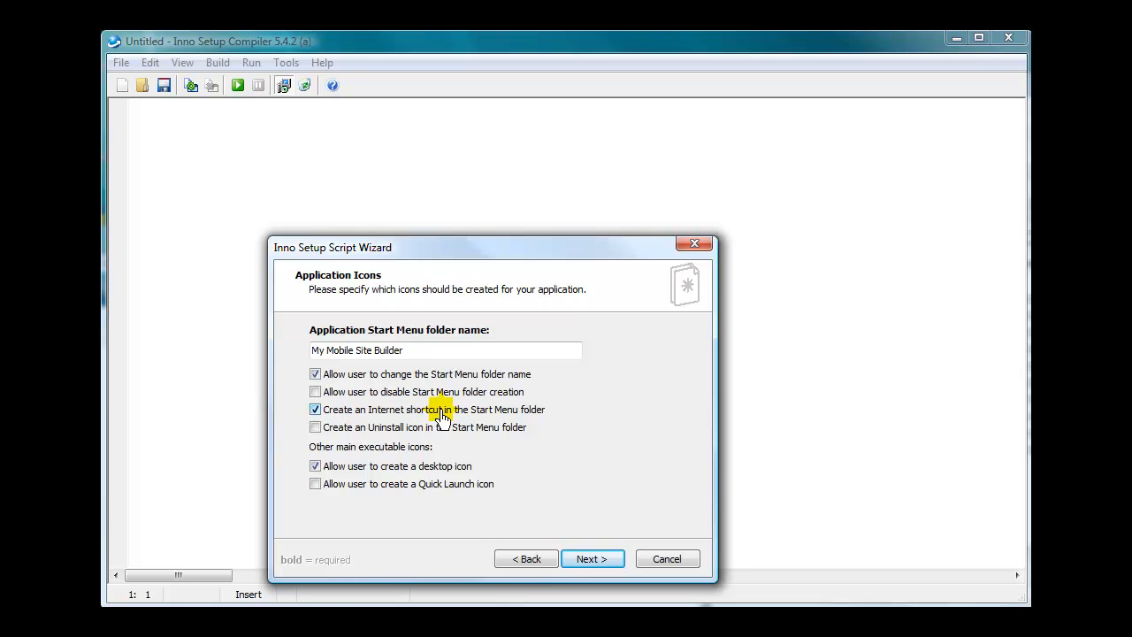
pyautogui.click(315, 427)
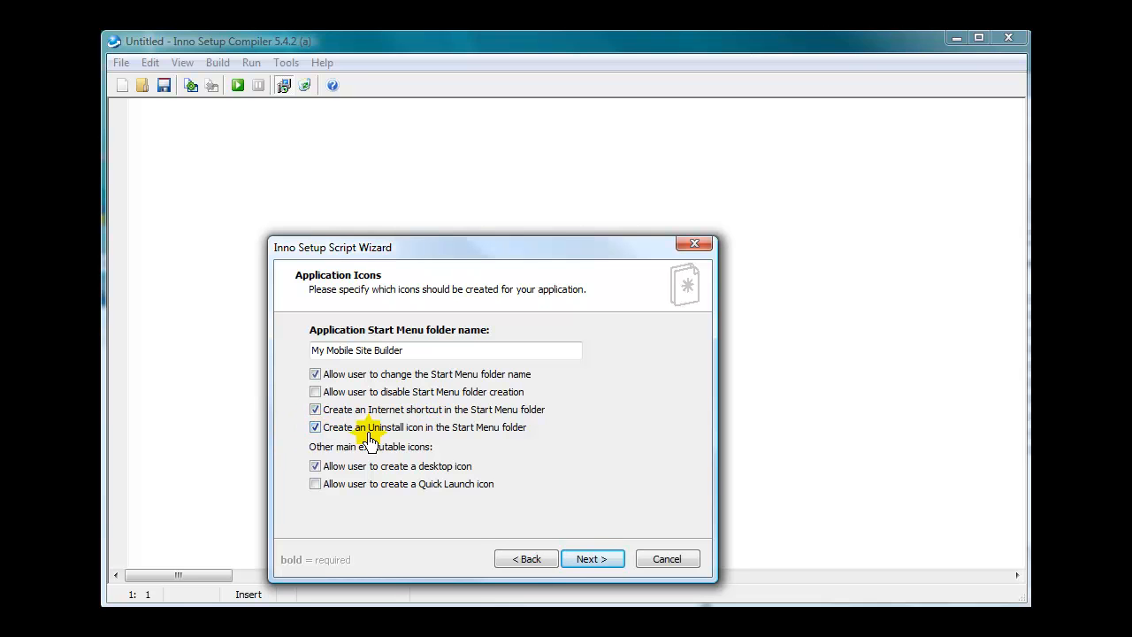
pyautogui.moveTo(438, 433)
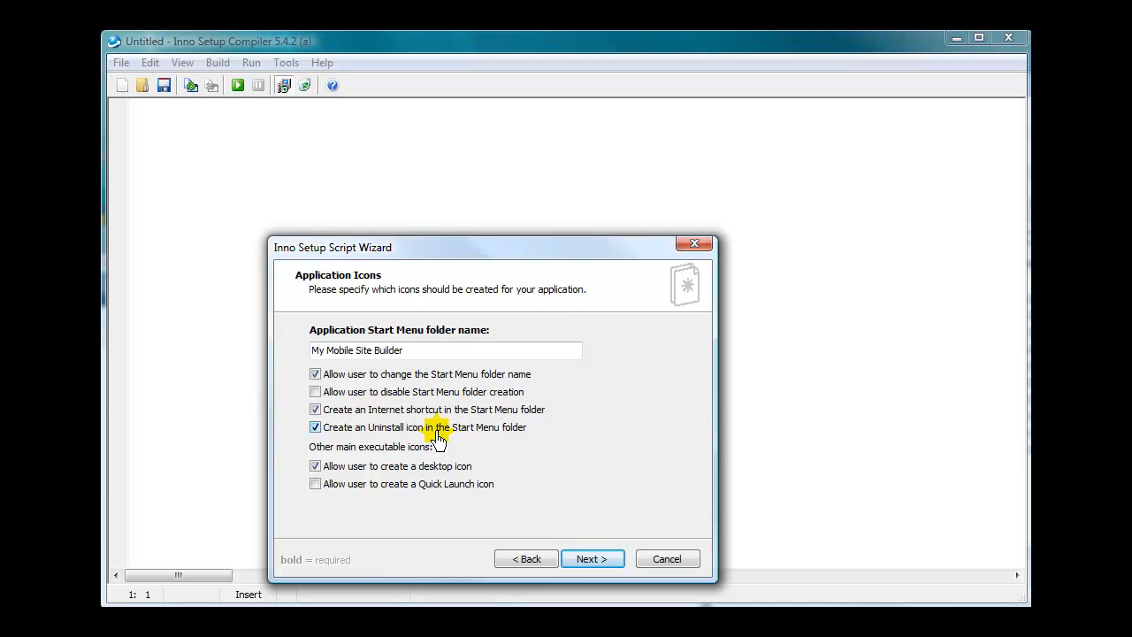
pyautogui.moveTo(503, 441)
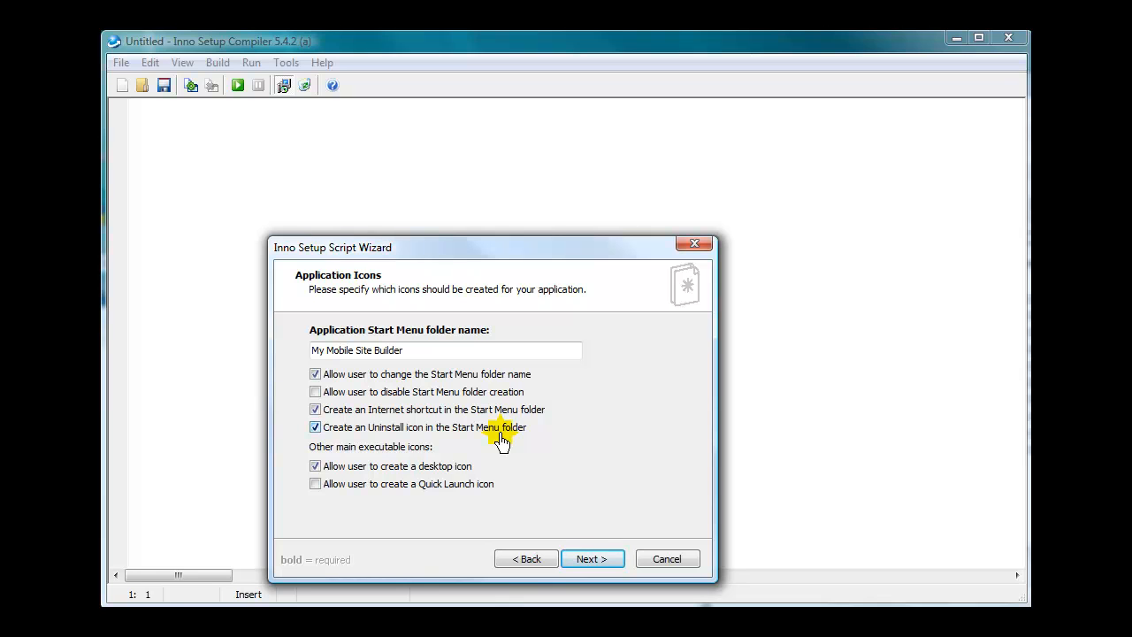
pyautogui.moveTo(434, 488)
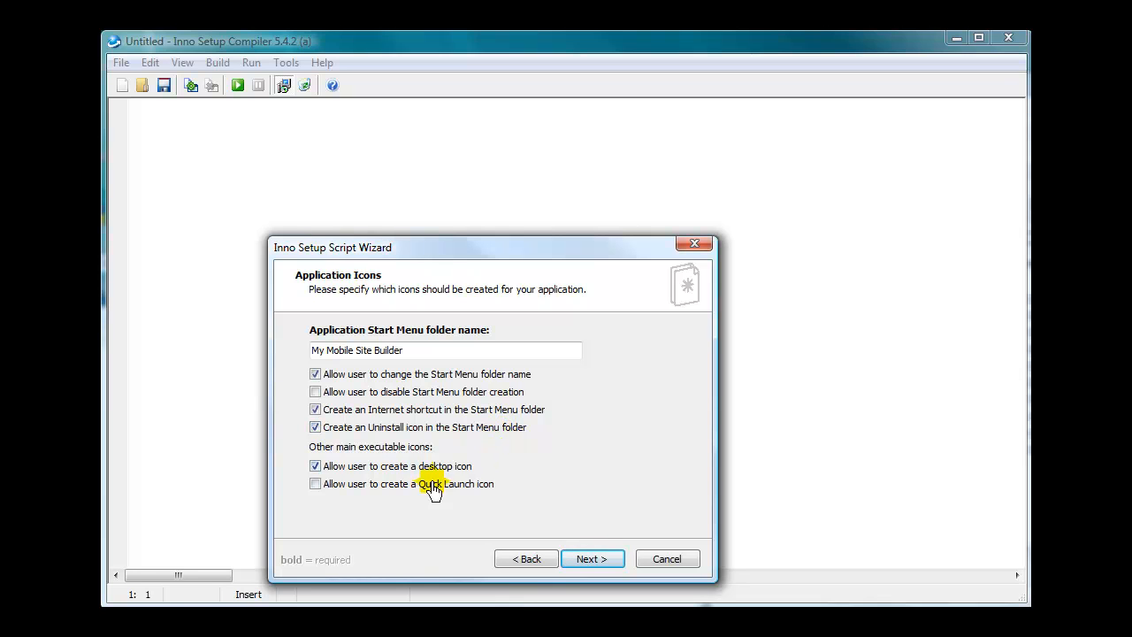
pyautogui.moveTo(460, 474)
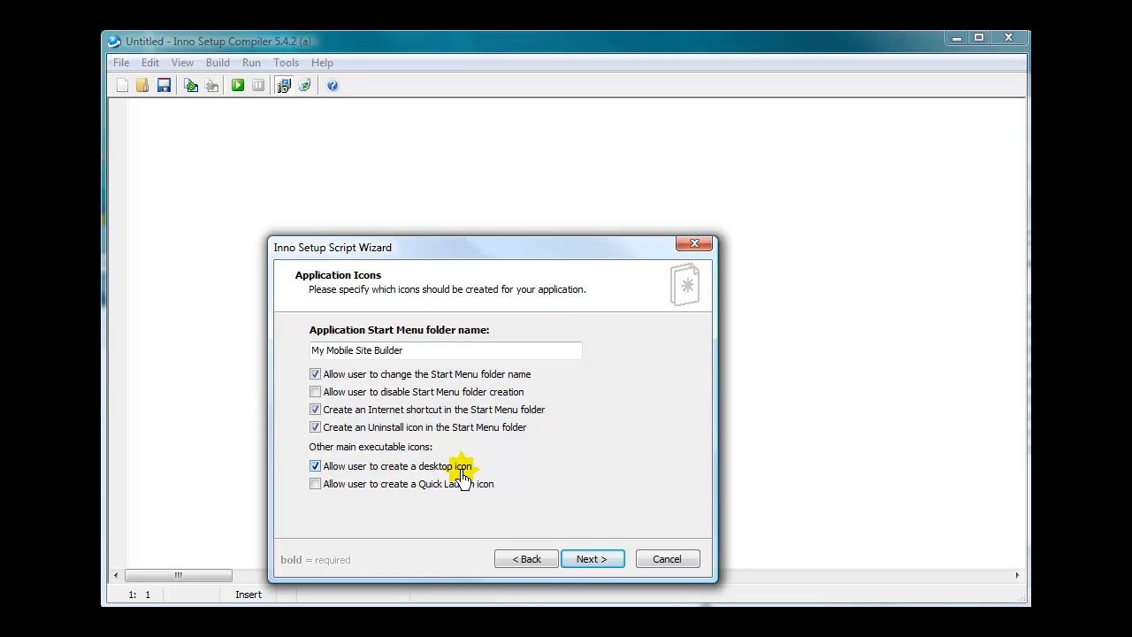
pyautogui.click(315, 485)
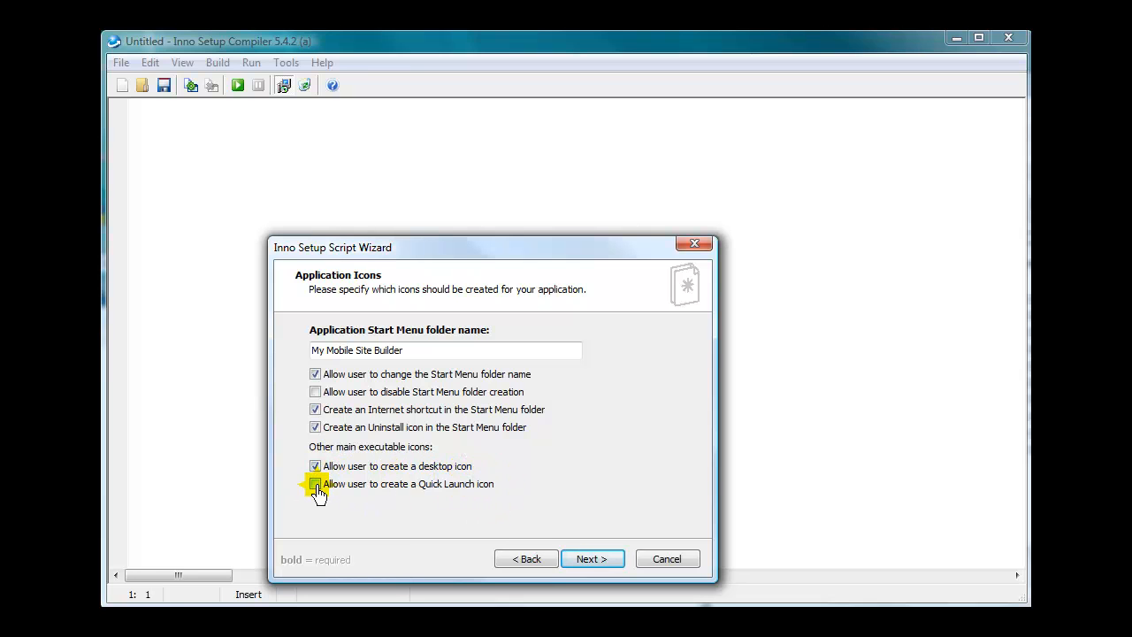
pyautogui.click(315, 485)
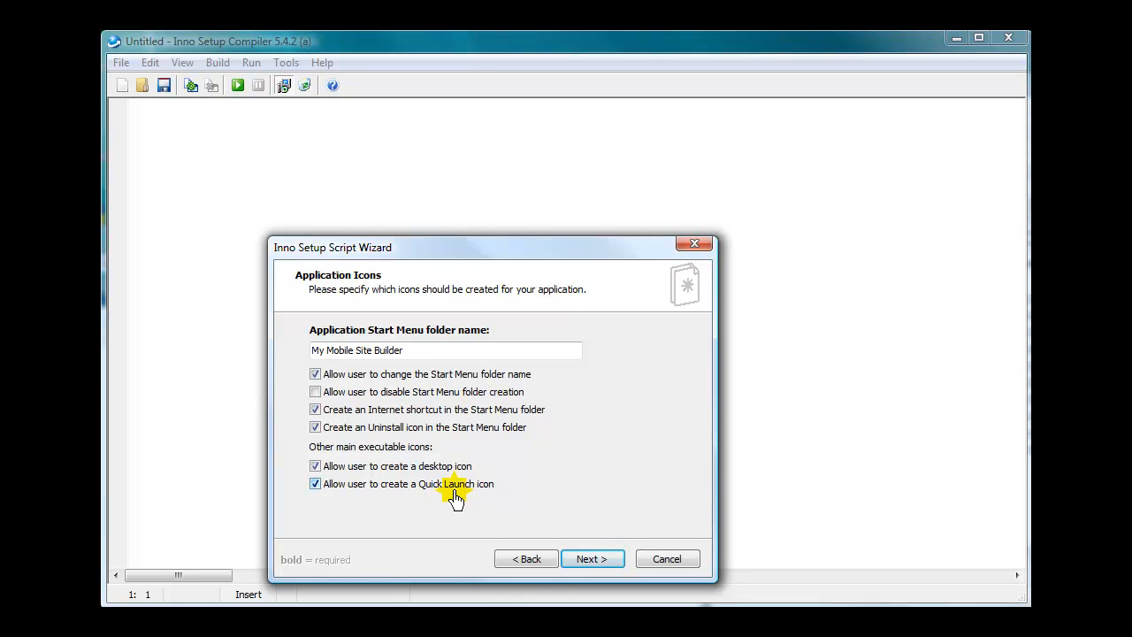
pyautogui.moveTo(411, 486)
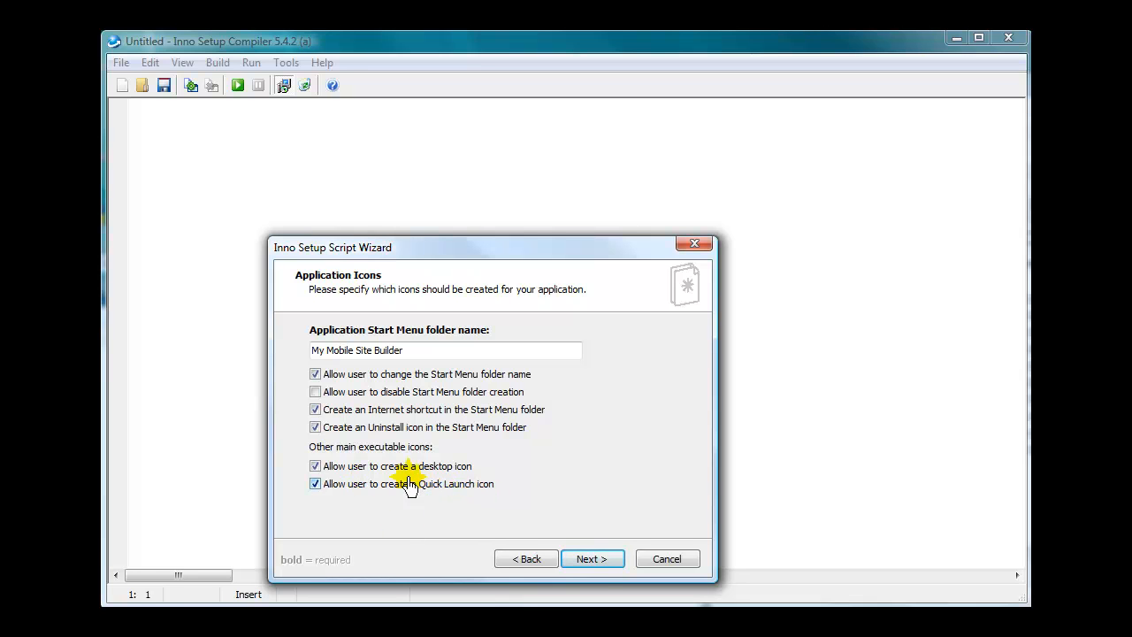
pyautogui.click(591, 559)
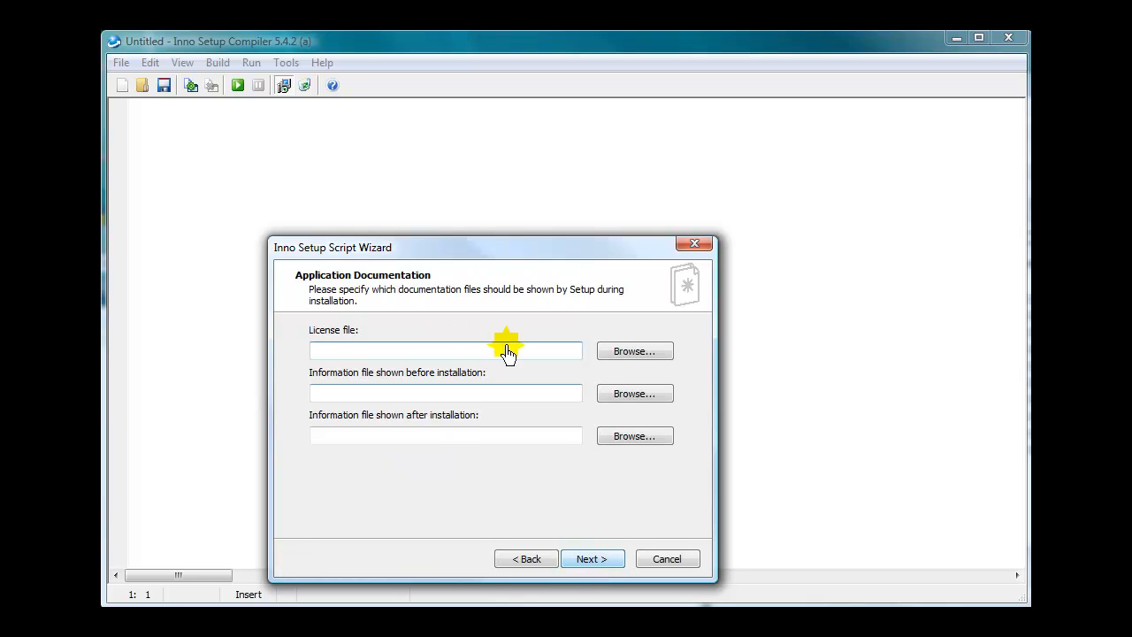
pyautogui.moveTo(524, 338)
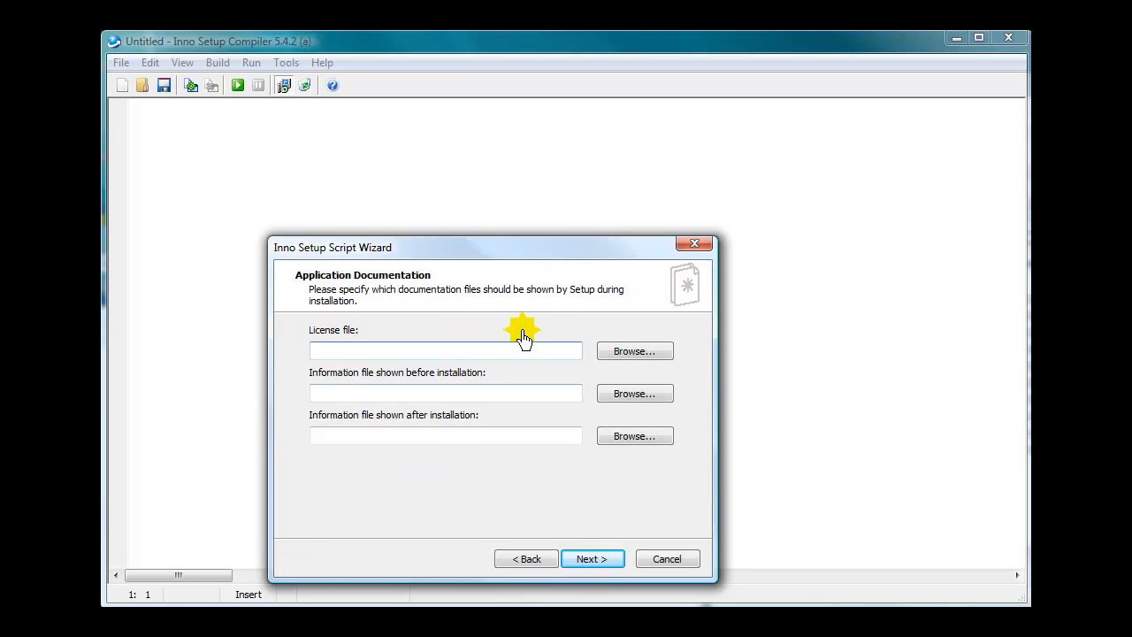
# Step: Leave license and information files empty and continue to Setup Languages
pyautogui.click(446, 351)
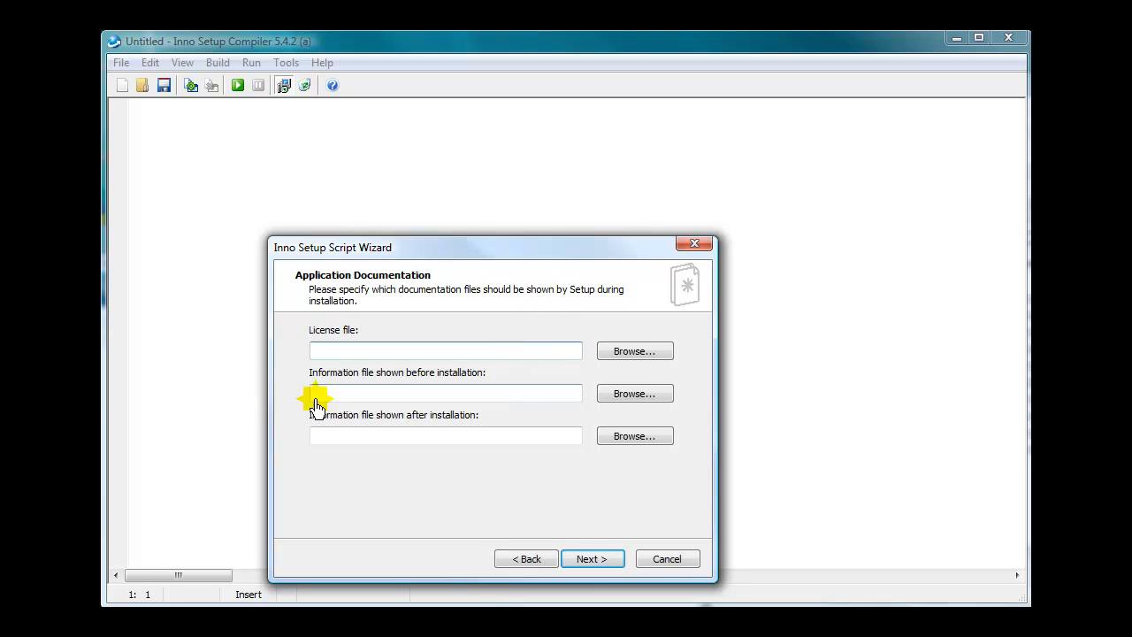
pyautogui.moveTo(365, 389)
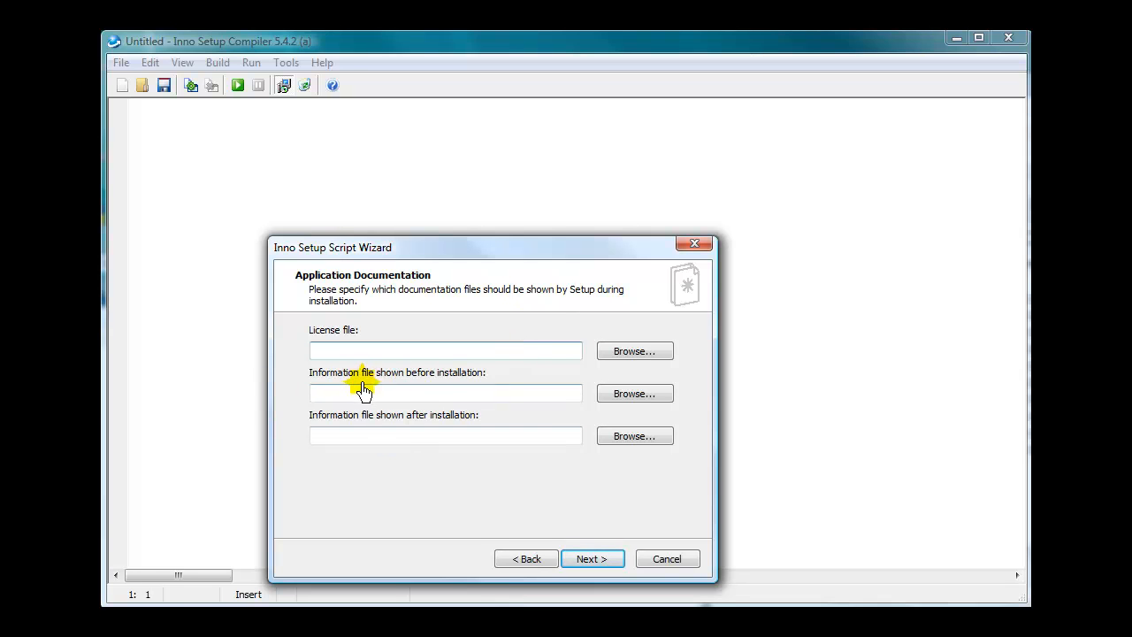
pyautogui.moveTo(435, 358)
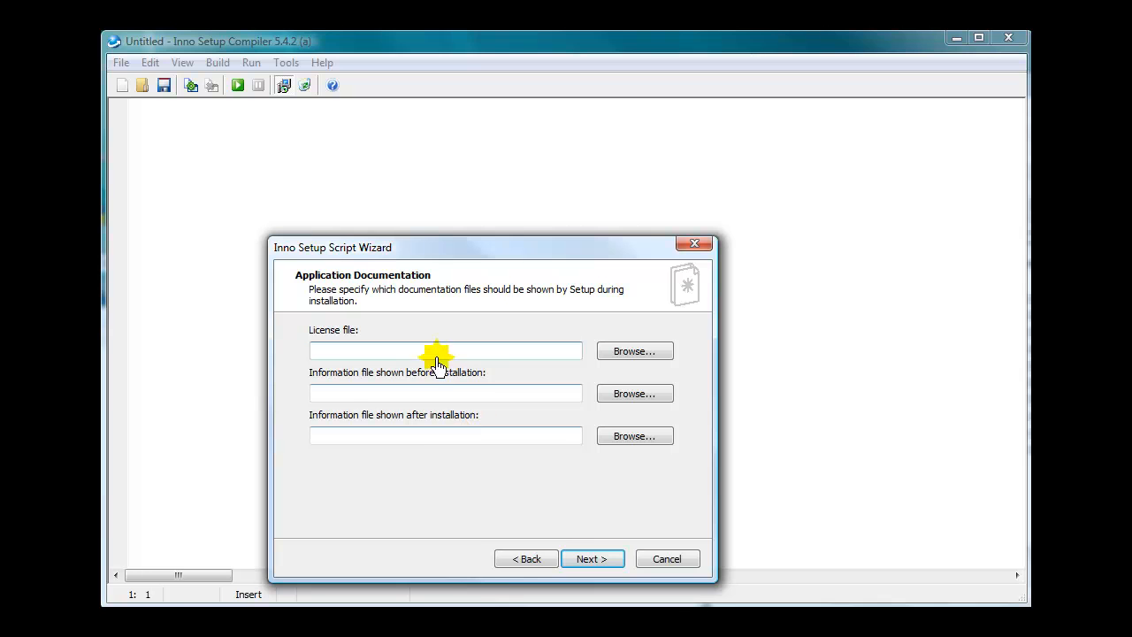
pyautogui.moveTo(428, 446)
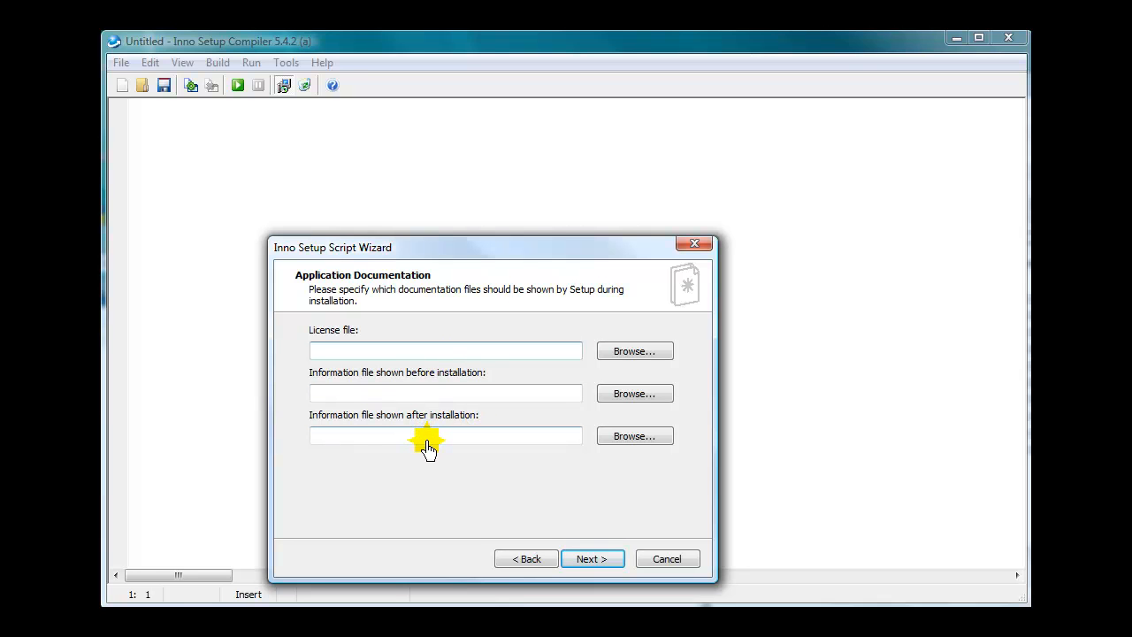
pyautogui.click(446, 351)
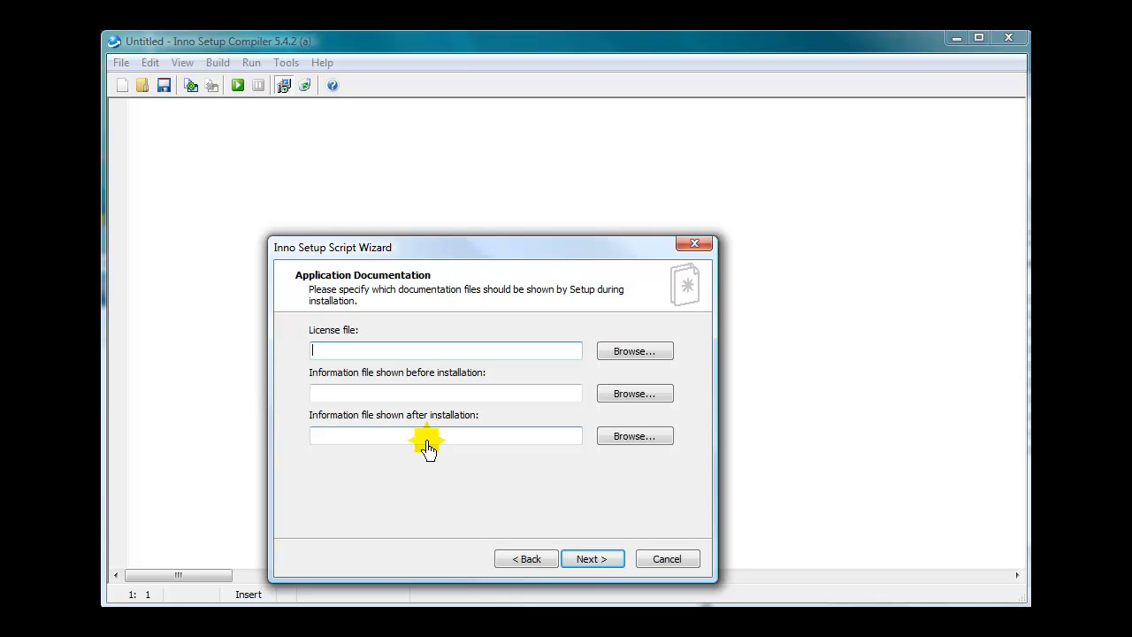
pyautogui.moveTo(393, 467)
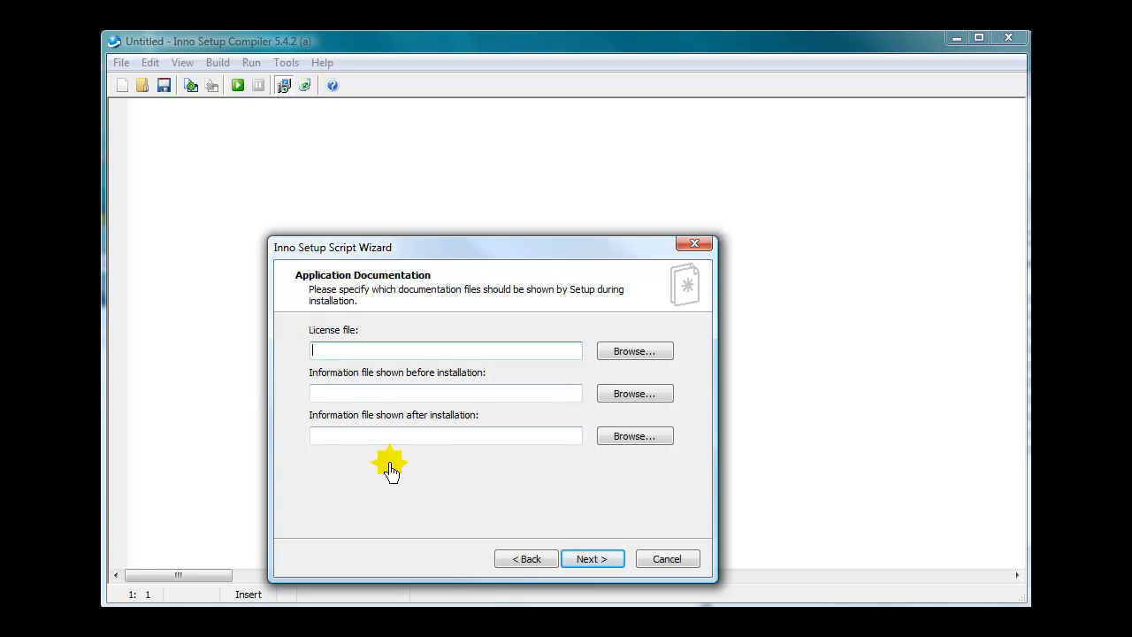
pyautogui.moveTo(375, 354)
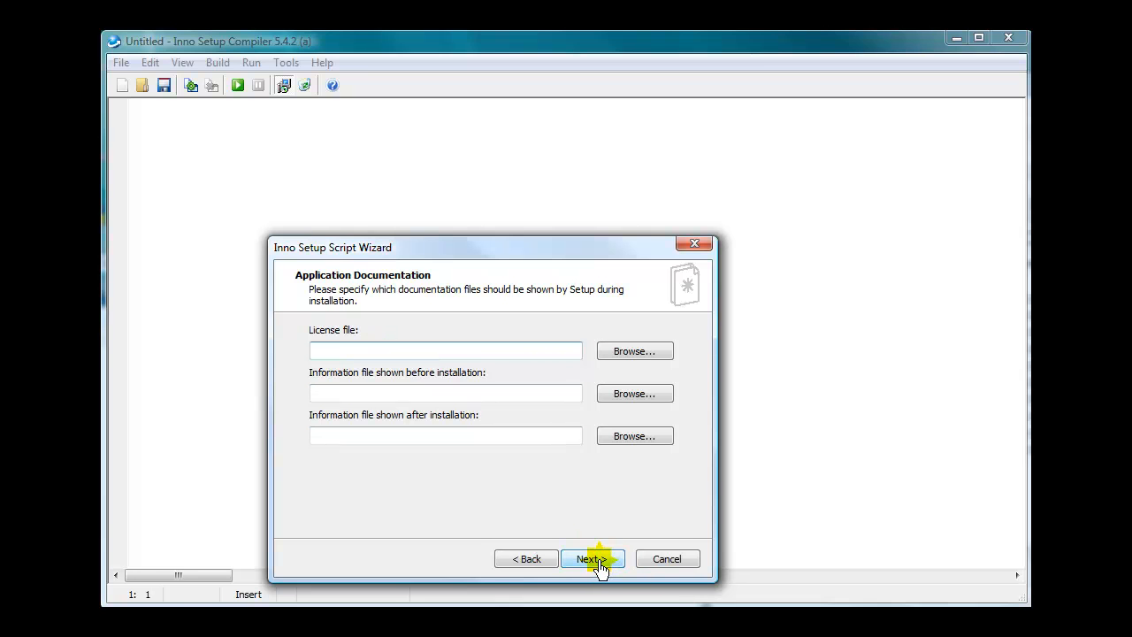
pyautogui.click(591, 559)
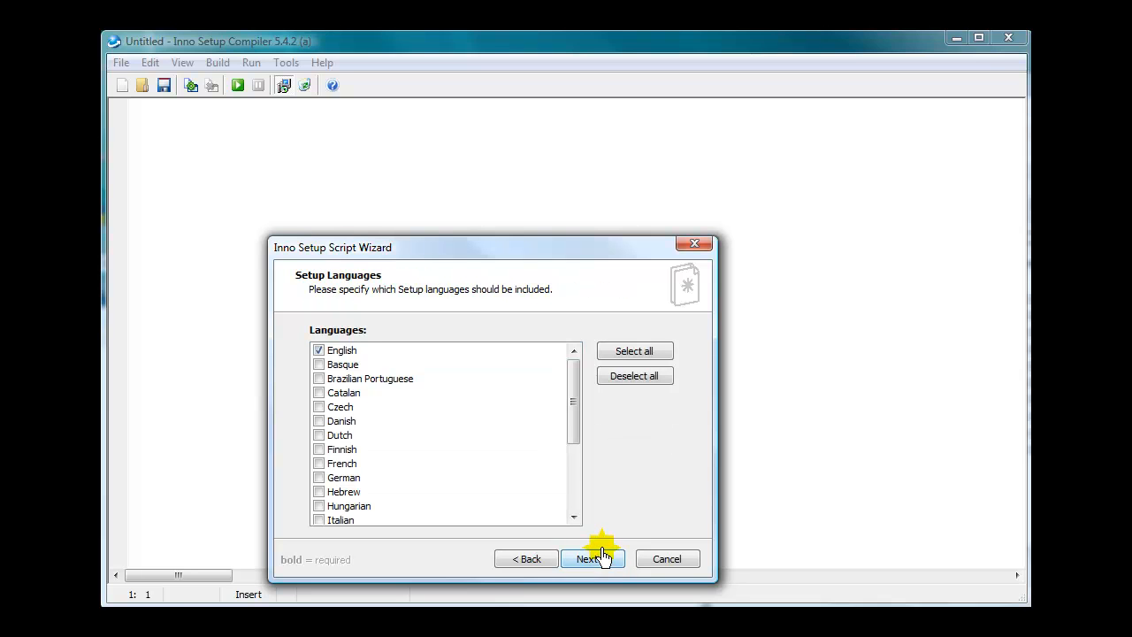
pyautogui.moveTo(342, 350)
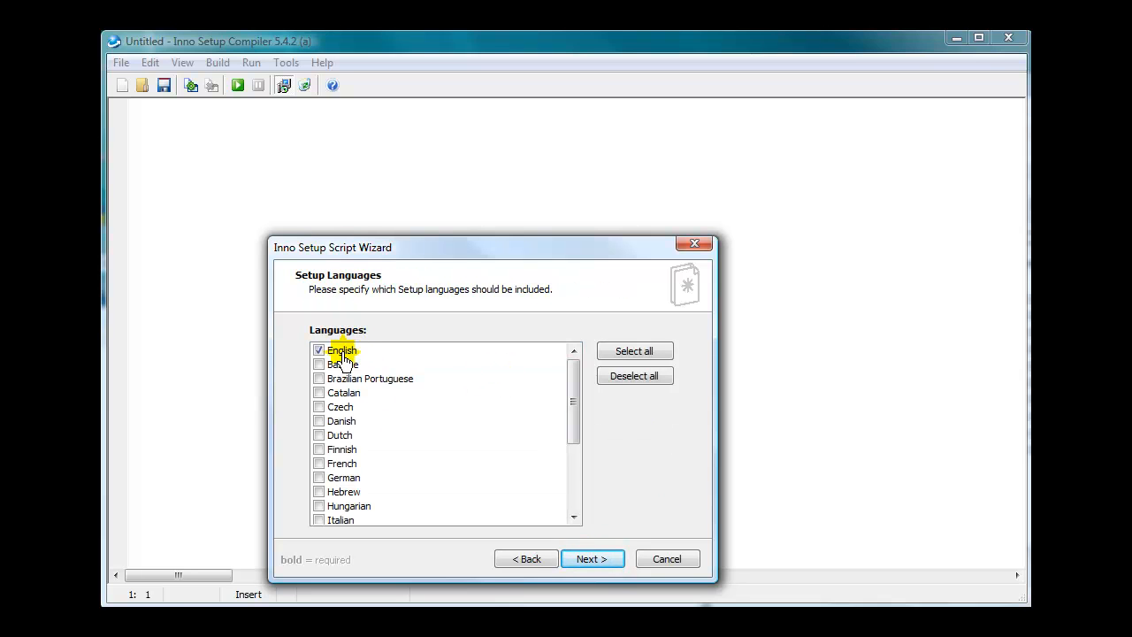
# Step: Keep English only and set the compiler output base name Mobile-Site-Builder-Setup
pyautogui.click(591, 560)
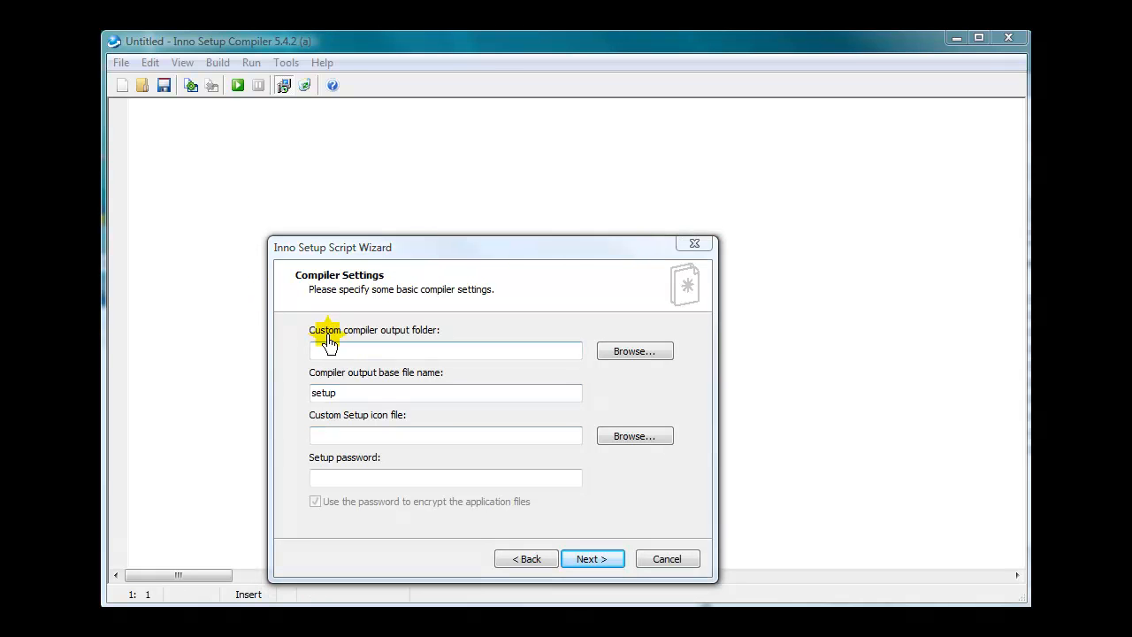
pyautogui.moveTo(343, 337)
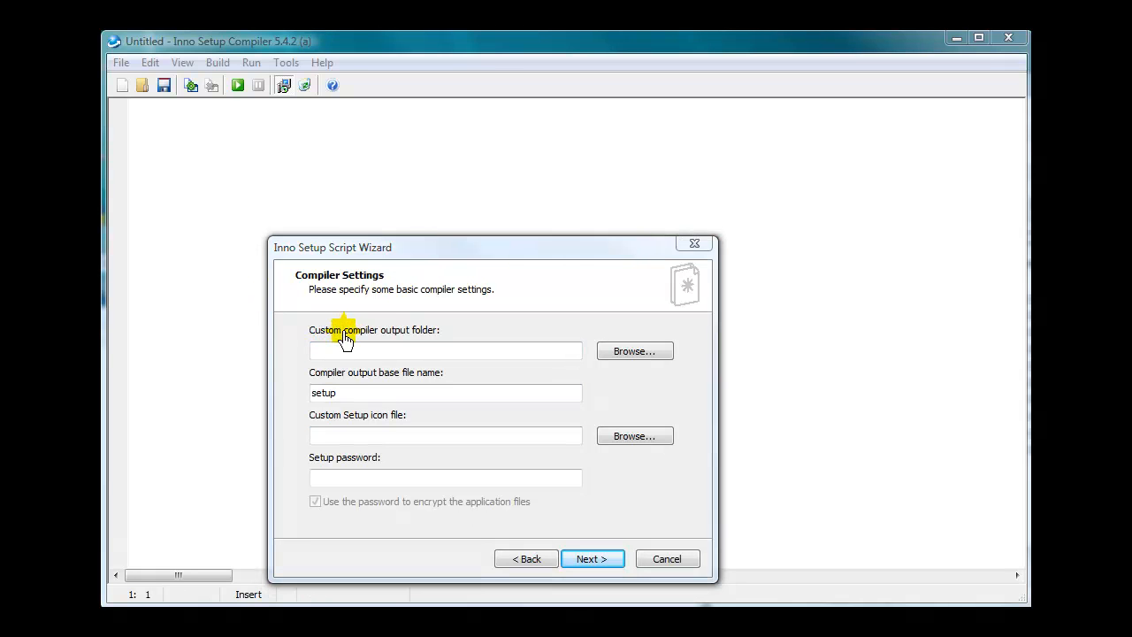
pyautogui.moveTo(450, 349)
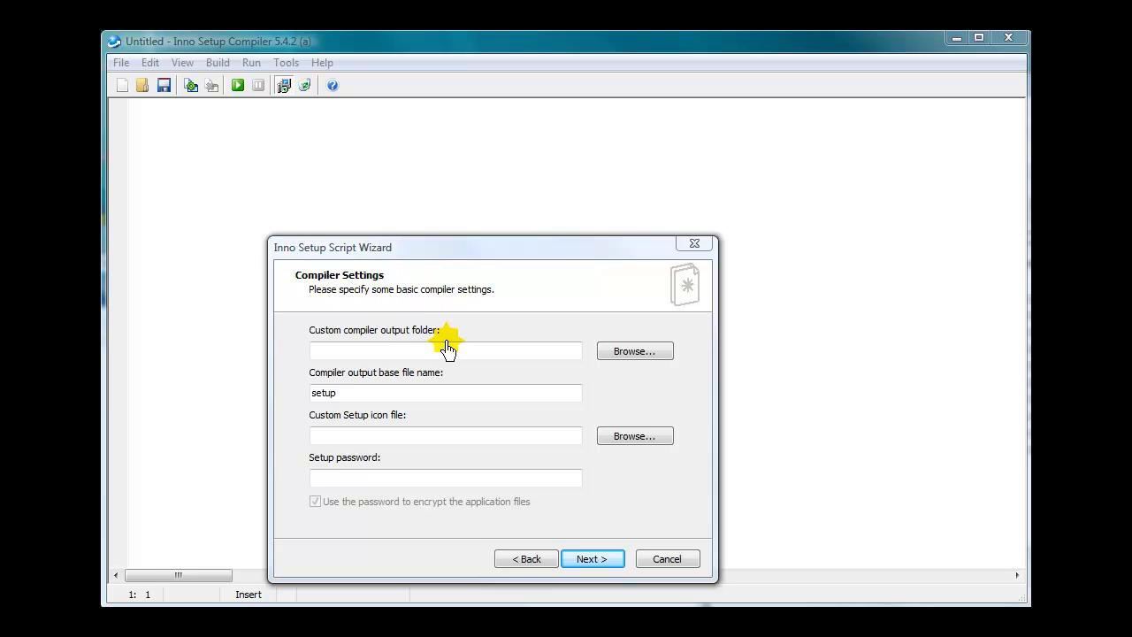
pyautogui.moveTo(464, 327)
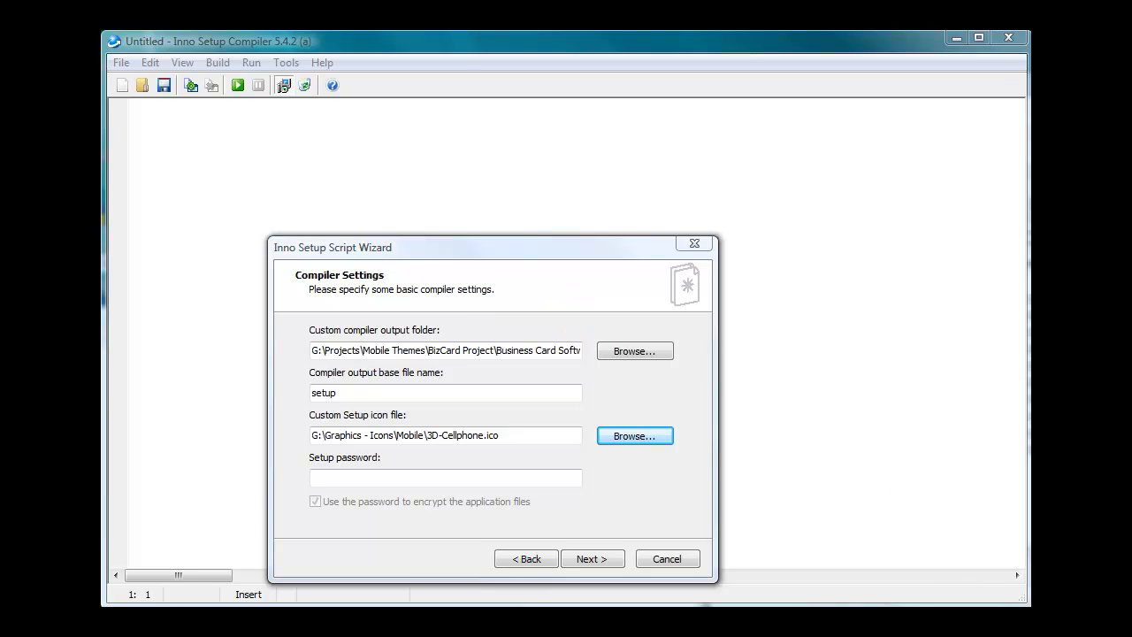
pyautogui.moveTo(566, 354)
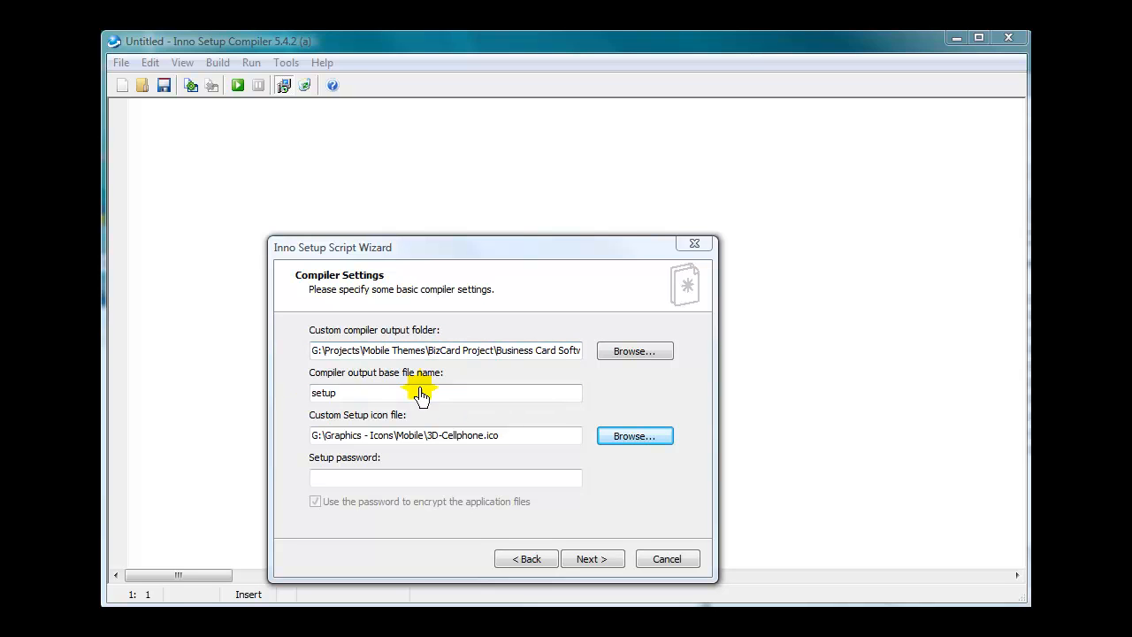
pyautogui.moveTo(386, 382)
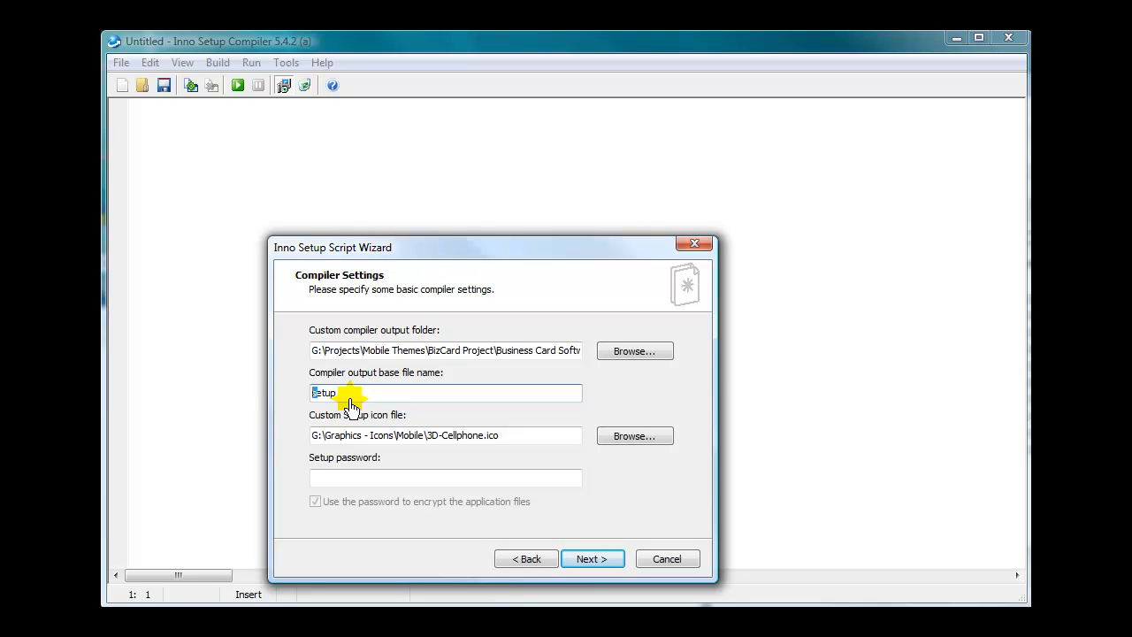
pyautogui.write('M')
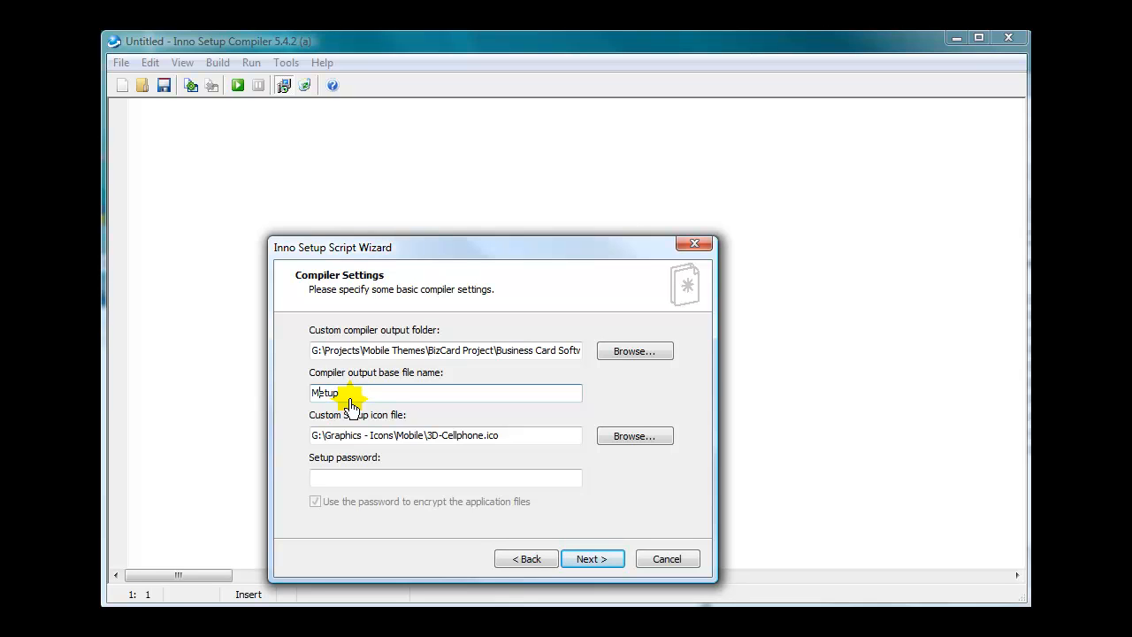
pyautogui.write('Mobile')
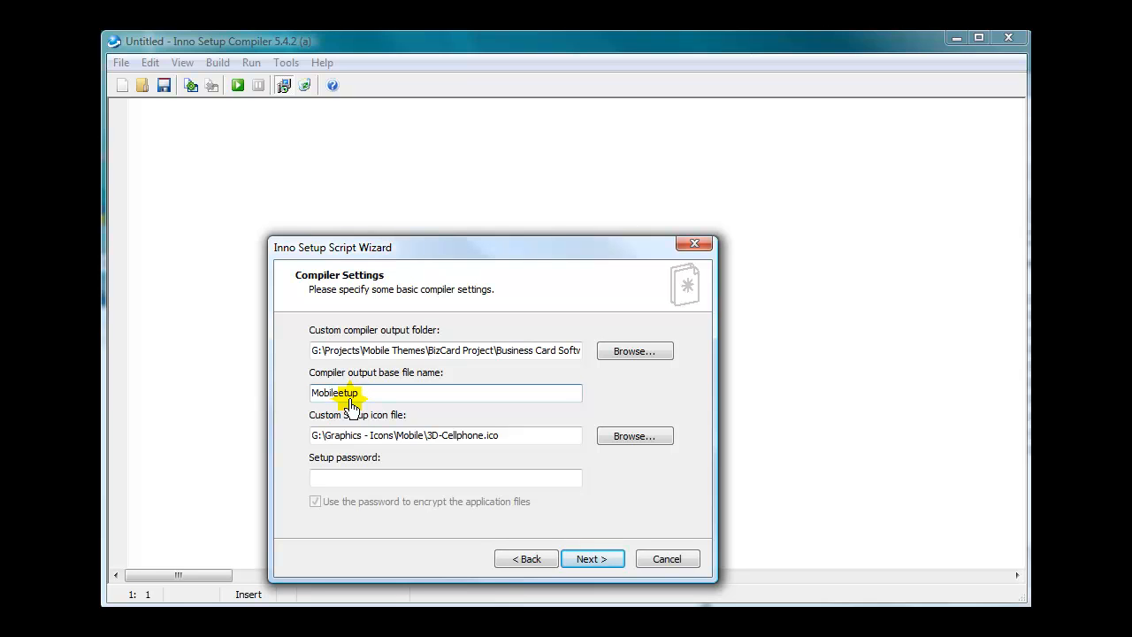
pyautogui.write('SiteBui')
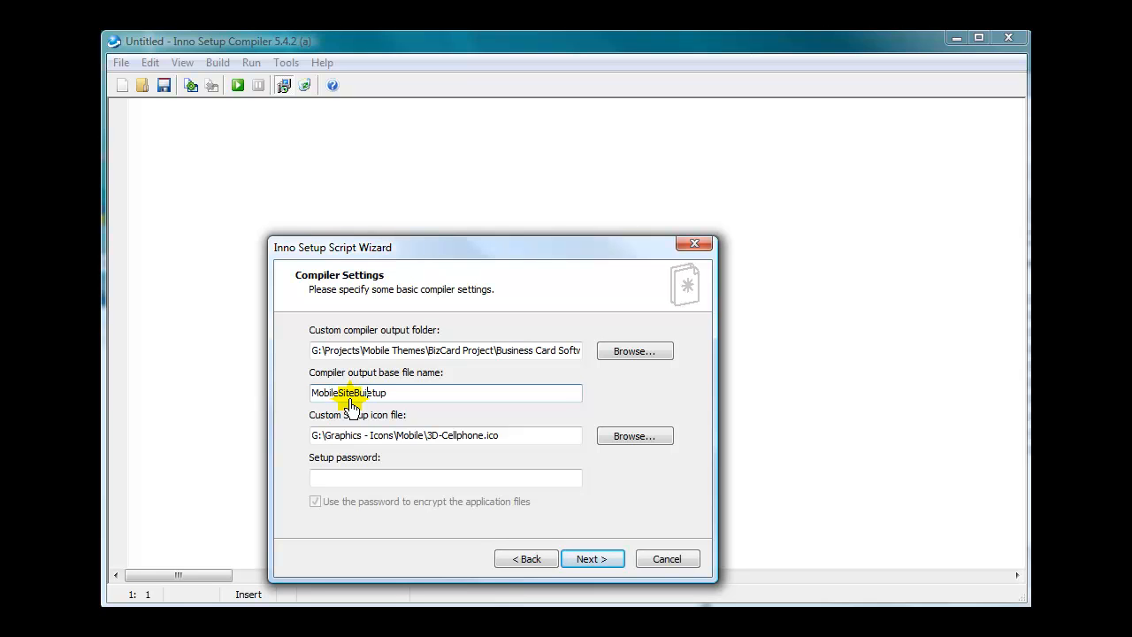
pyautogui.write('ilder-')
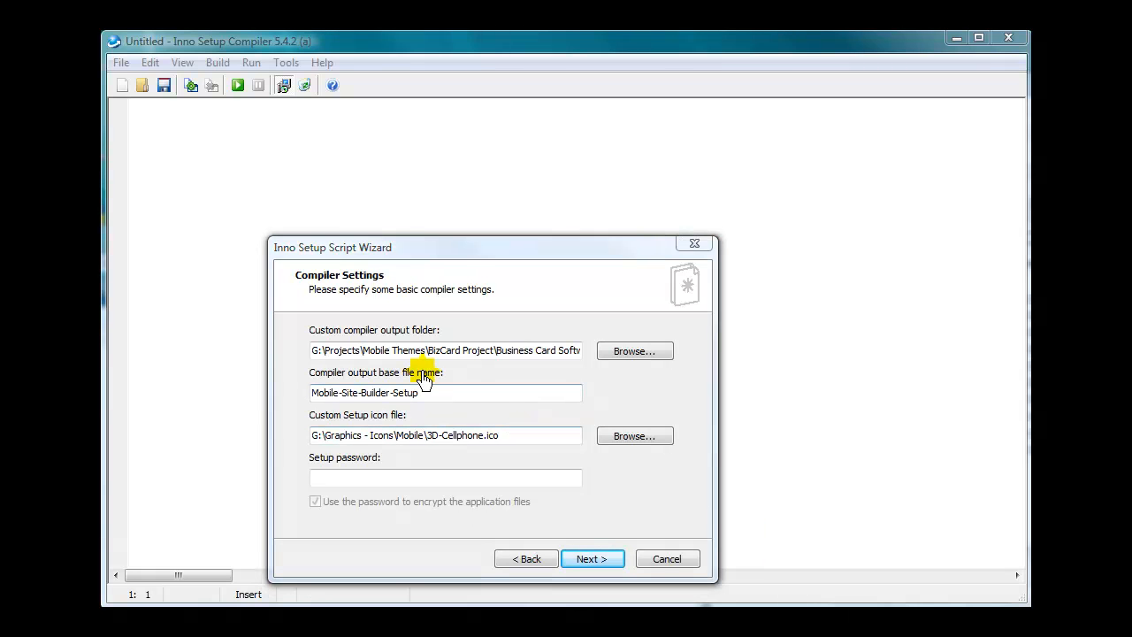
pyautogui.moveTo(516, 443)
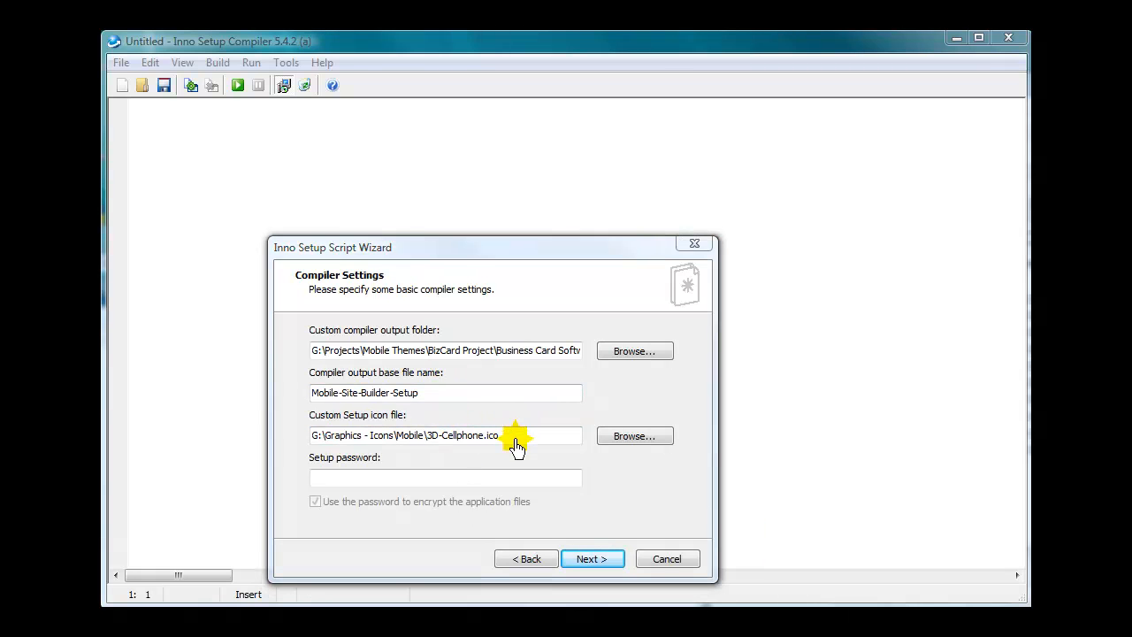
pyautogui.moveTo(357, 421)
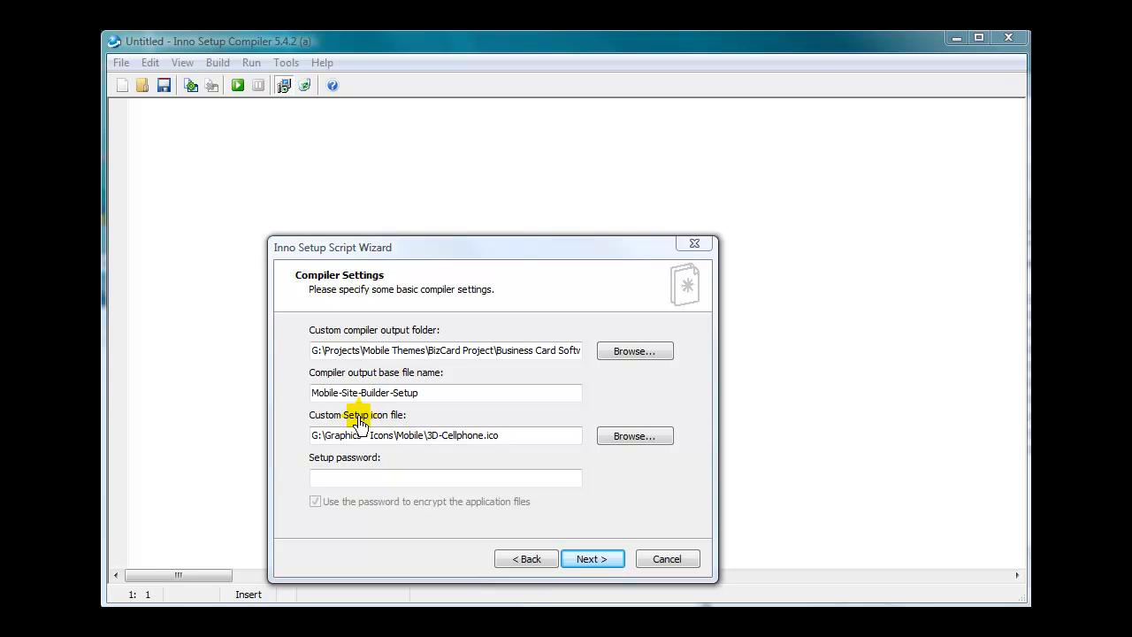
pyautogui.moveTo(504, 441)
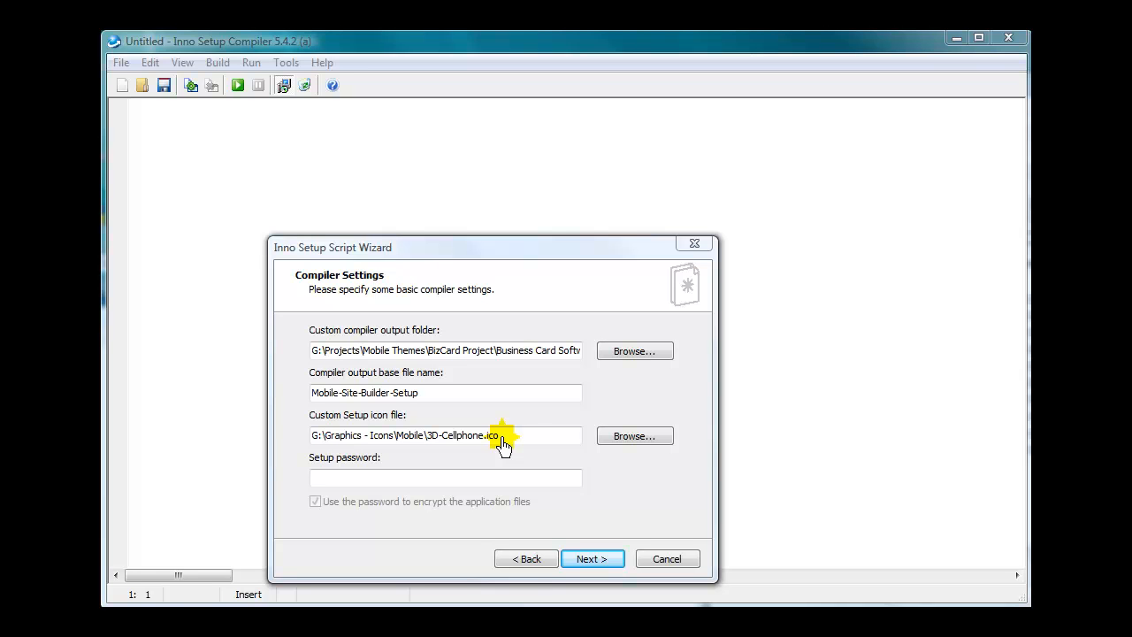
pyautogui.moveTo(492, 444)
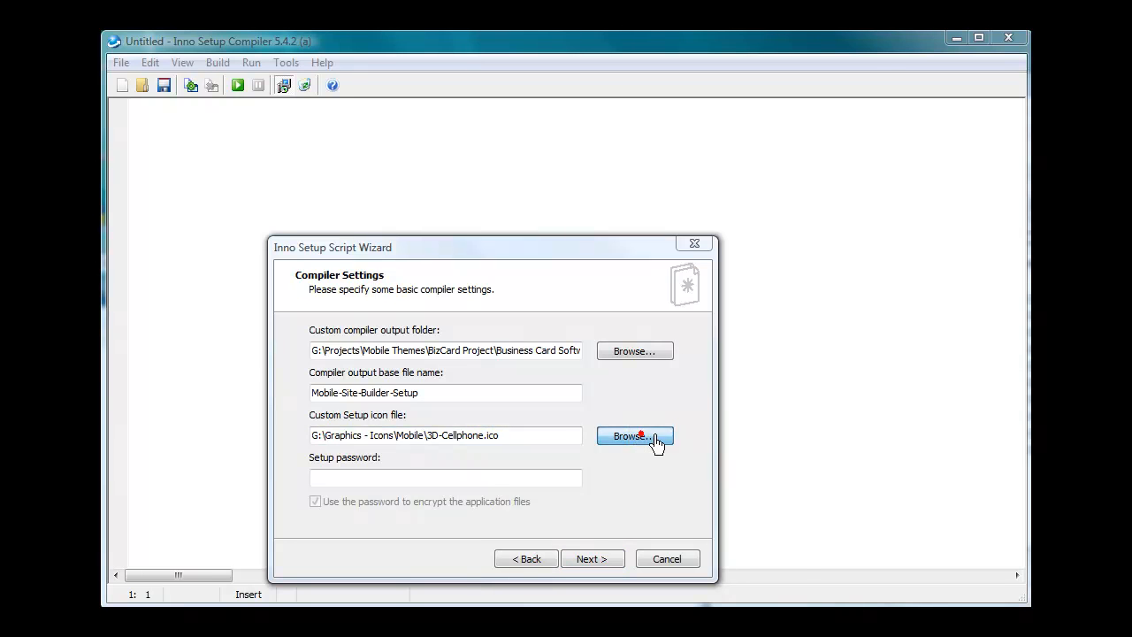
pyautogui.click(634, 435)
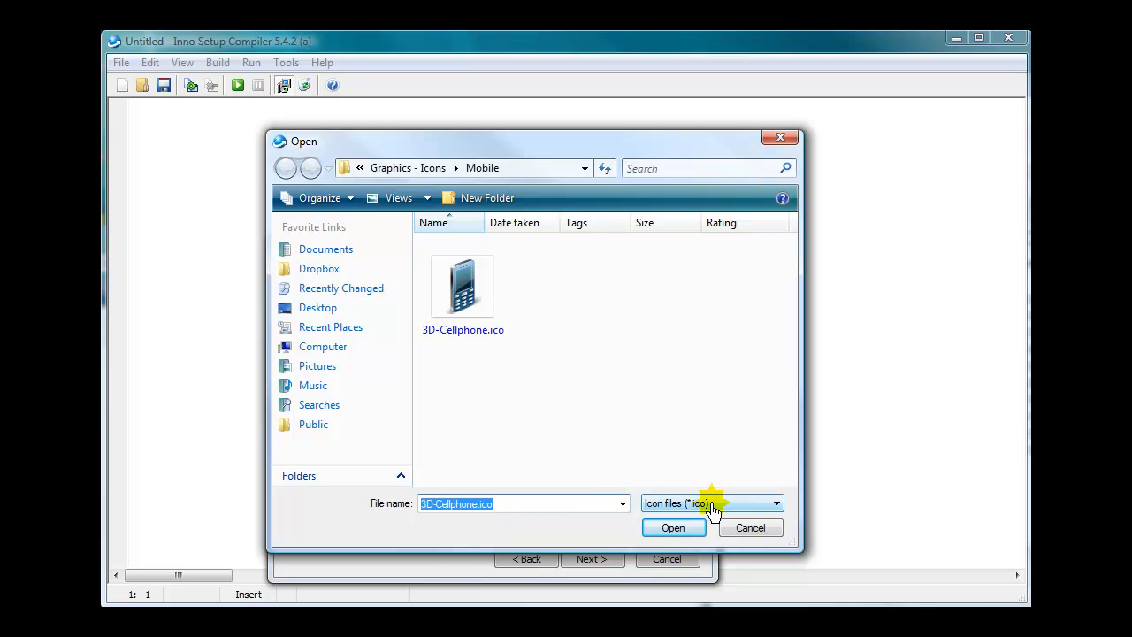
pyautogui.click(462, 285)
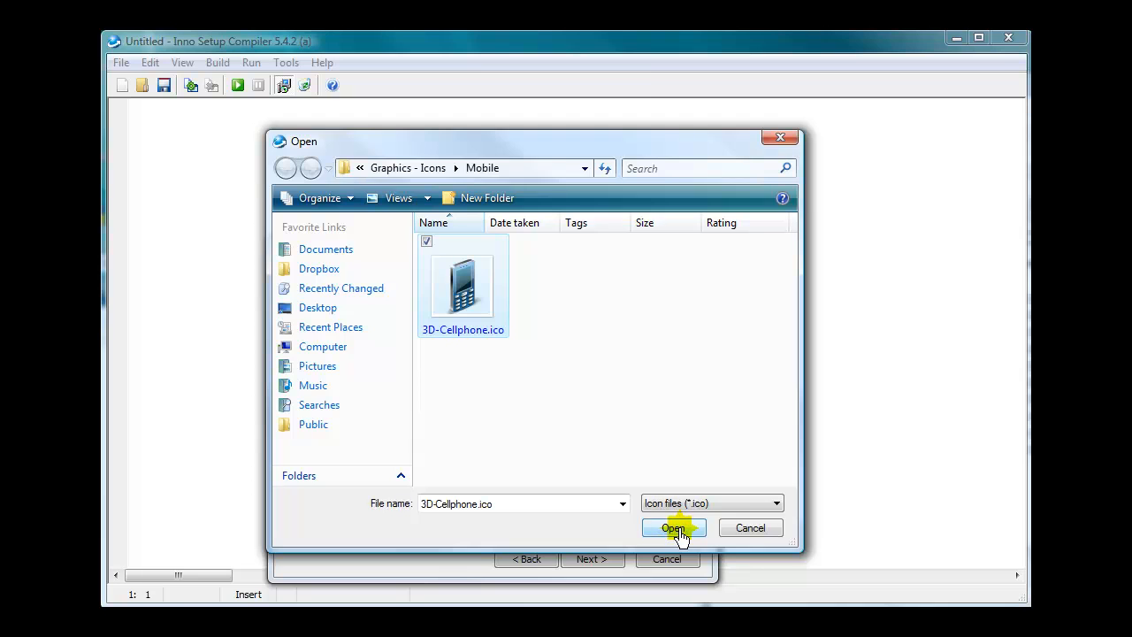
pyautogui.click(673, 527)
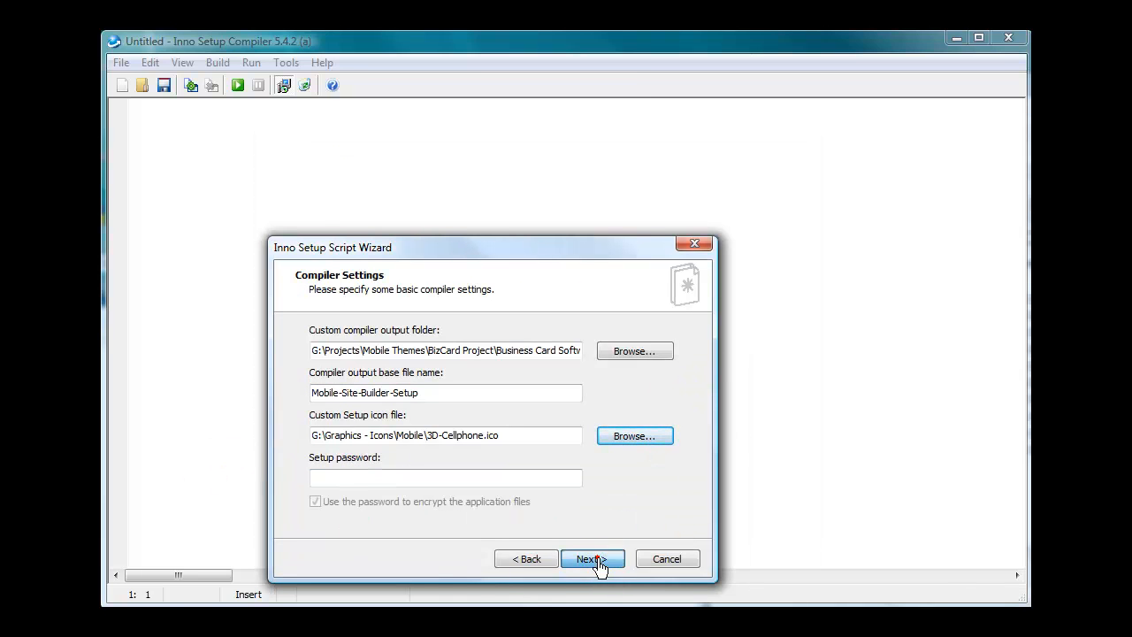
# Step: Finish the wizard keeping #define directives, generating the My Mobile Site Builder script
pyautogui.click(591, 559)
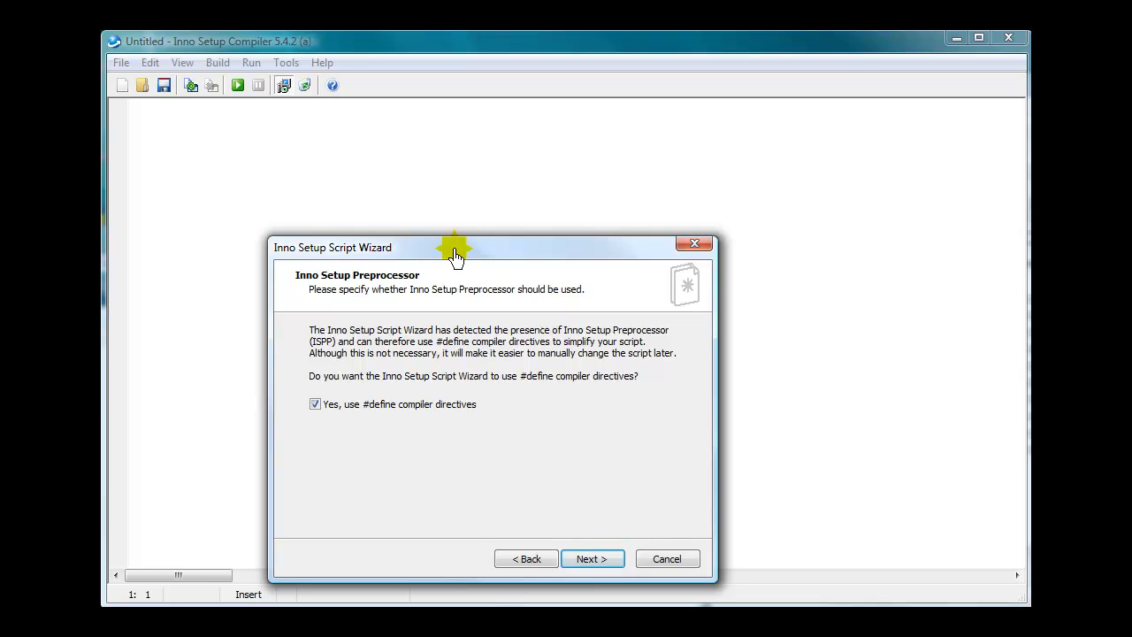
pyautogui.moveTo(362, 439)
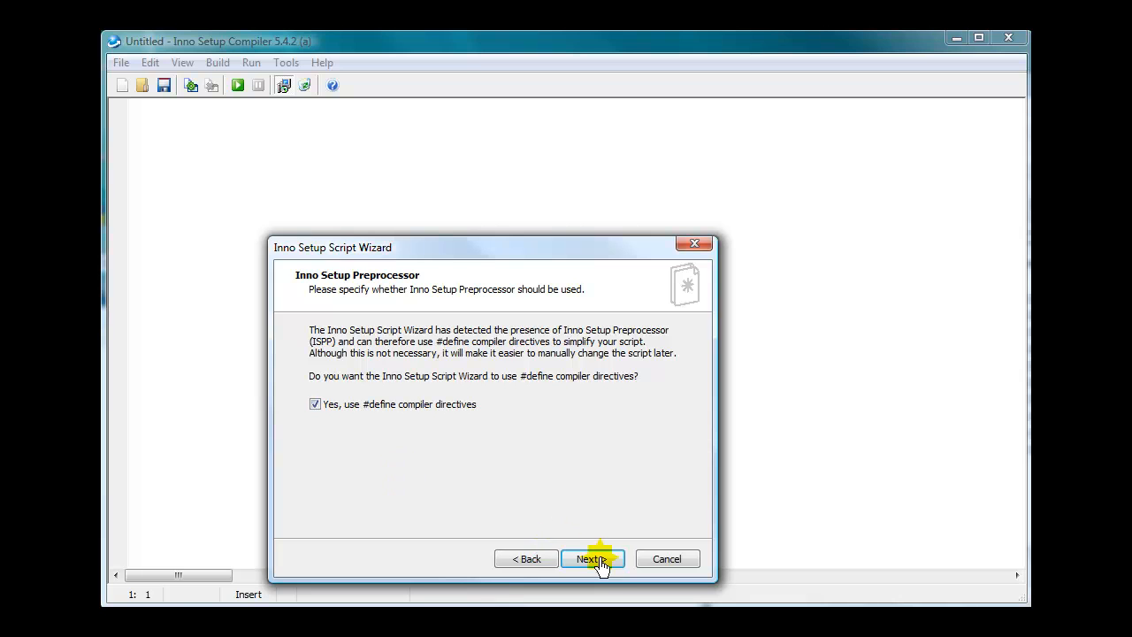
pyautogui.click(591, 559)
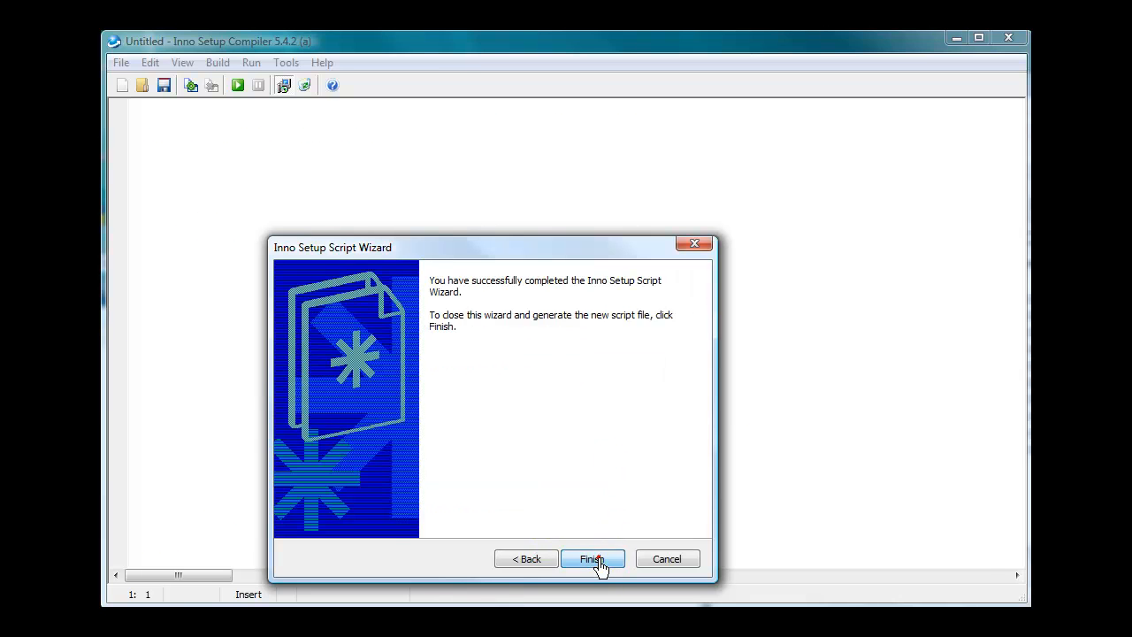
pyautogui.click(591, 560)
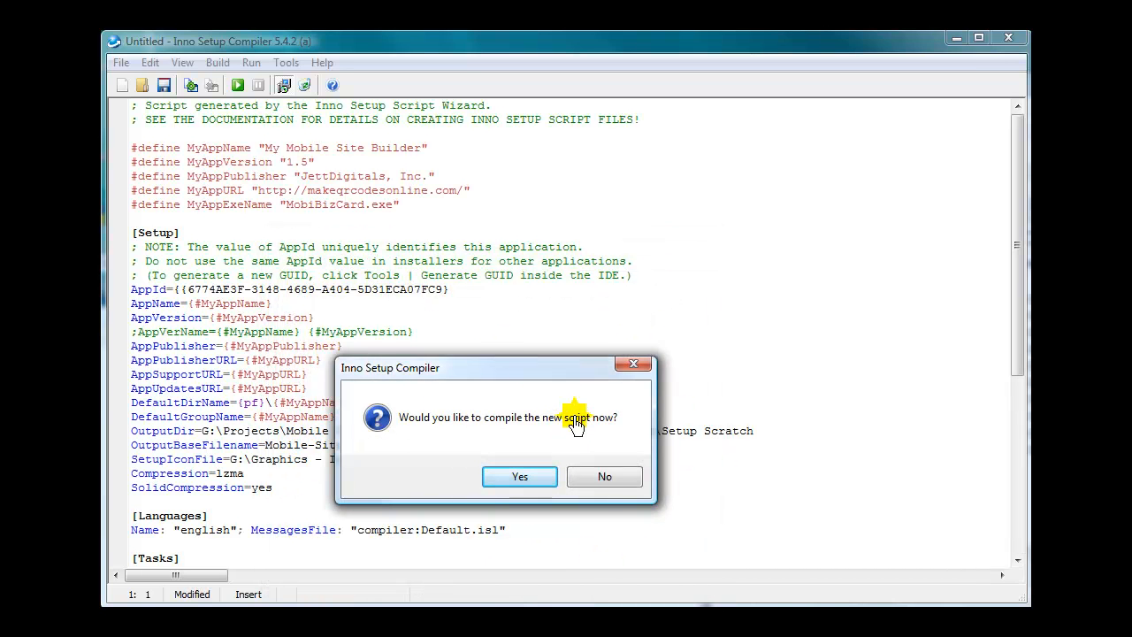
pyautogui.moveTo(567, 142)
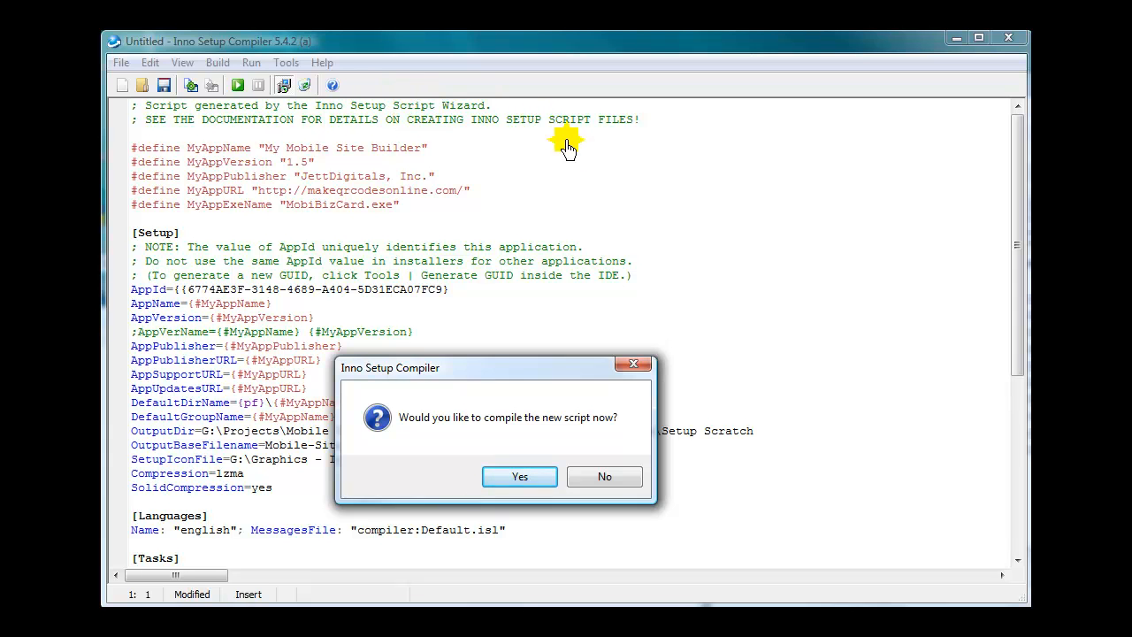
pyautogui.moveTo(241, 492)
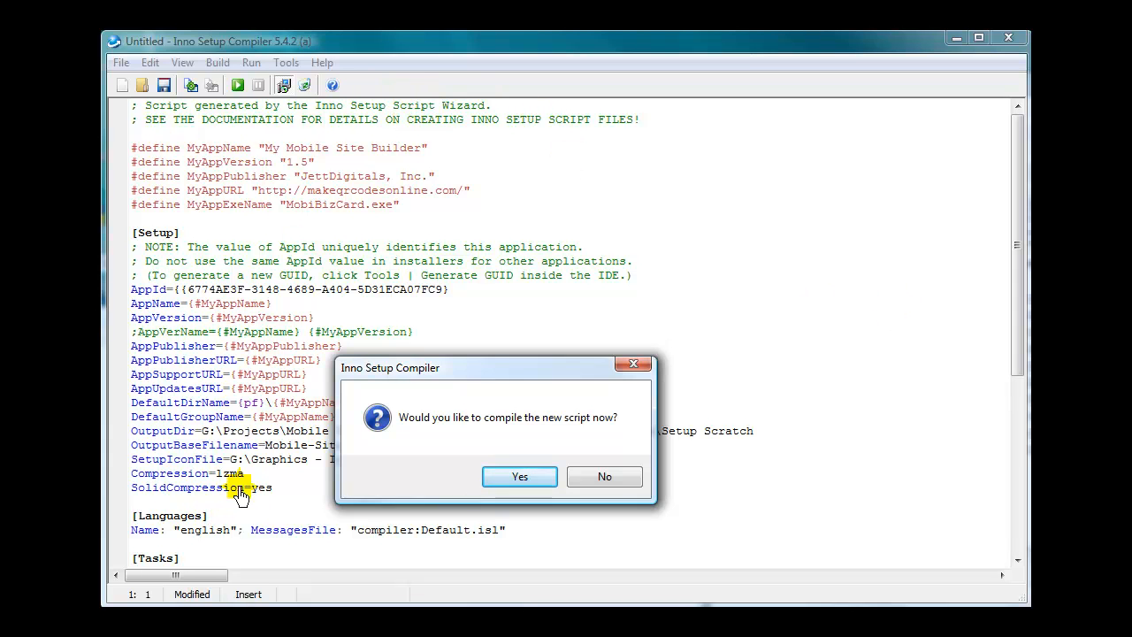
pyautogui.moveTo(227, 219)
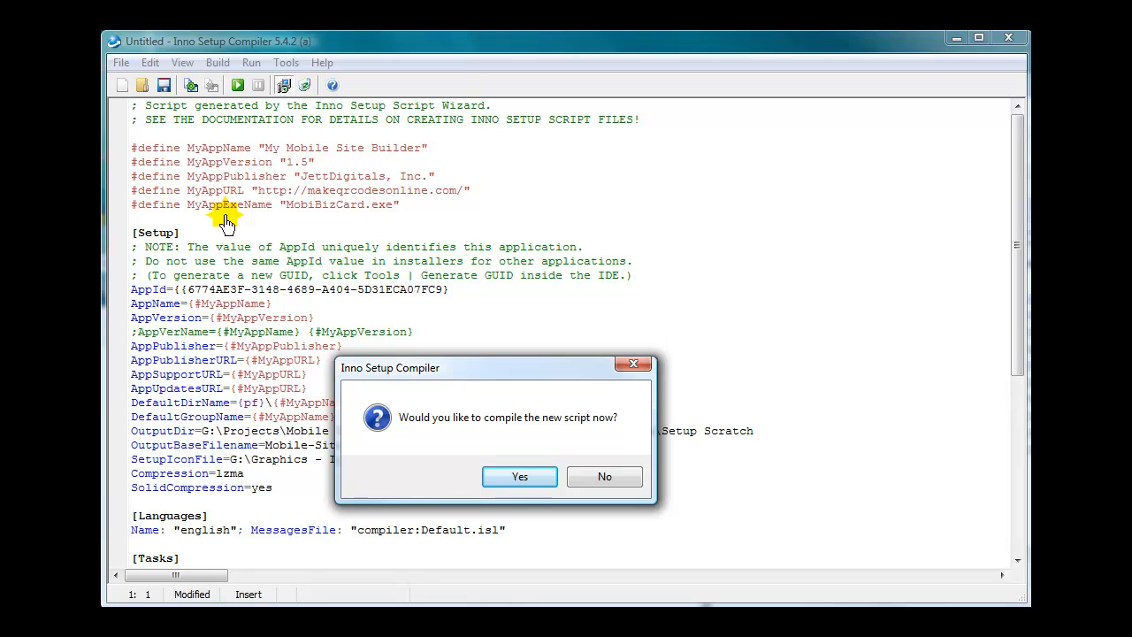
pyautogui.moveTo(535, 434)
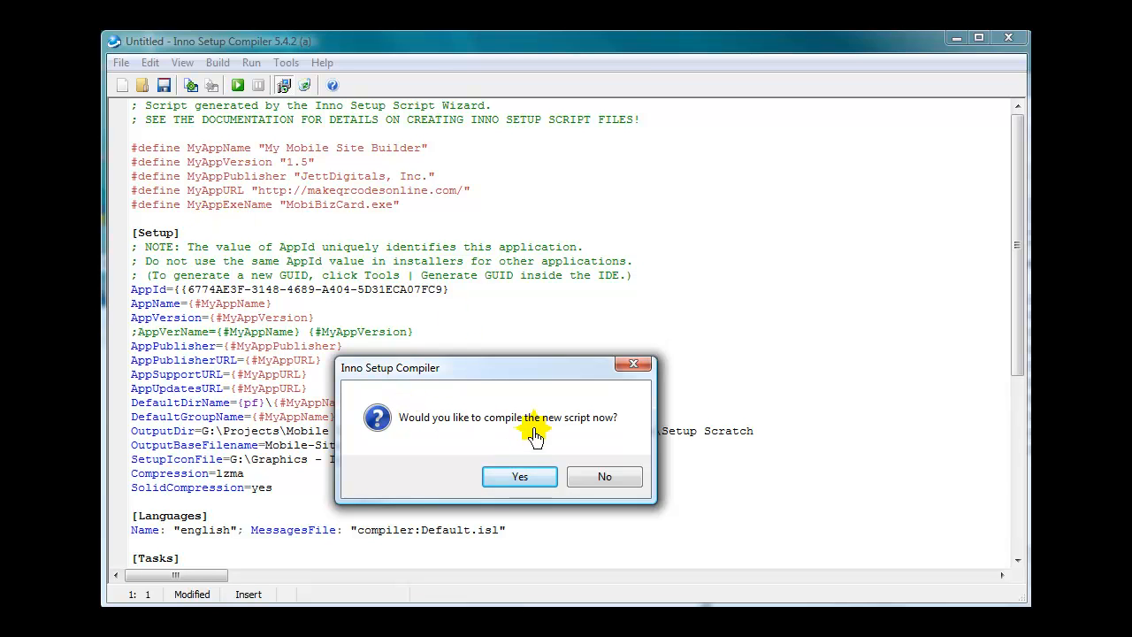
pyautogui.moveTo(520, 370)
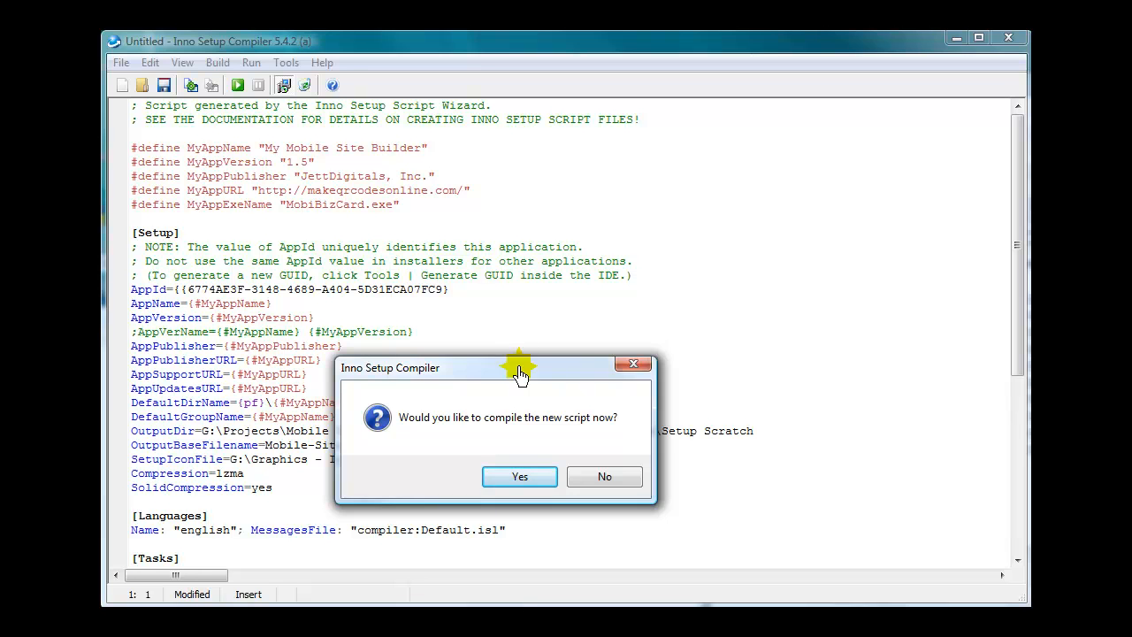
# Step: Accept the compile prompt, then cancel the save-before-compiling prompt to keep the untitled script open
pyautogui.click(520, 476)
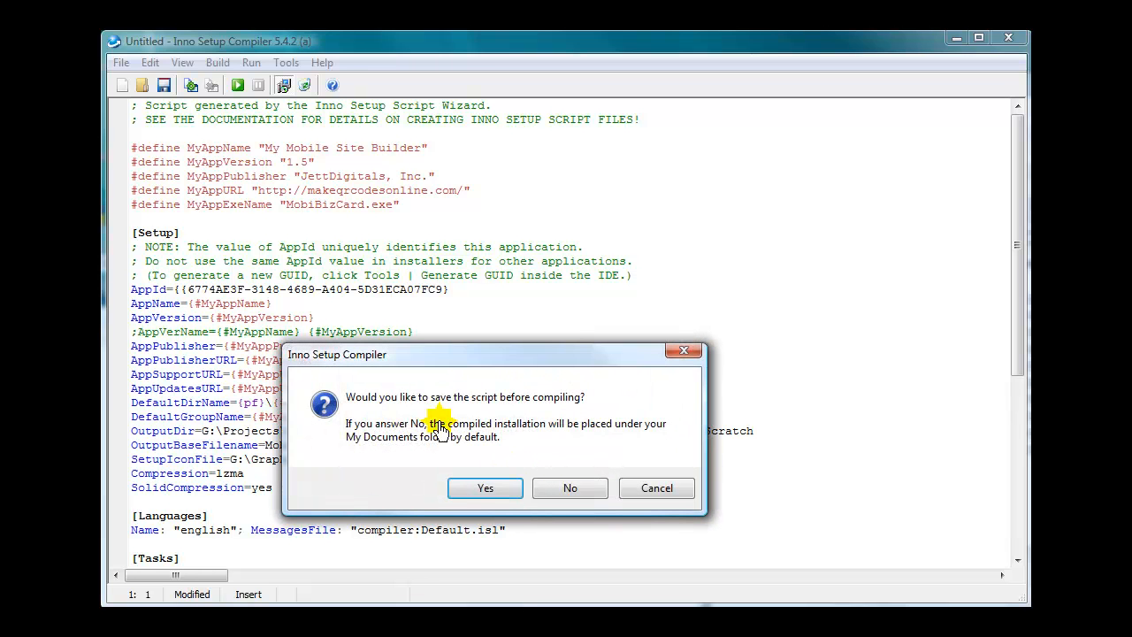
pyautogui.moveTo(593, 416)
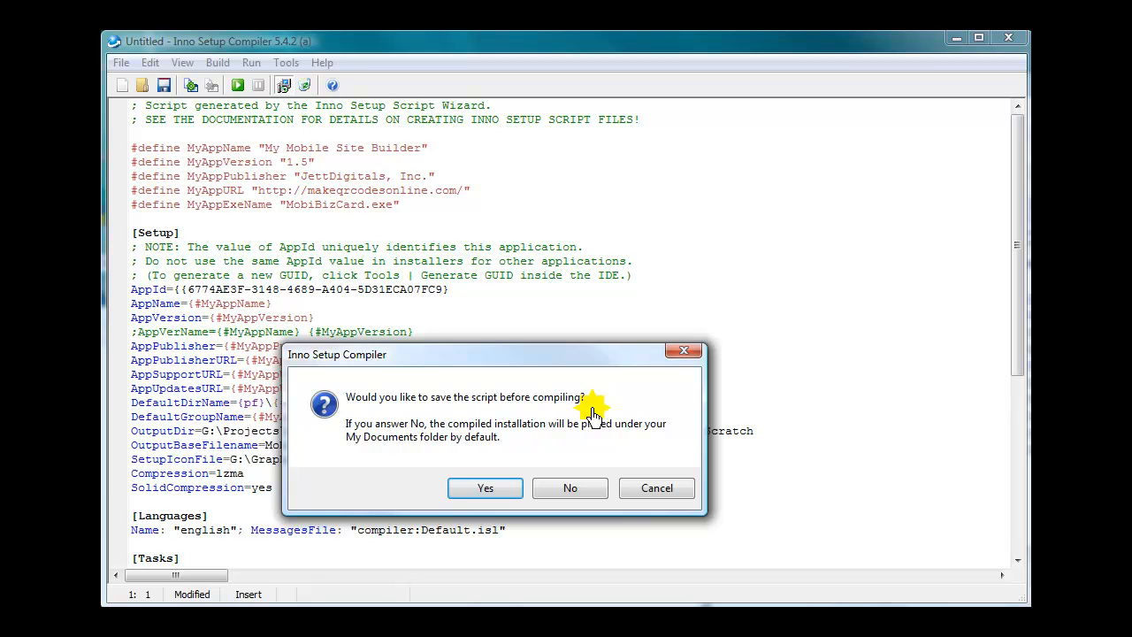
pyautogui.click(570, 488)
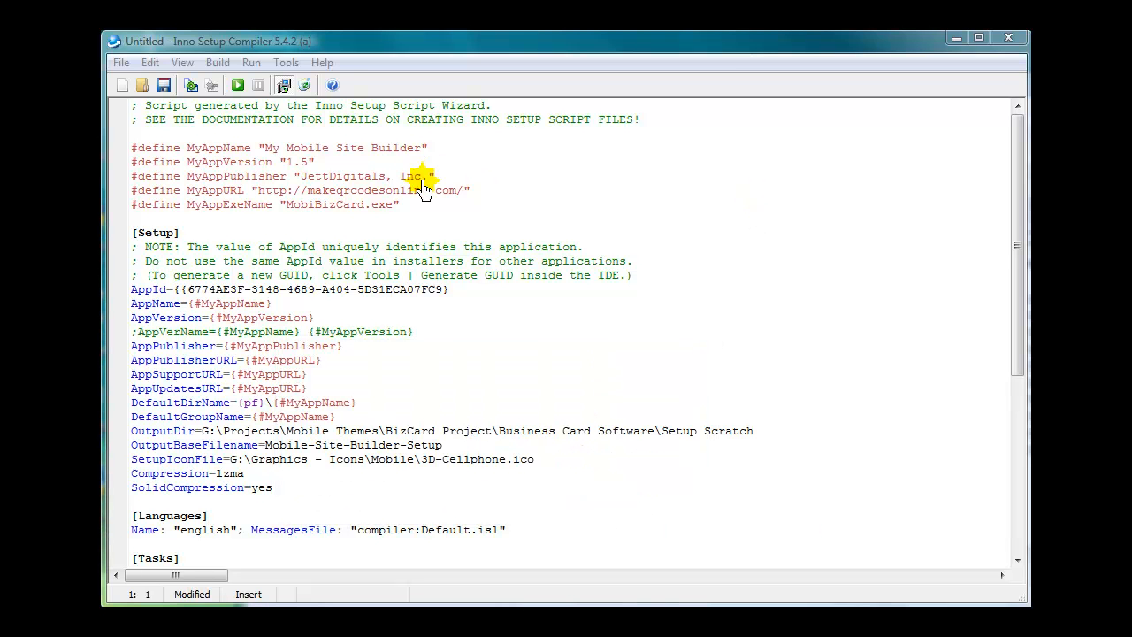
pyautogui.moveTo(421, 46)
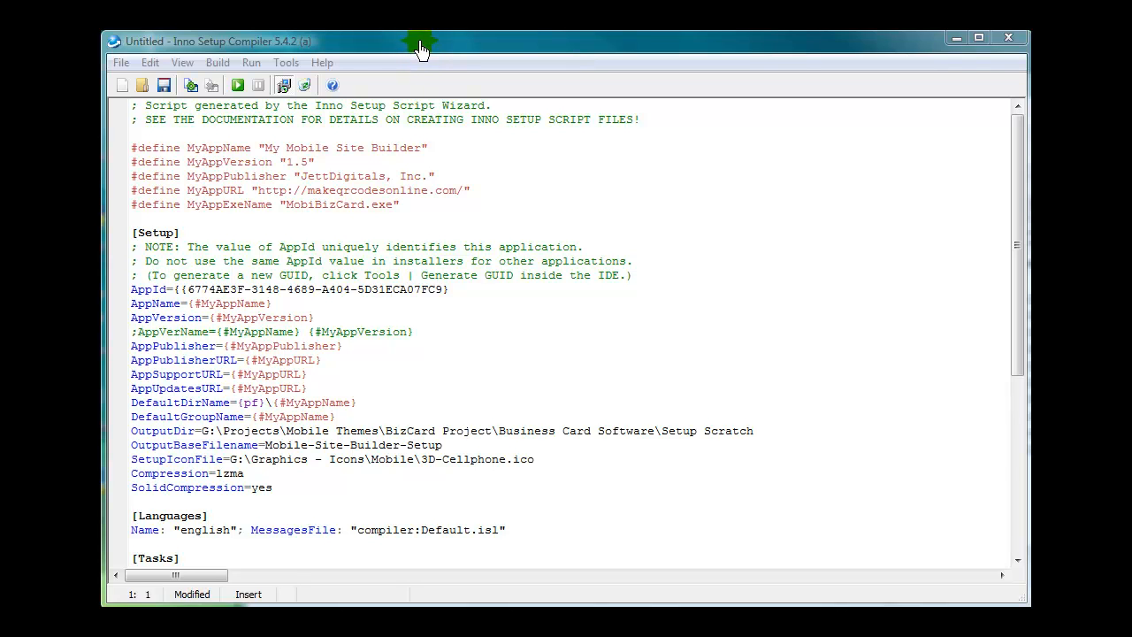
pyautogui.moveTo(593, 115)
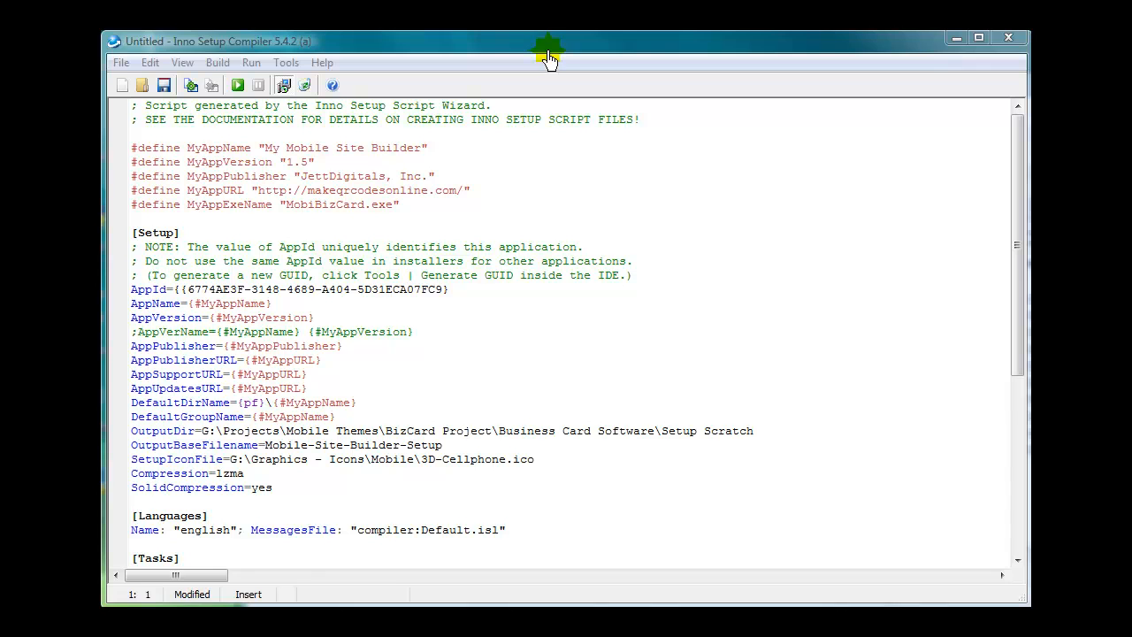
pyautogui.moveTo(285, 104)
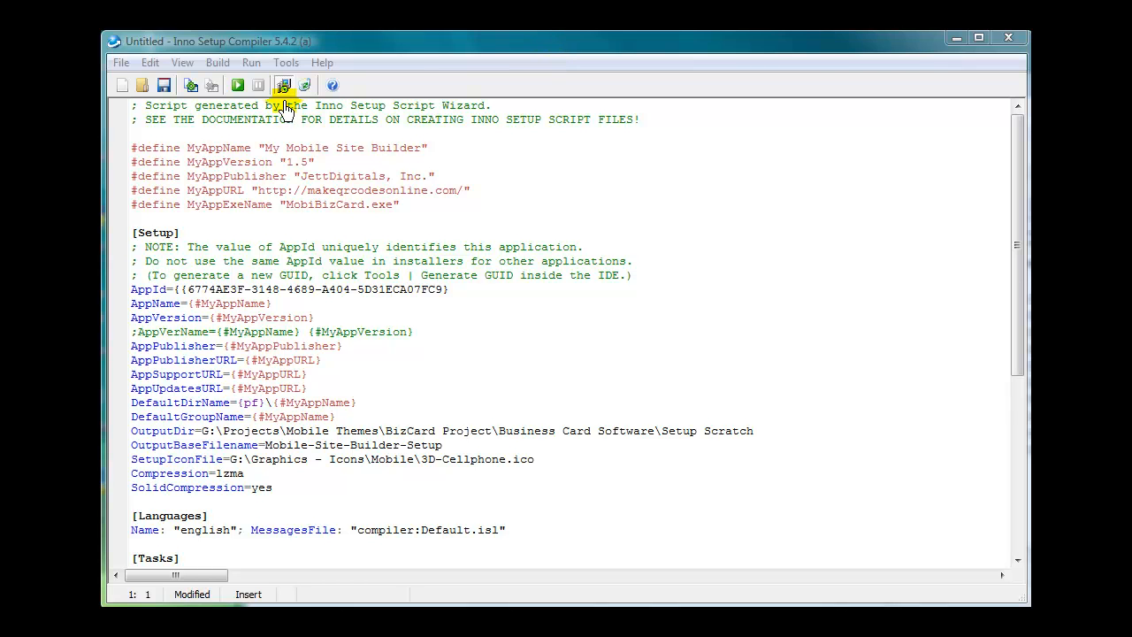
pyautogui.moveTo(191, 124)
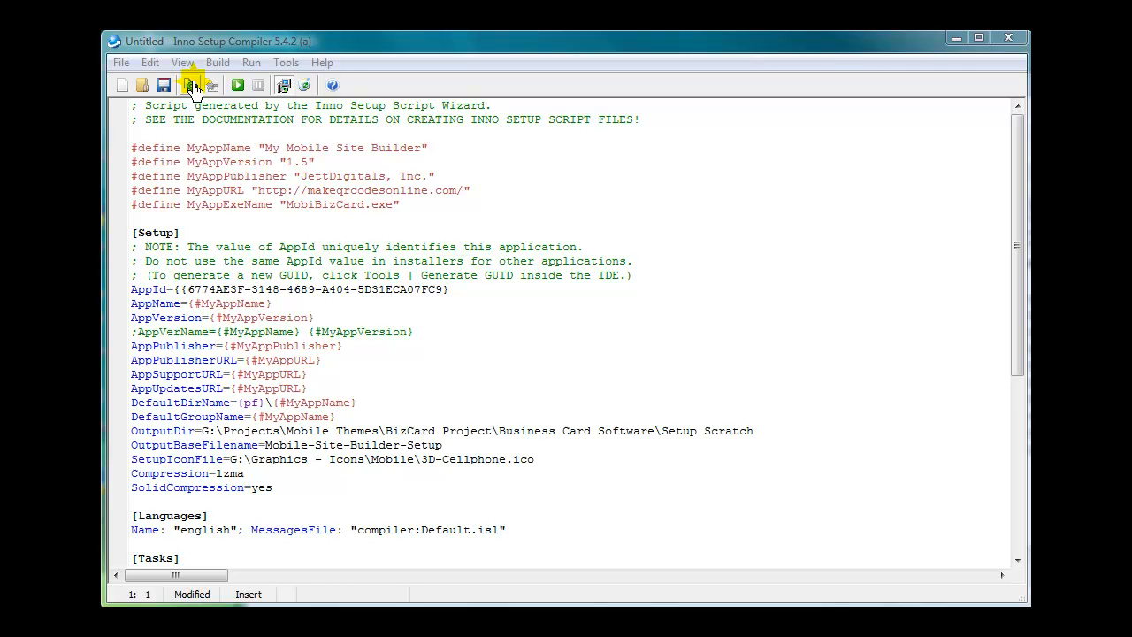
pyautogui.moveTo(340, 147)
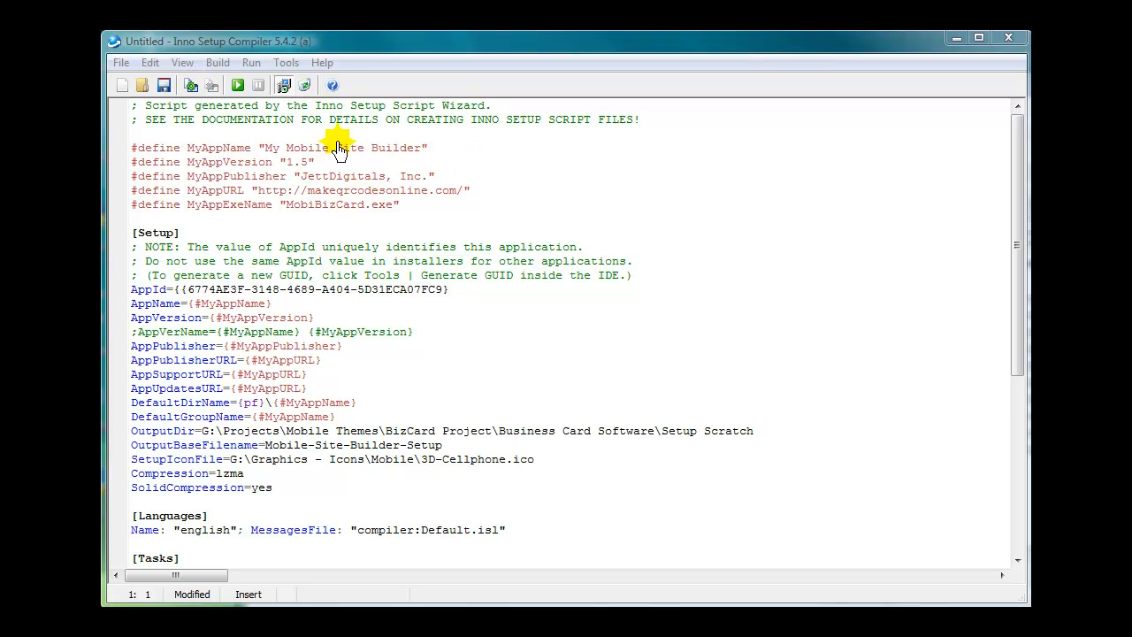
pyautogui.moveTo(404, 477)
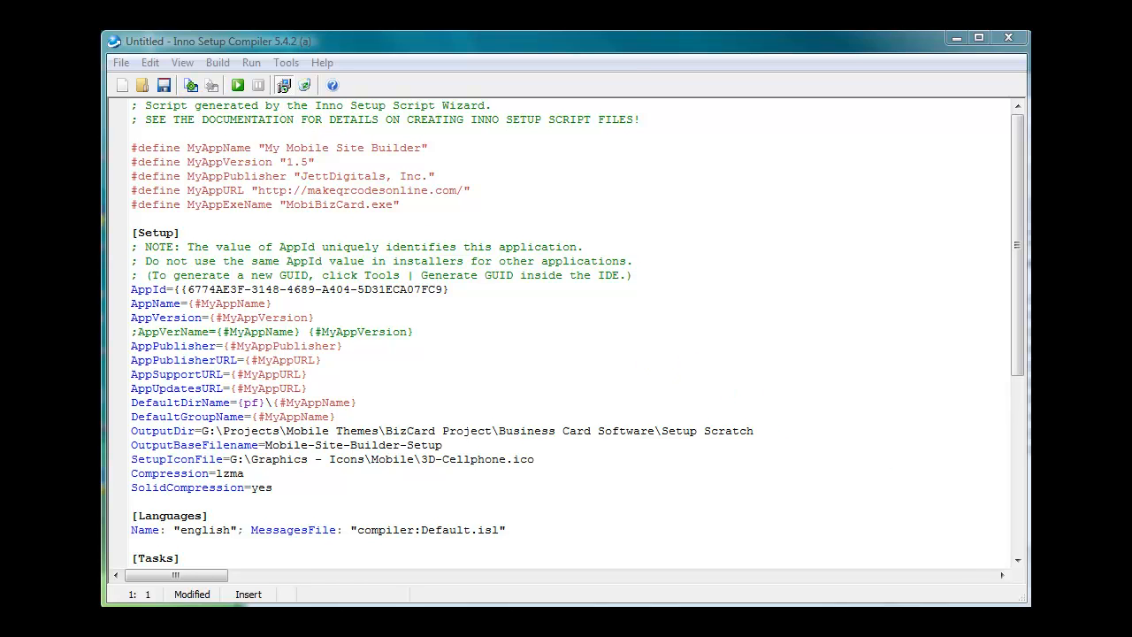
pyautogui.click(238, 85)
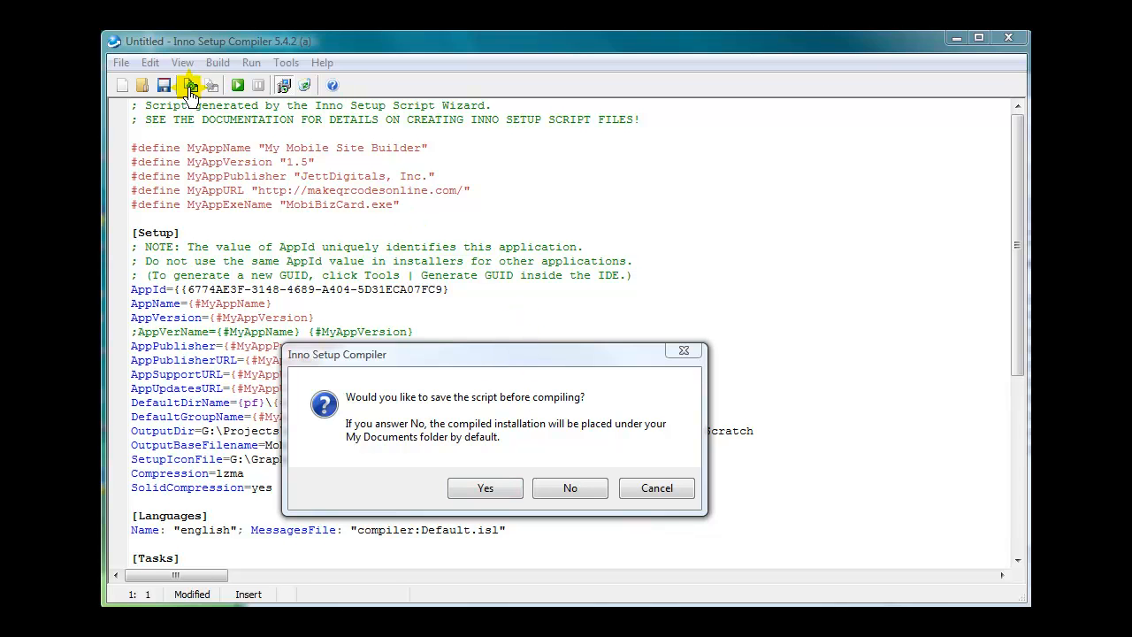
pyautogui.click(570, 488)
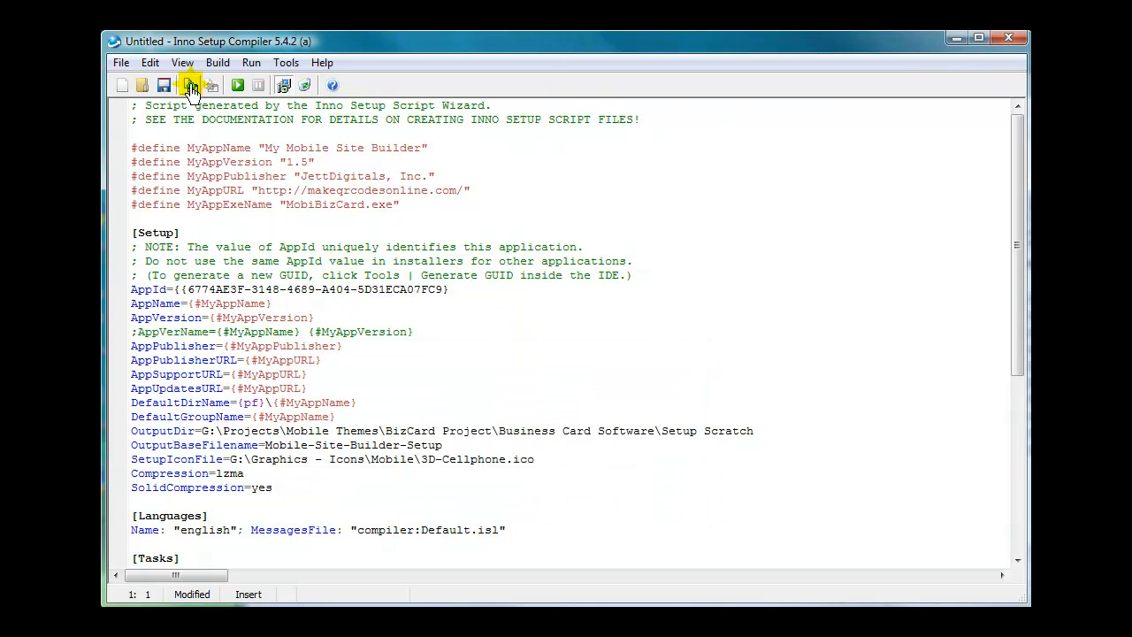
pyautogui.click(191, 85)
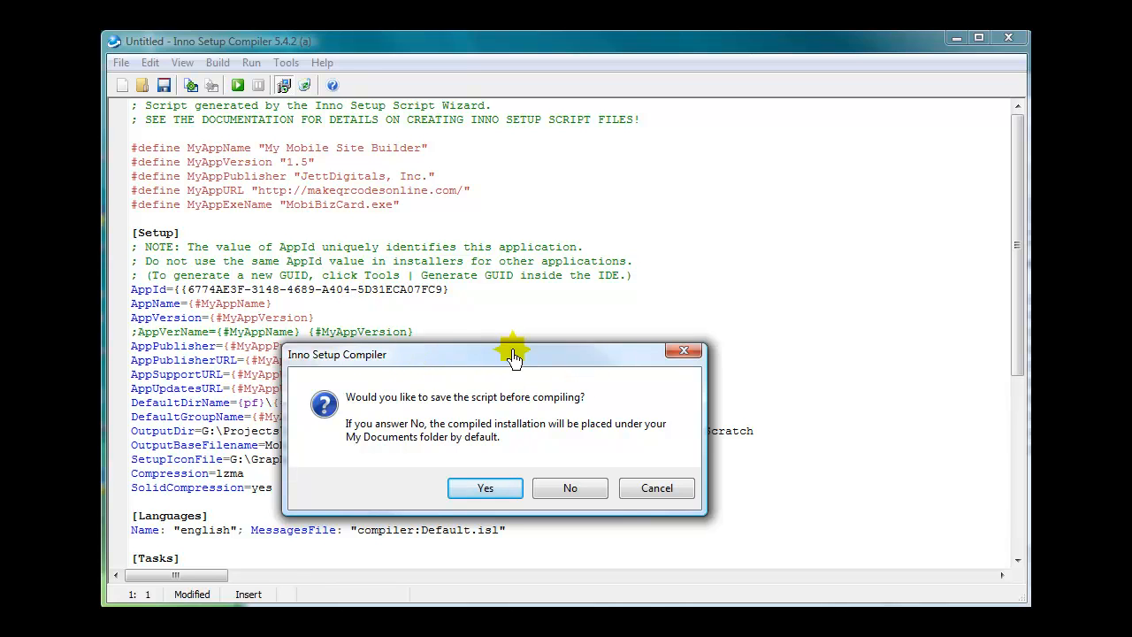
pyautogui.moveTo(552, 364)
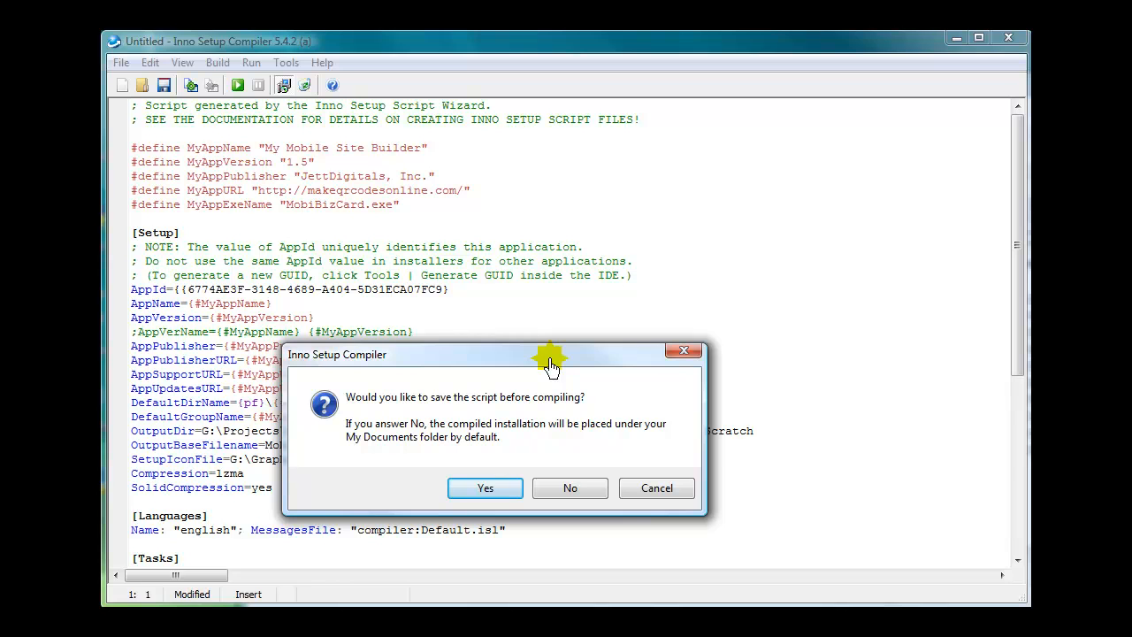
pyautogui.moveTo(540, 345)
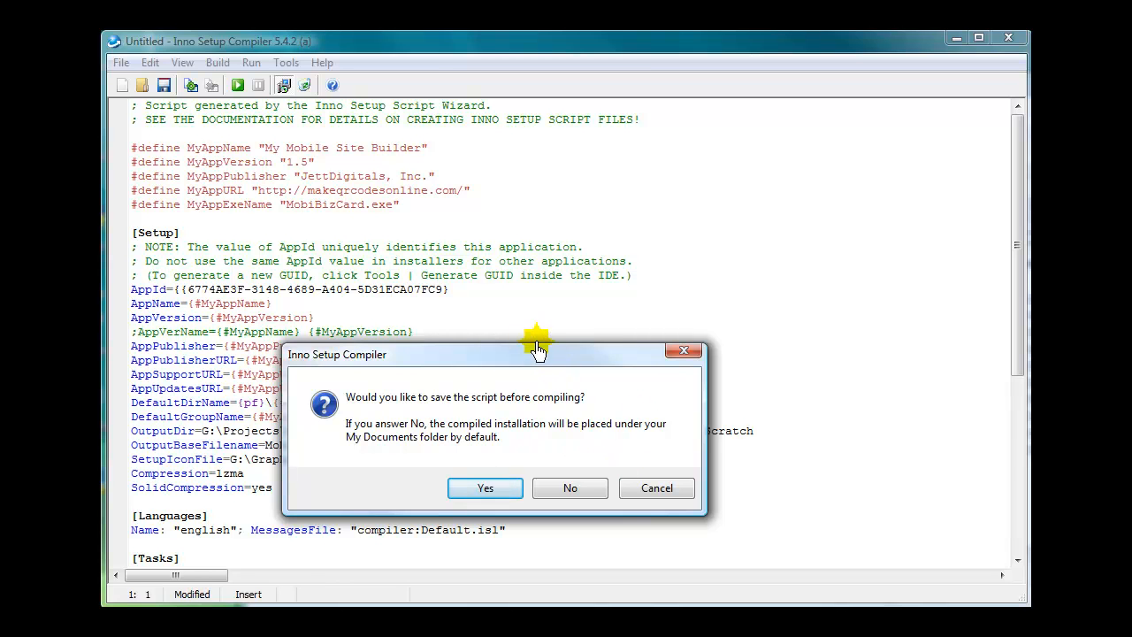
pyautogui.moveTo(699, 513)
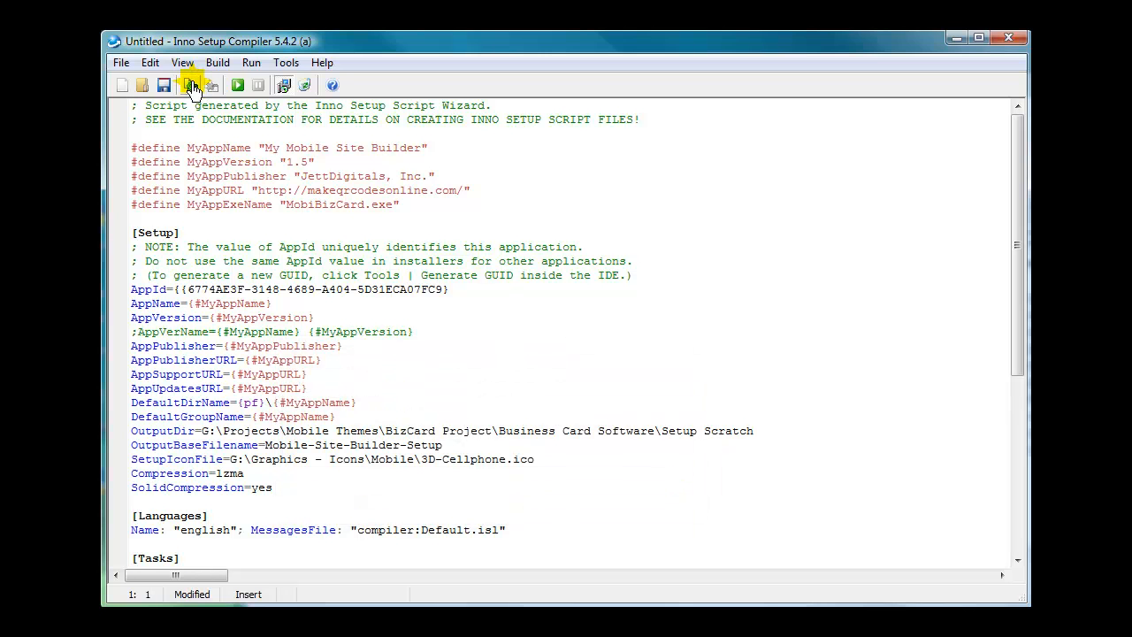
pyautogui.moveTo(191, 85)
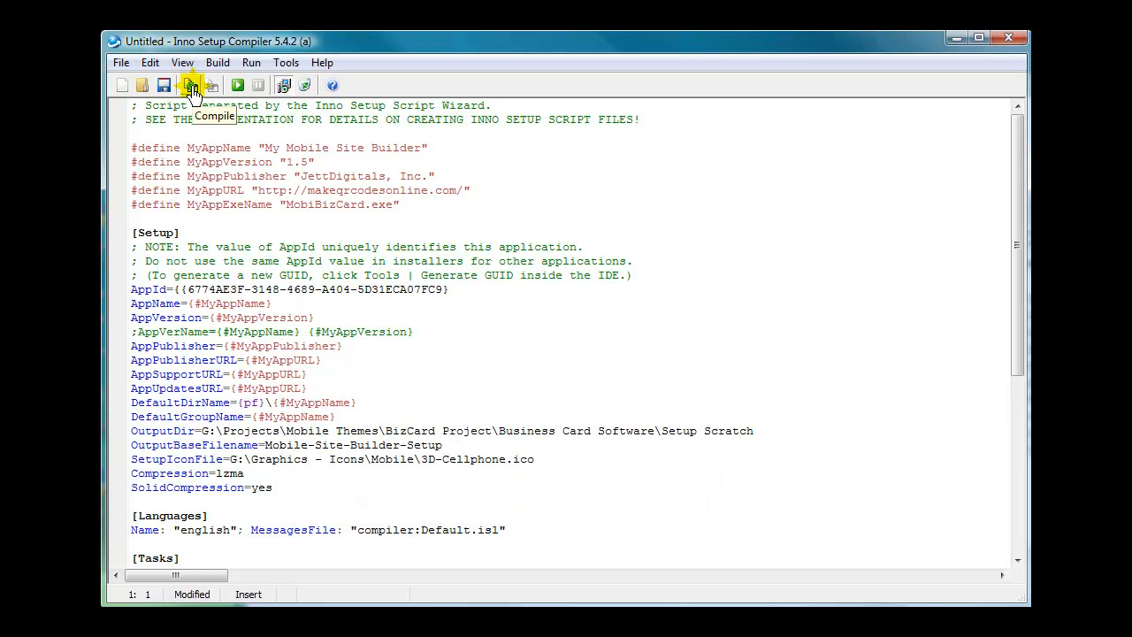
# Step: Compile the script, saving it as ScratchSetup.iss in Business Card Software when prompted
pyautogui.click(191, 85)
pyautogui.write('ScratchSetup')
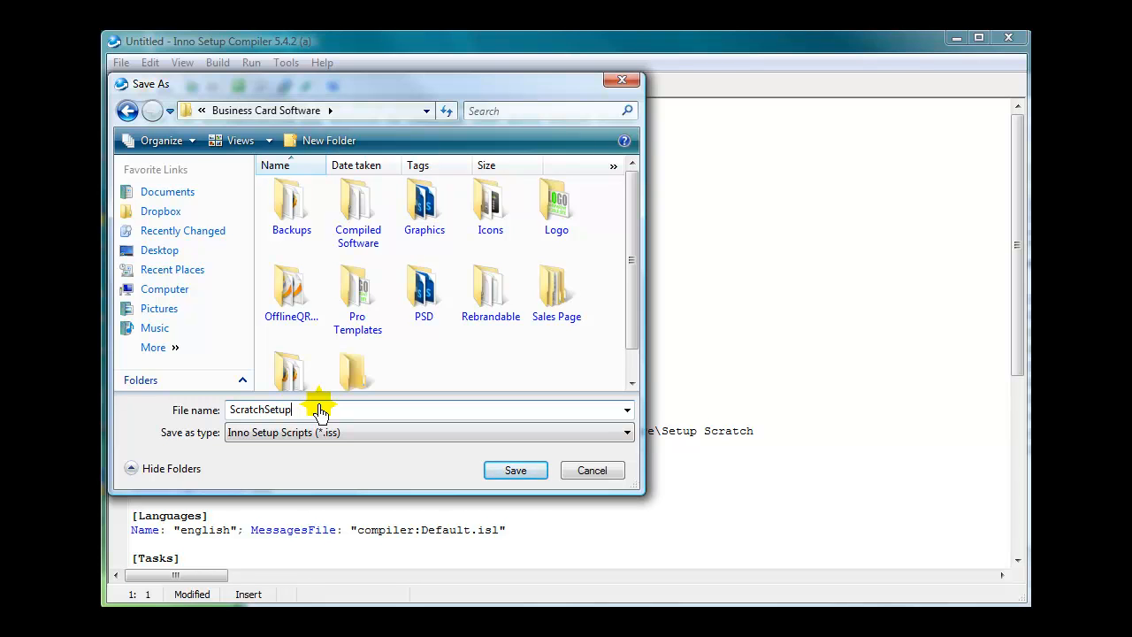
pyautogui.moveTo(411, 367)
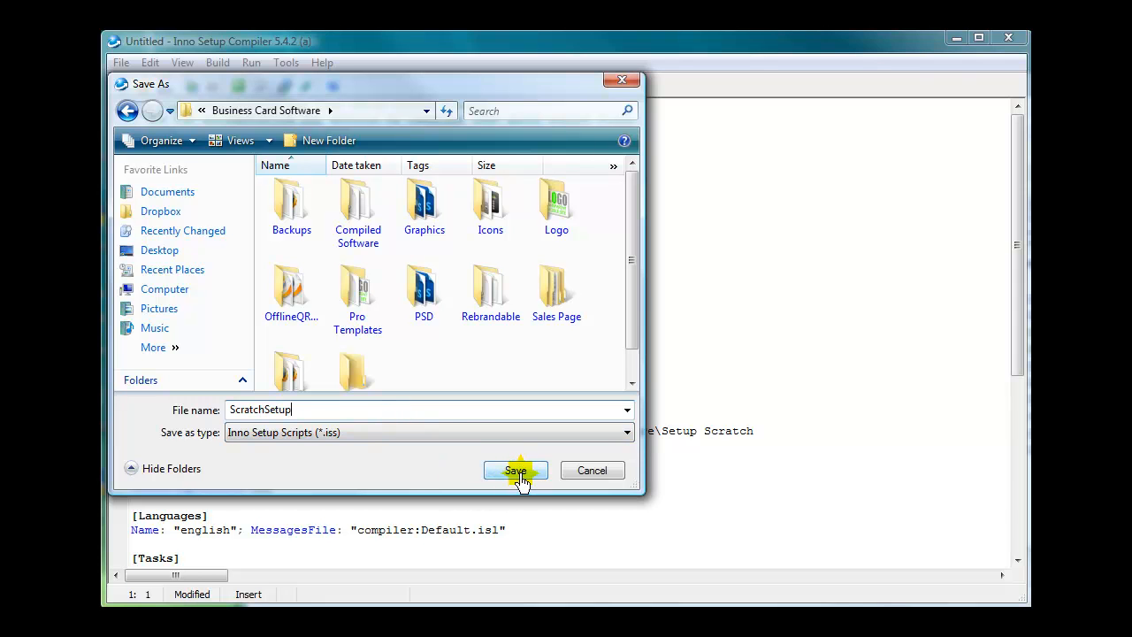
pyautogui.click(517, 471)
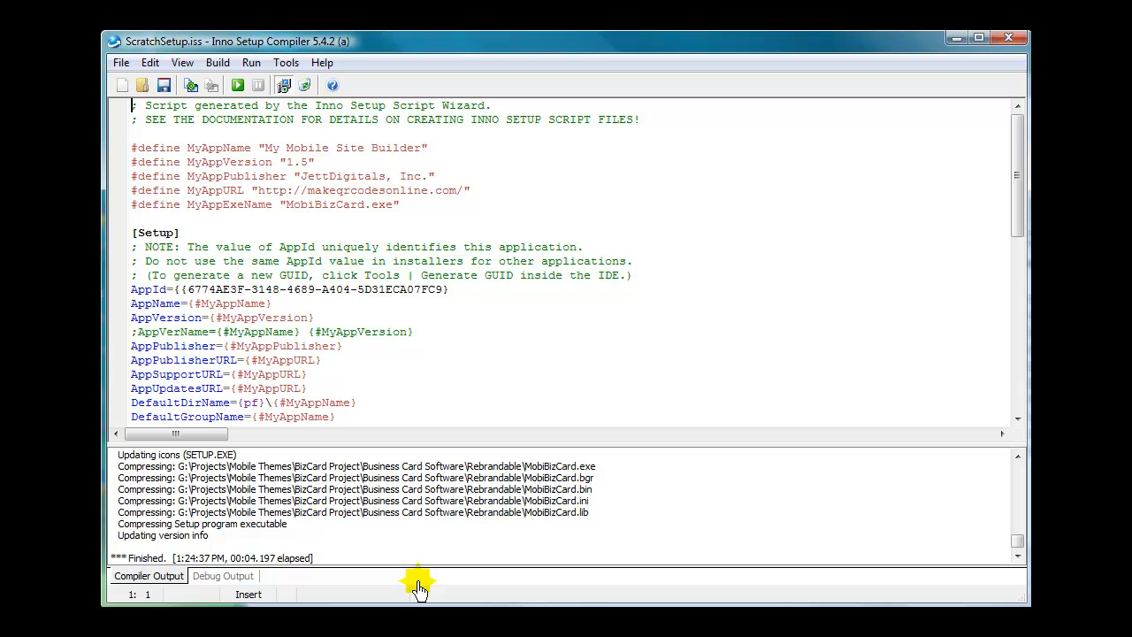
pyautogui.moveTo(156, 562)
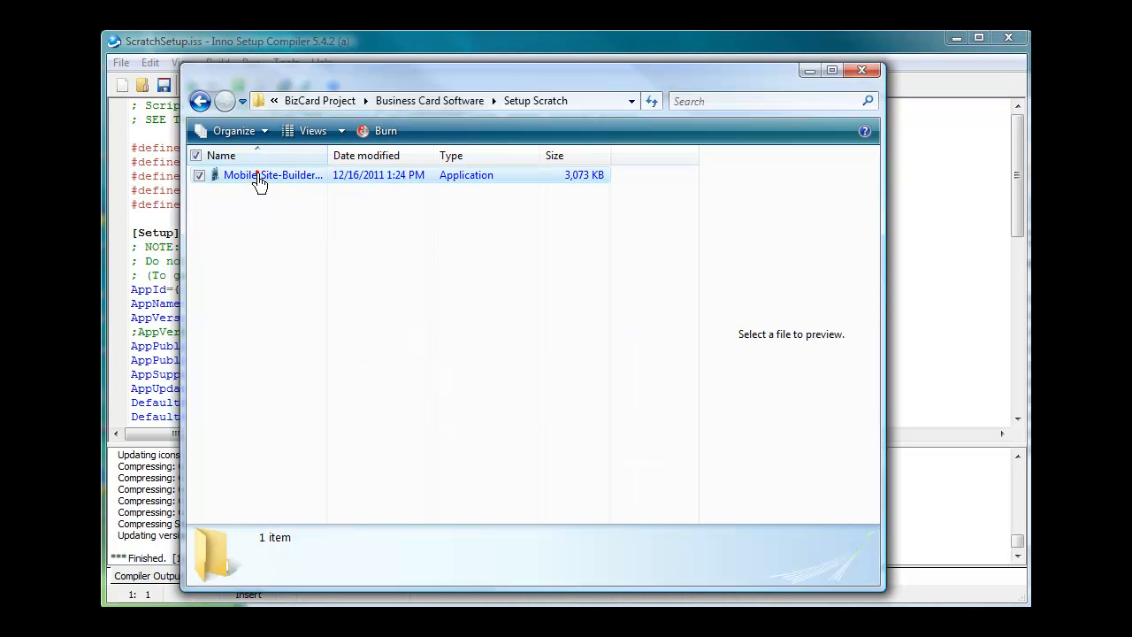
# Step: Run Mobile-Site-Builder-Setup.exe from the Setup Scratch folder, reaching the Setup Wizard welcome page
pyautogui.click(273, 175)
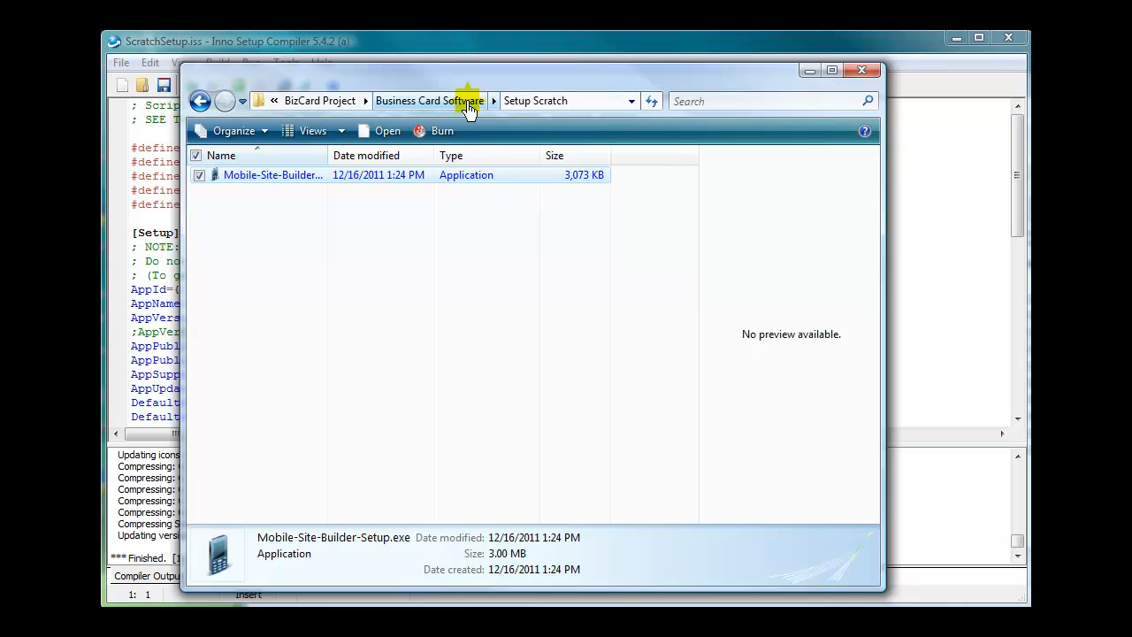
pyautogui.moveTo(433, 113)
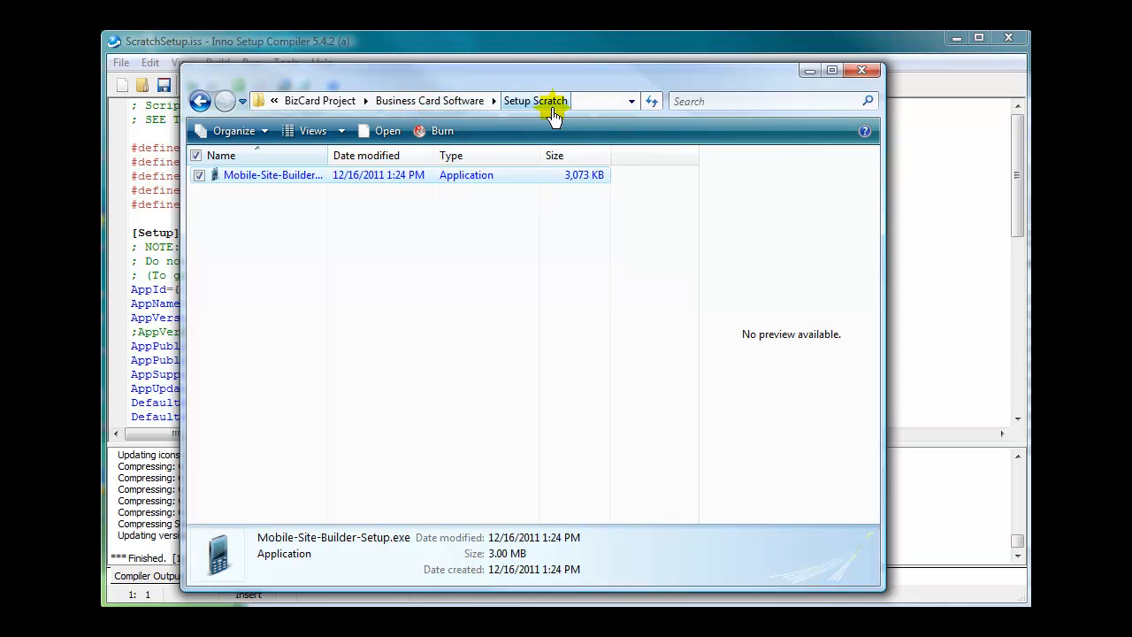
pyautogui.moveTo(229, 175)
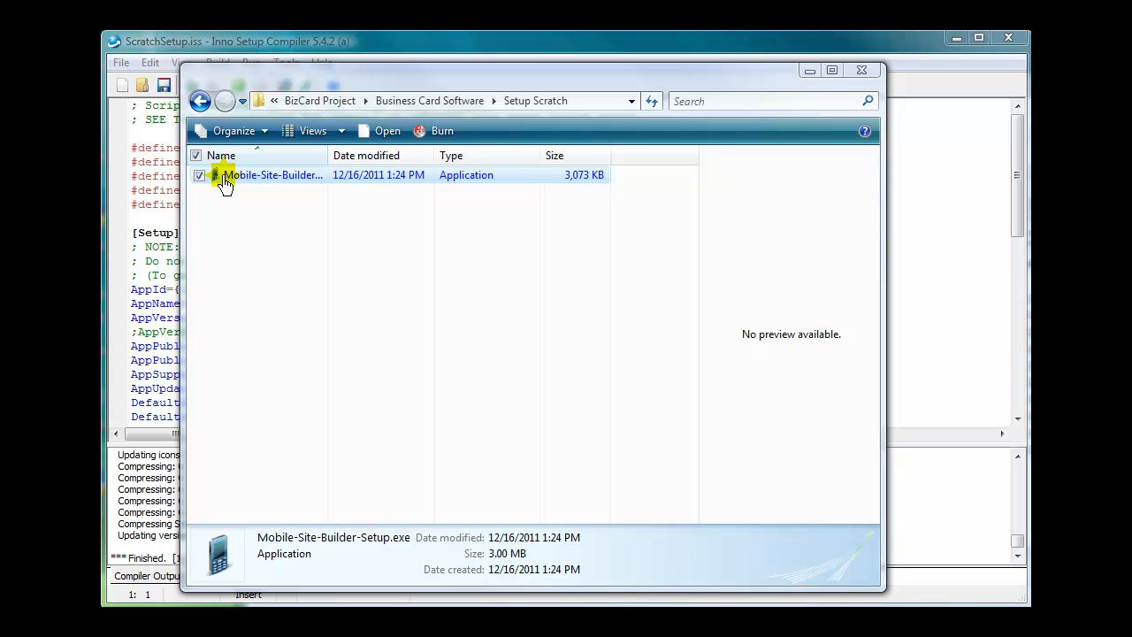
pyautogui.moveTo(372, 442)
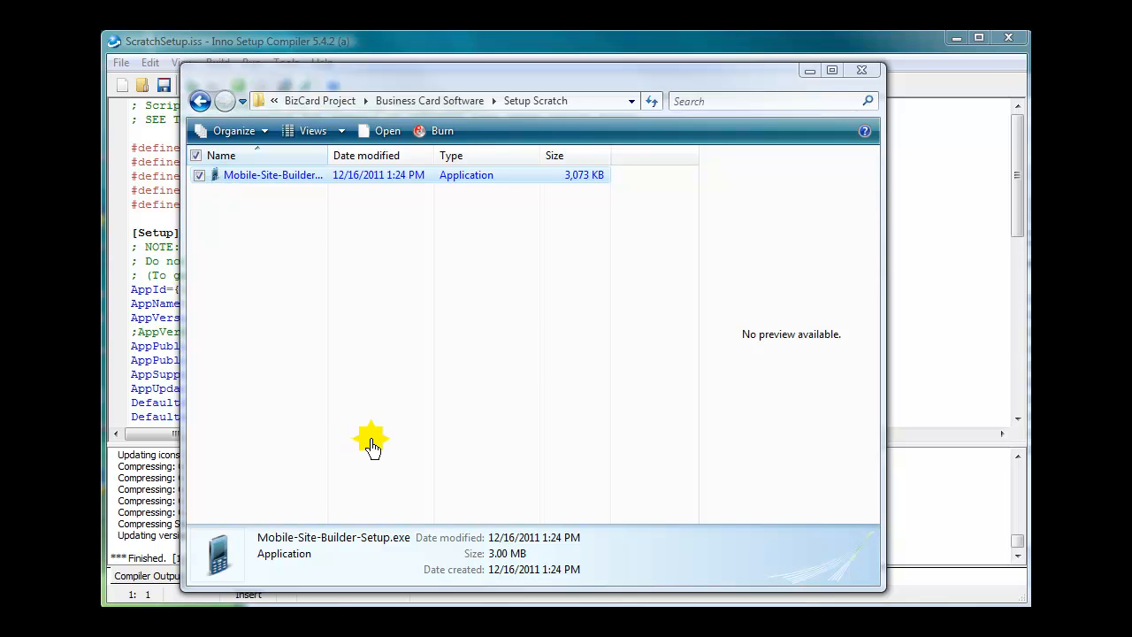
pyautogui.doubleClick(272, 175)
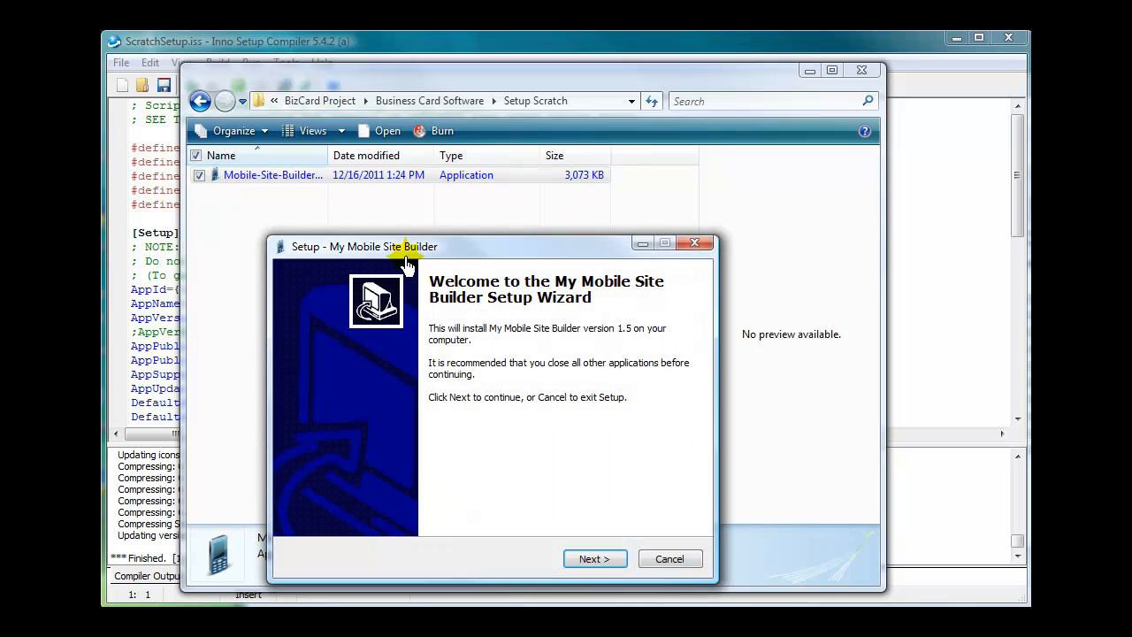
pyautogui.moveTo(598, 301)
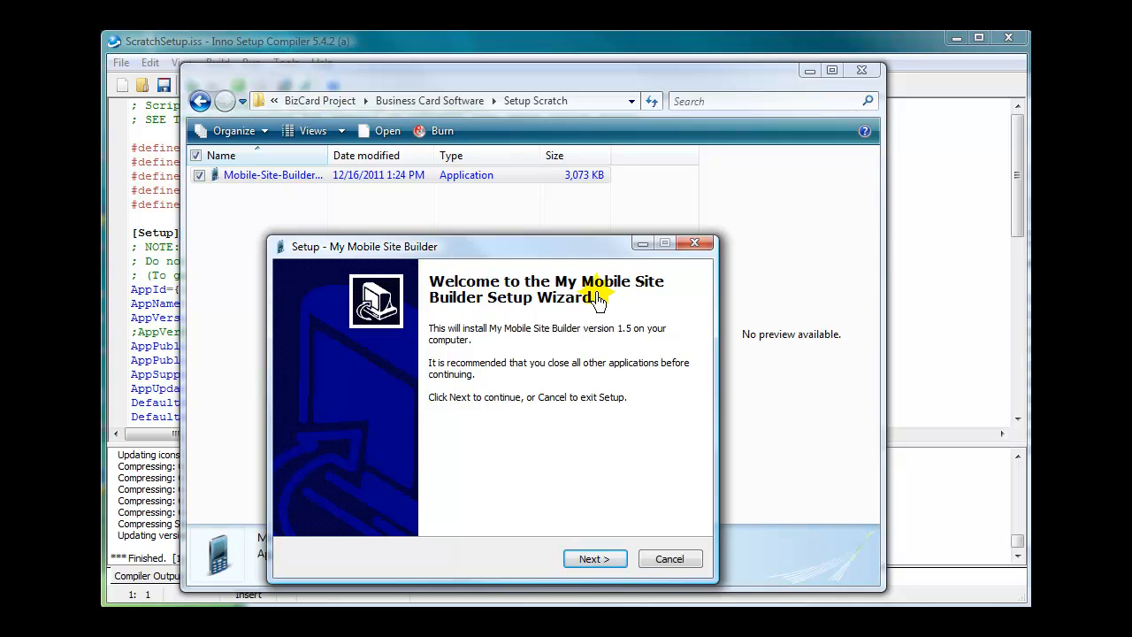
pyautogui.moveTo(485, 305)
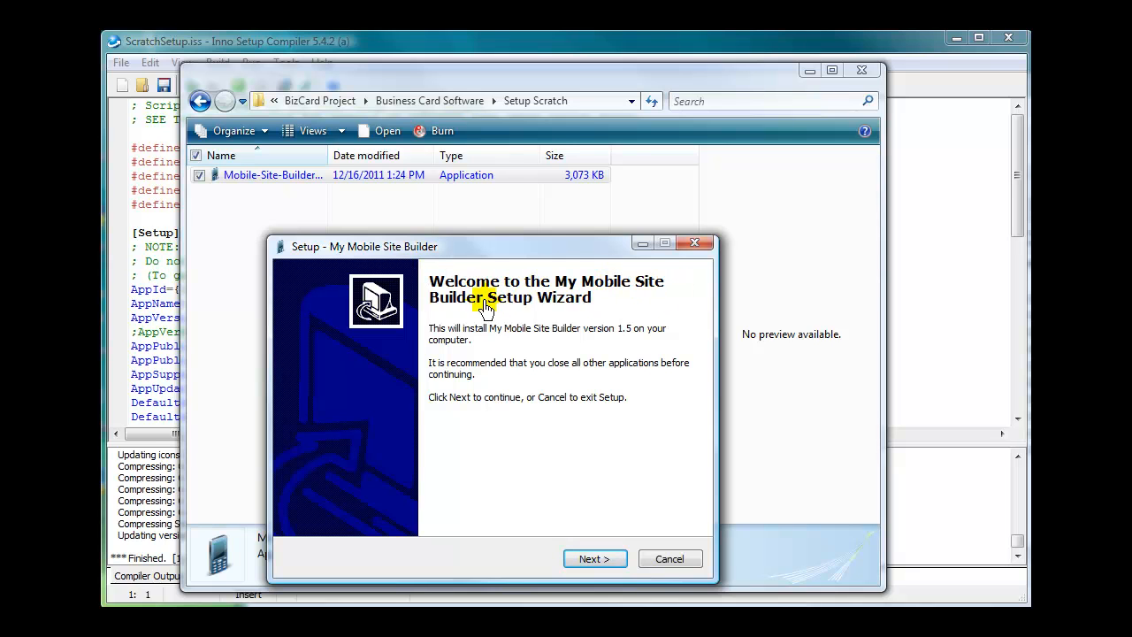
pyautogui.moveTo(648, 492)
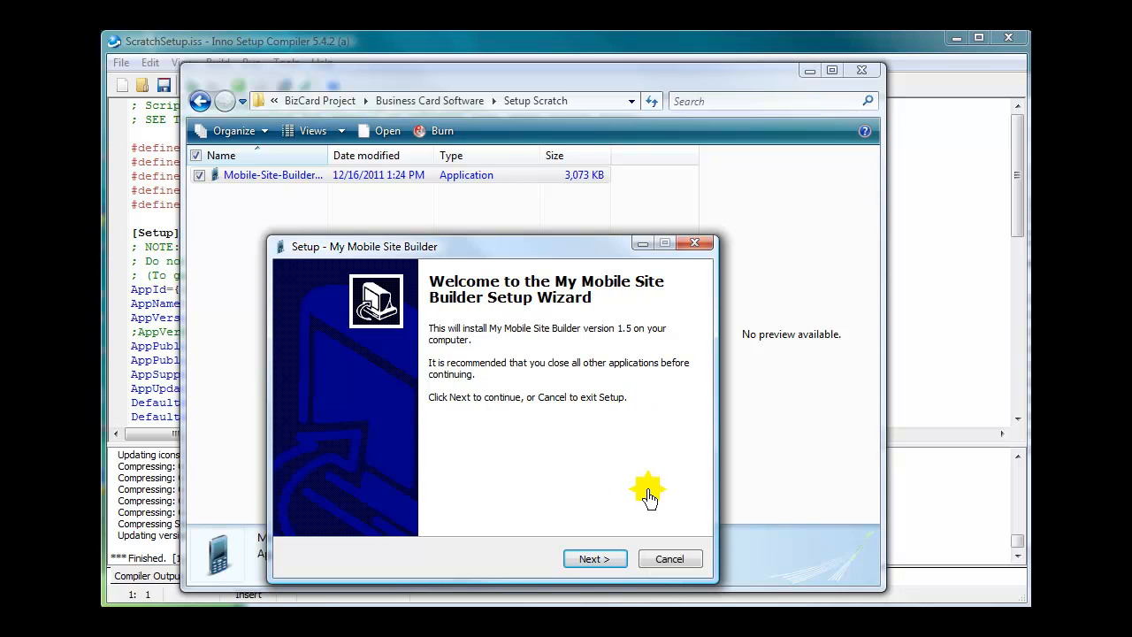
pyautogui.moveTo(506, 257)
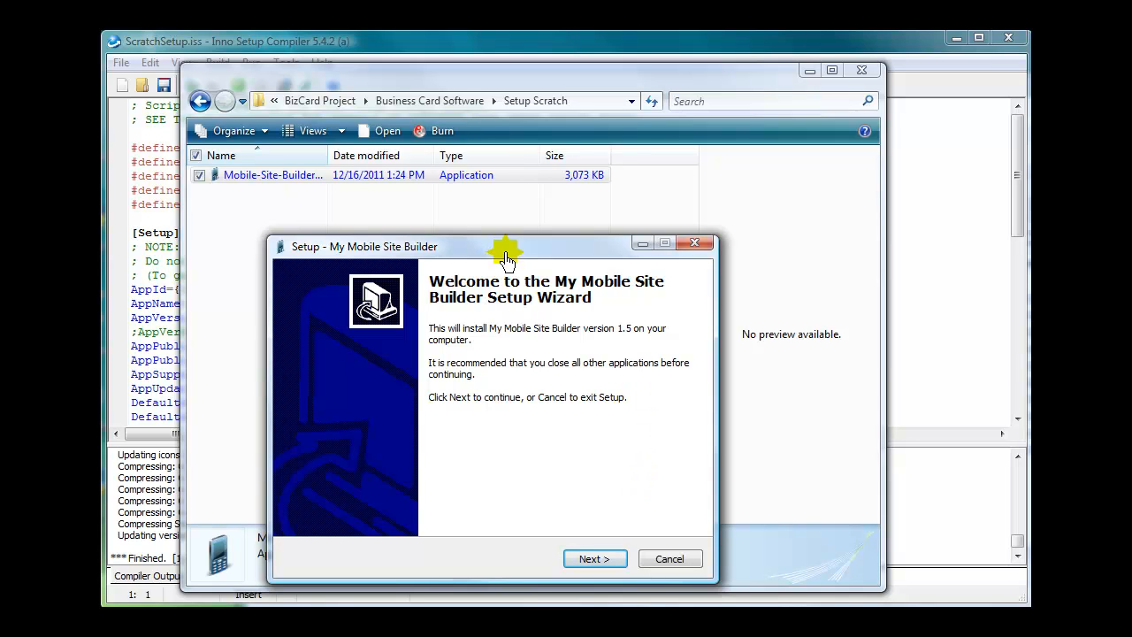